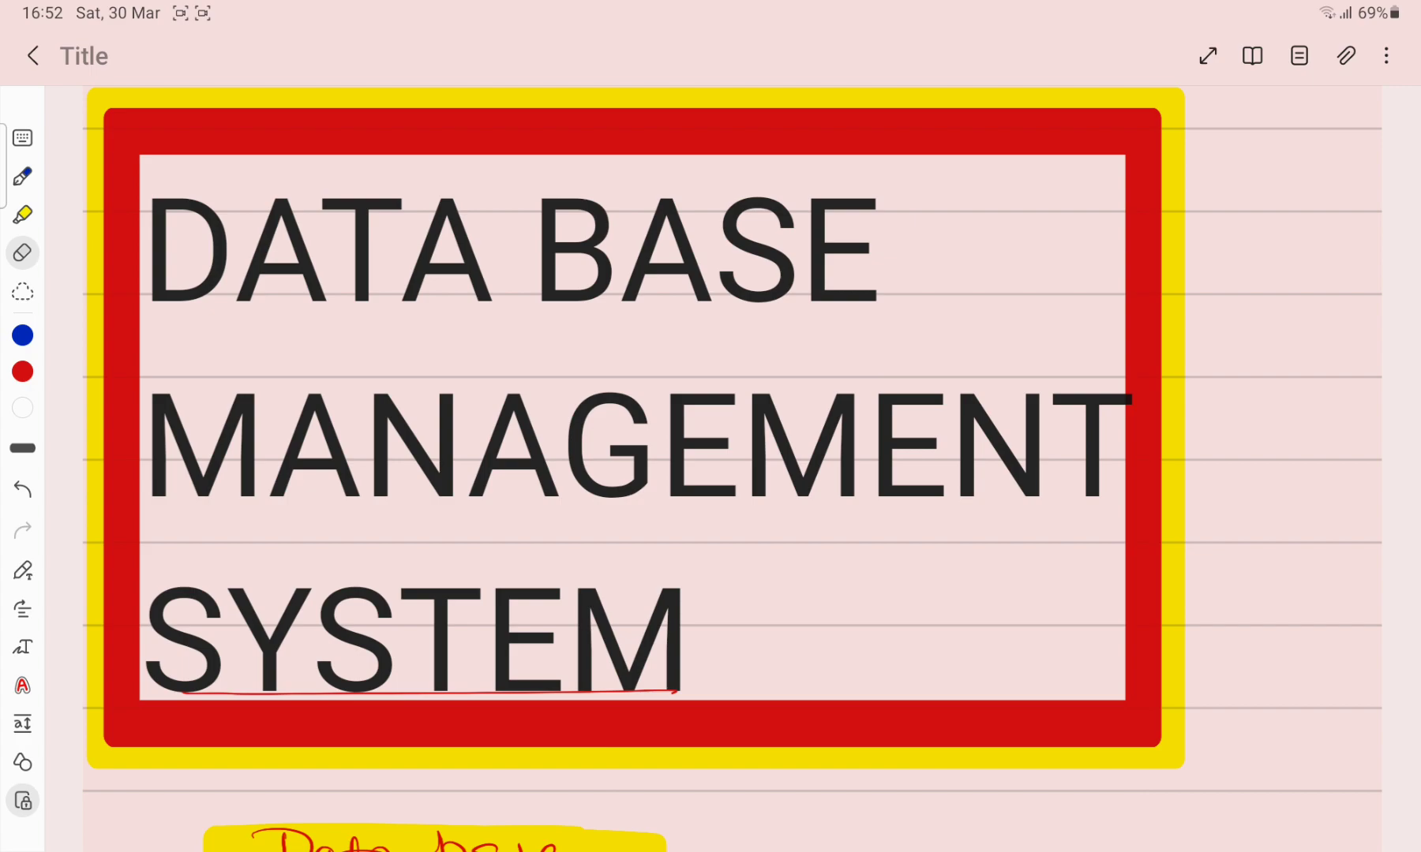
Step: Highlight the DATA BASE MANAGEMENT SYSTEM title yellow and add a circled blue '2-3' beside it
left_click_drag(163, 254, 851, 254)
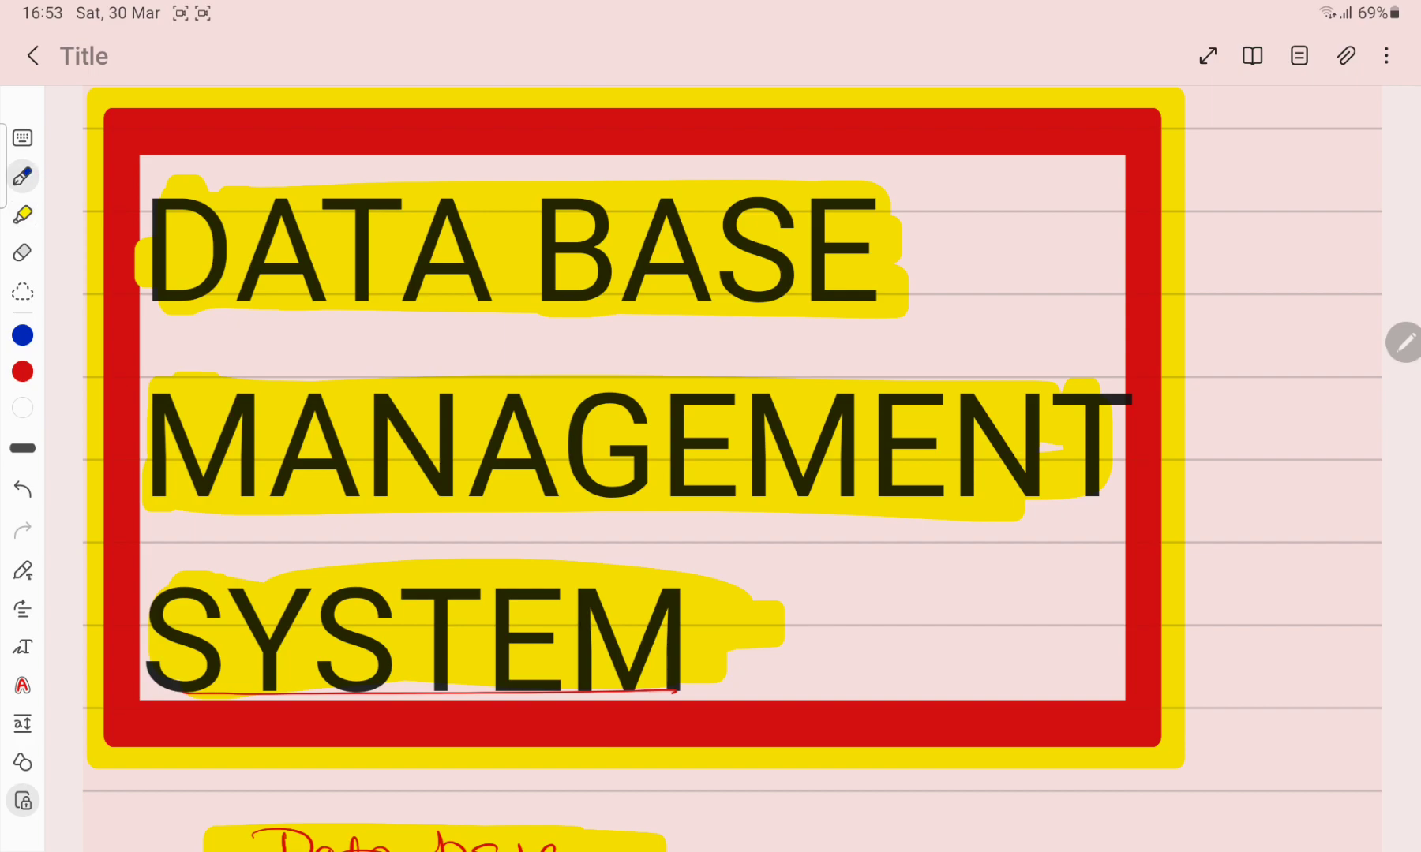
left_click_drag(1219, 288, 1332, 257)
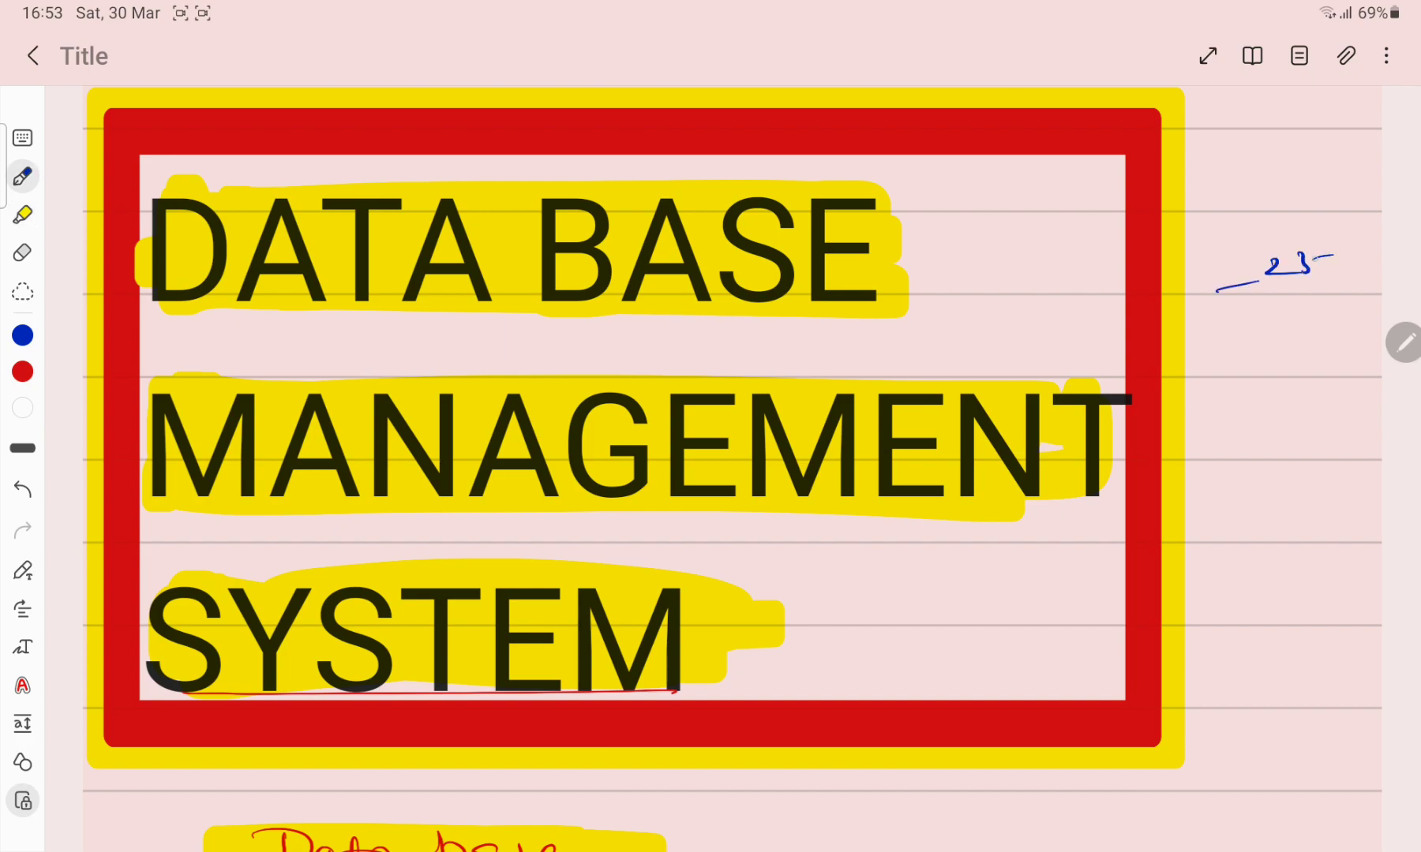
left_click(22, 252)
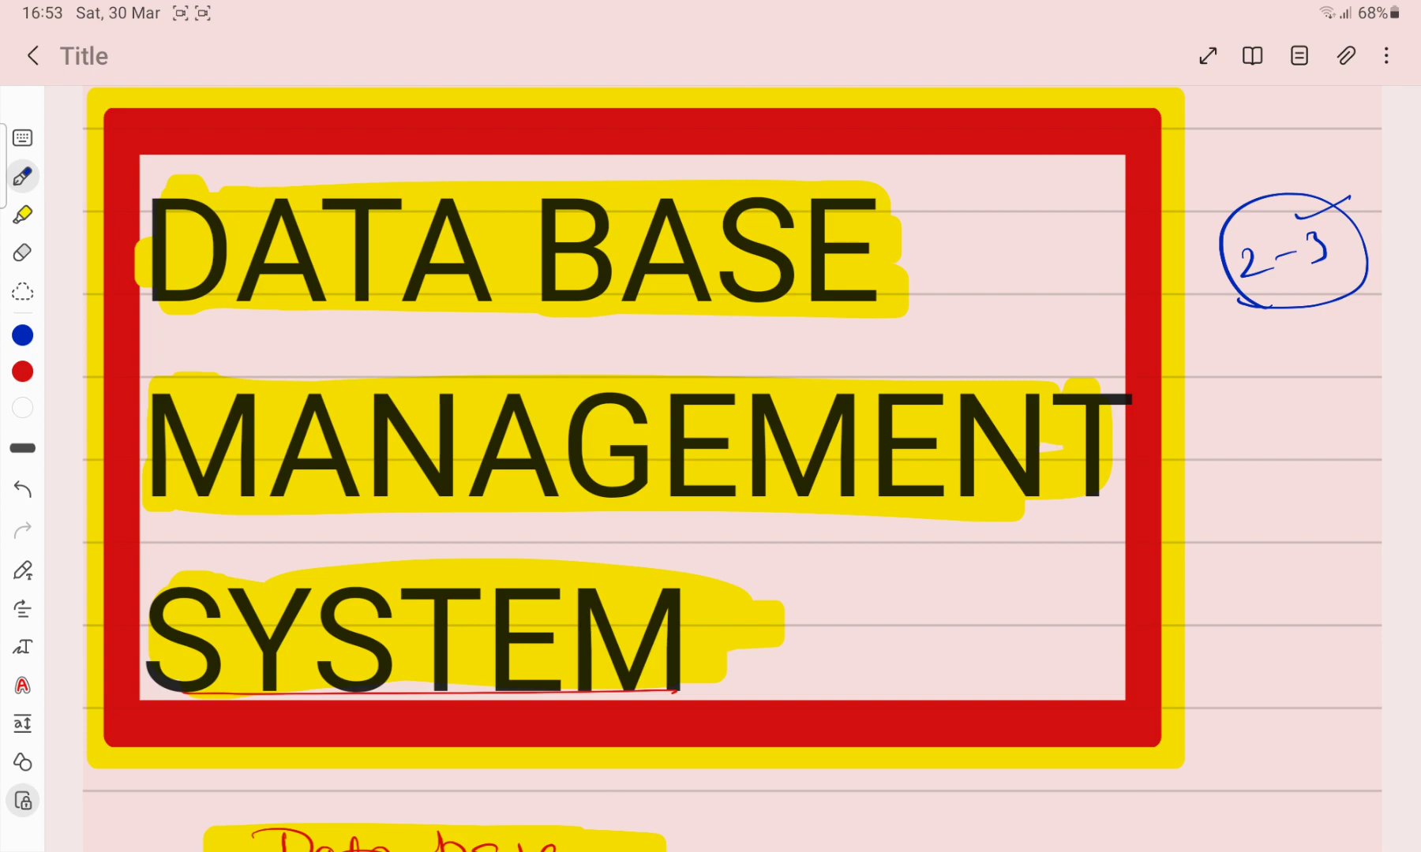
Step: Underline and circle 'organised collection', 'accessed' and 'Managed' in the database definition in red
scroll("down", 3)
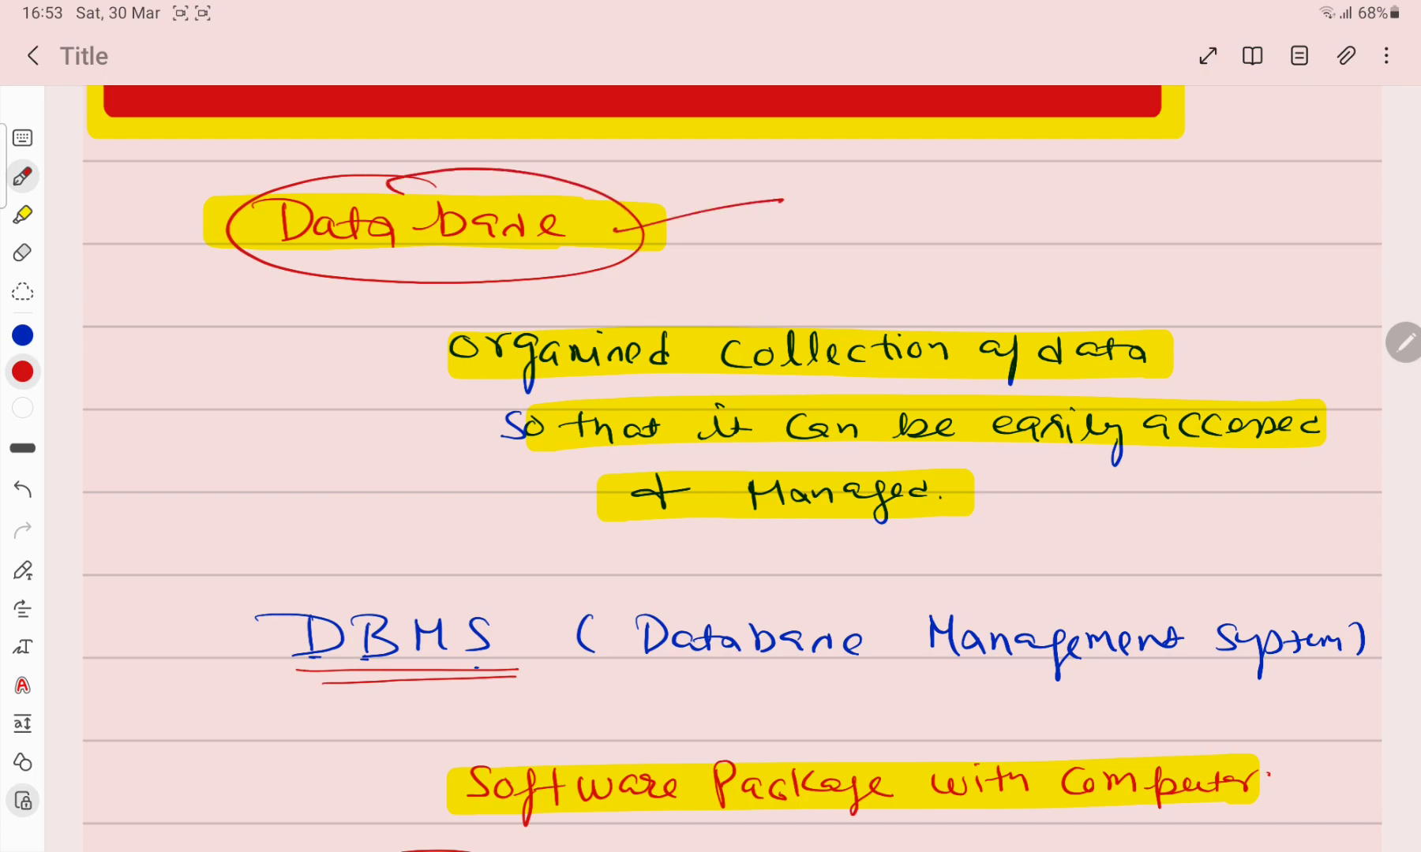
left_click_drag(480, 388, 1128, 376)
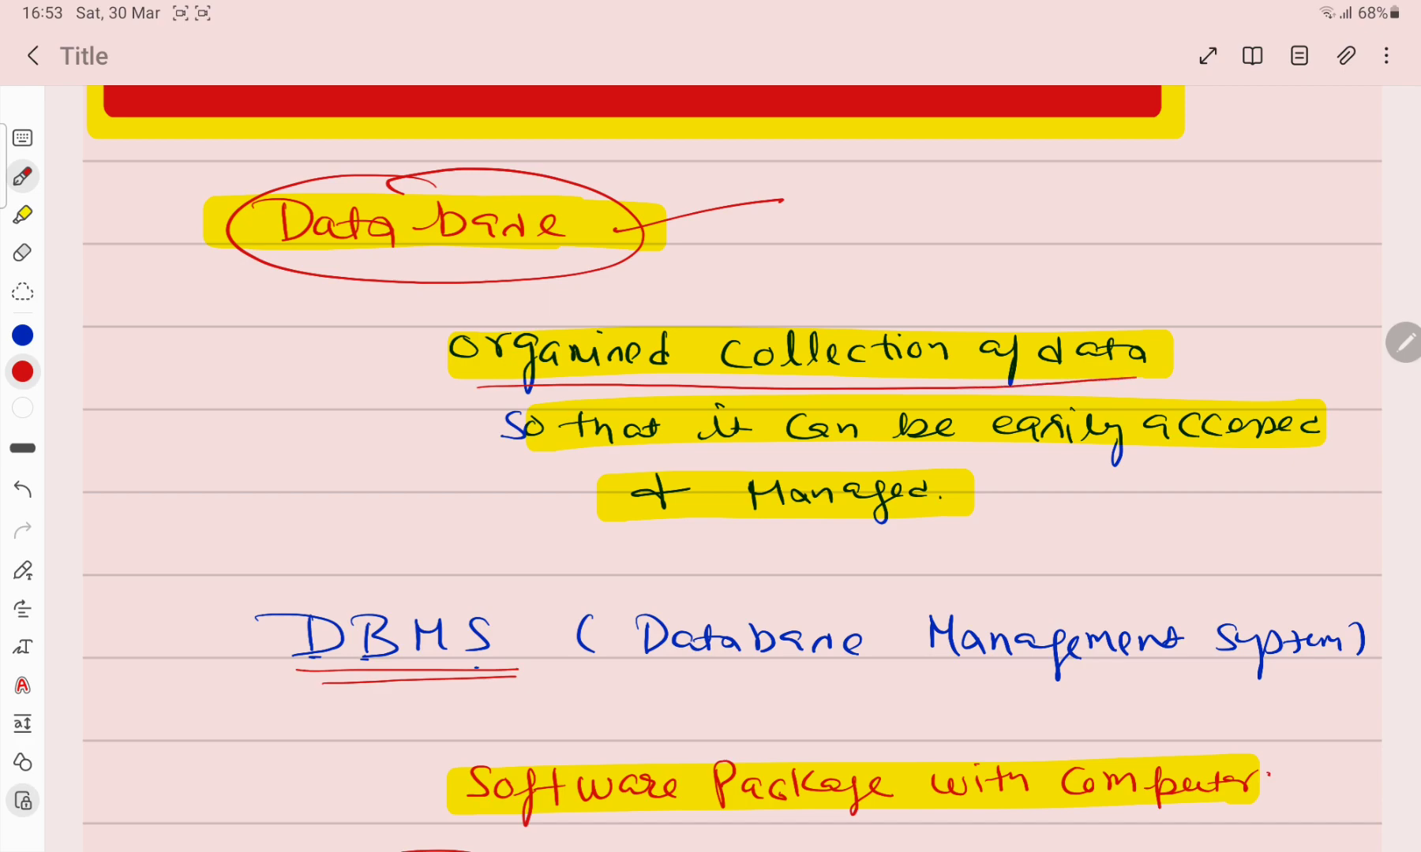
left_click_drag(507, 455, 1232, 450)
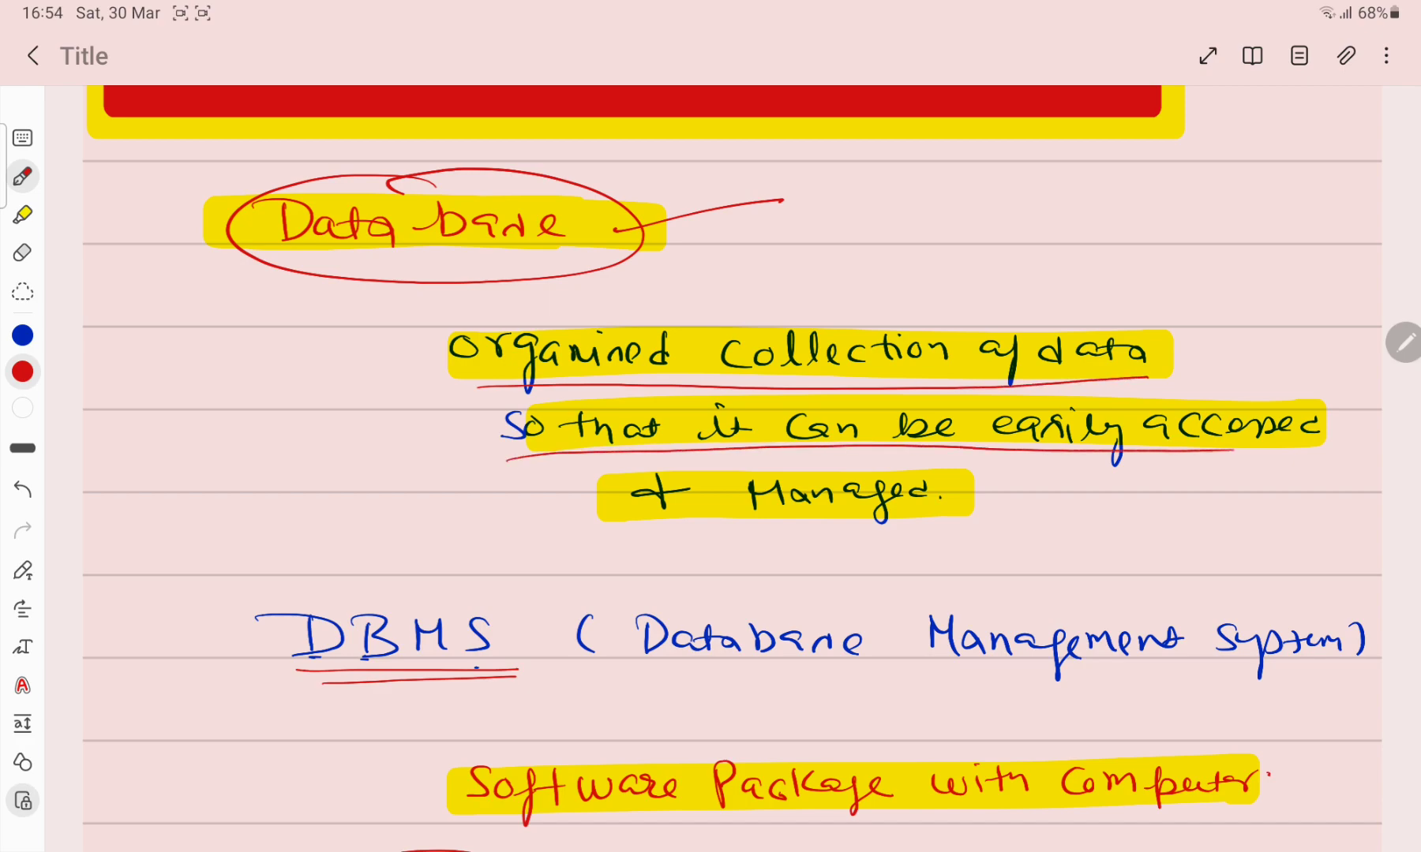
left_click_drag(625, 524, 992, 521)
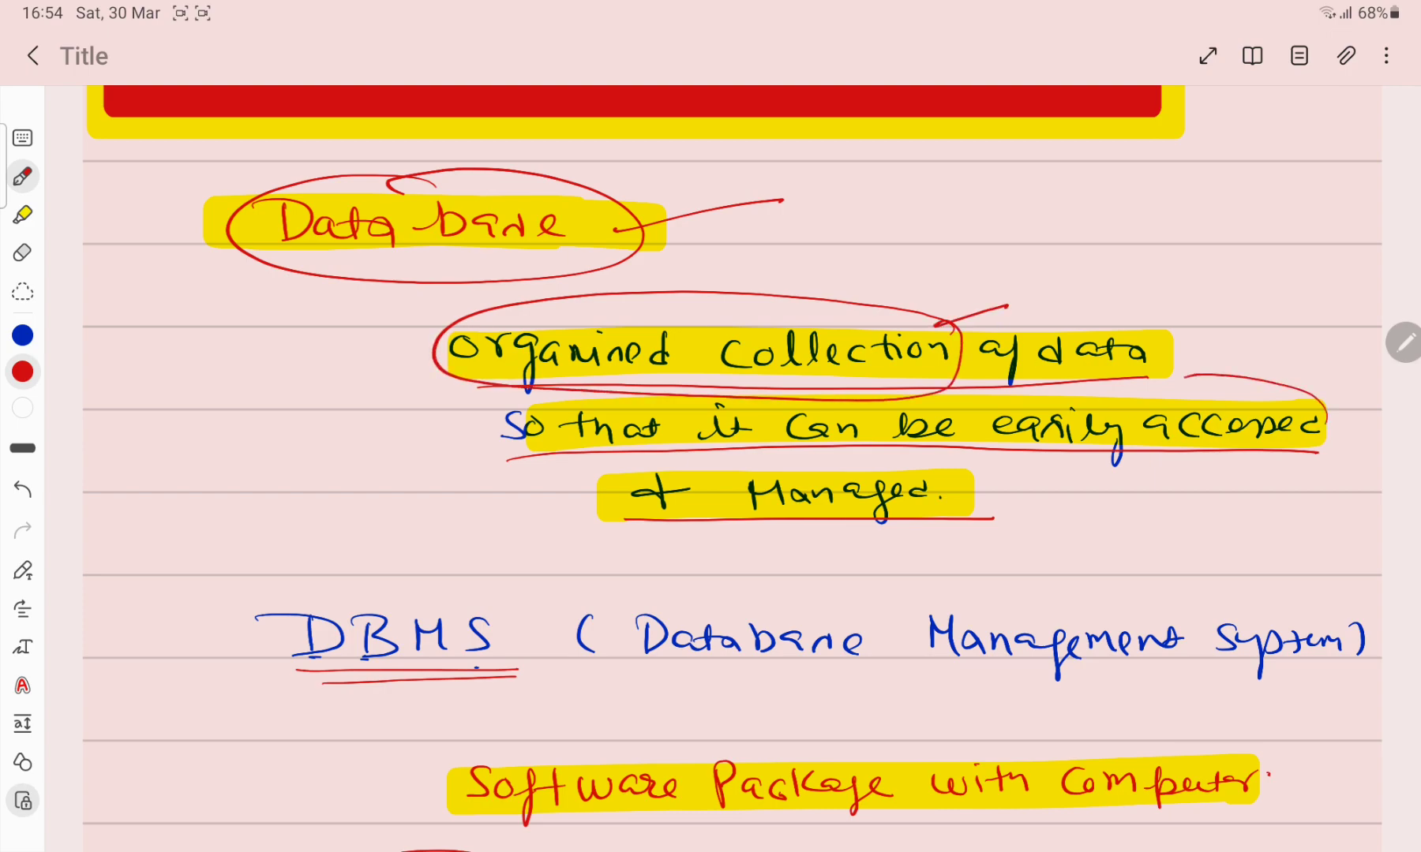
left_click_drag(1151, 390, 1323, 471)
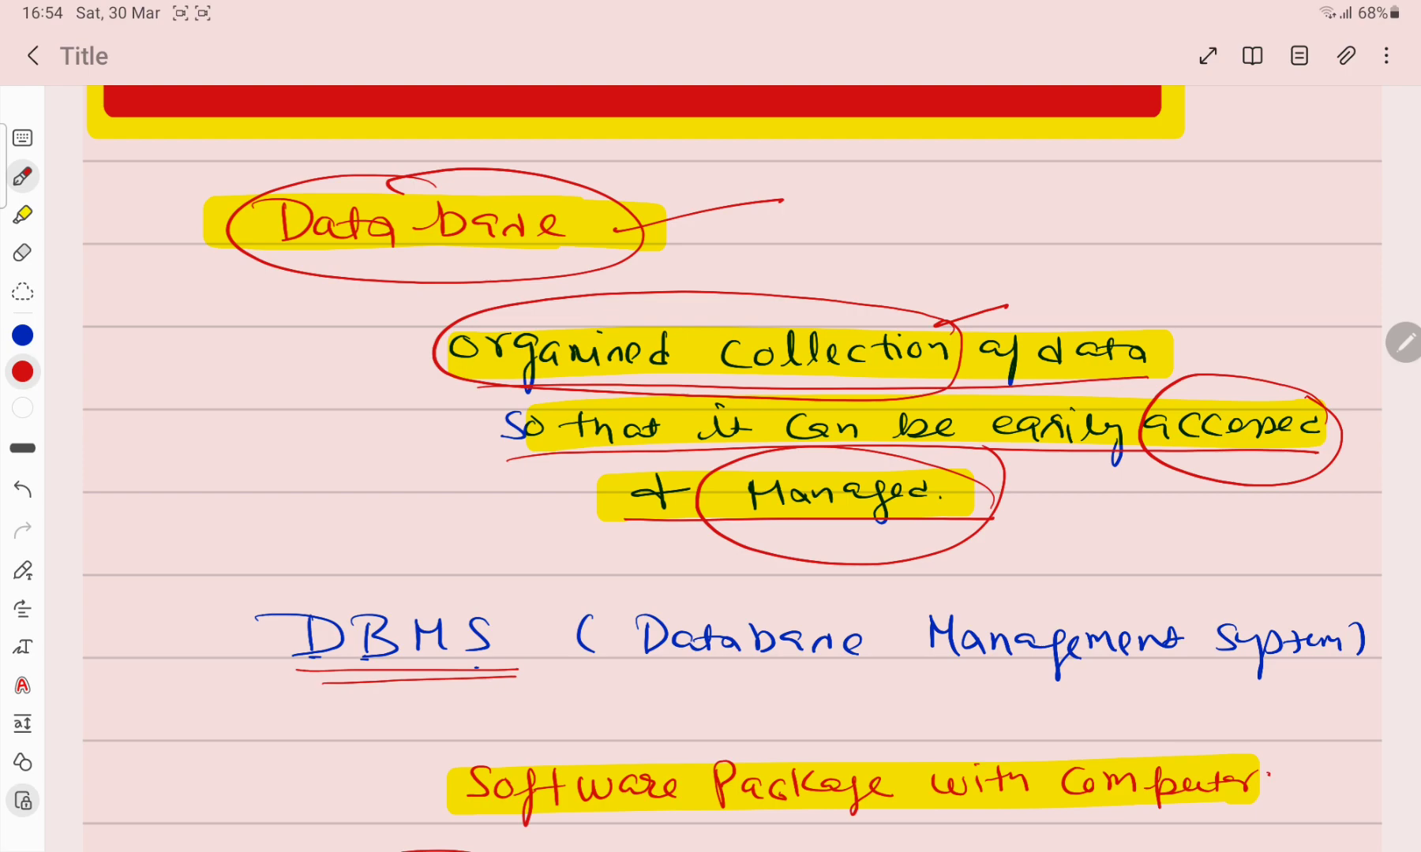
Step: Draw an arrow from Database to a handwritten list: Table, Rows, Columns, Index
left_click_drag(375, 268, 330, 354)
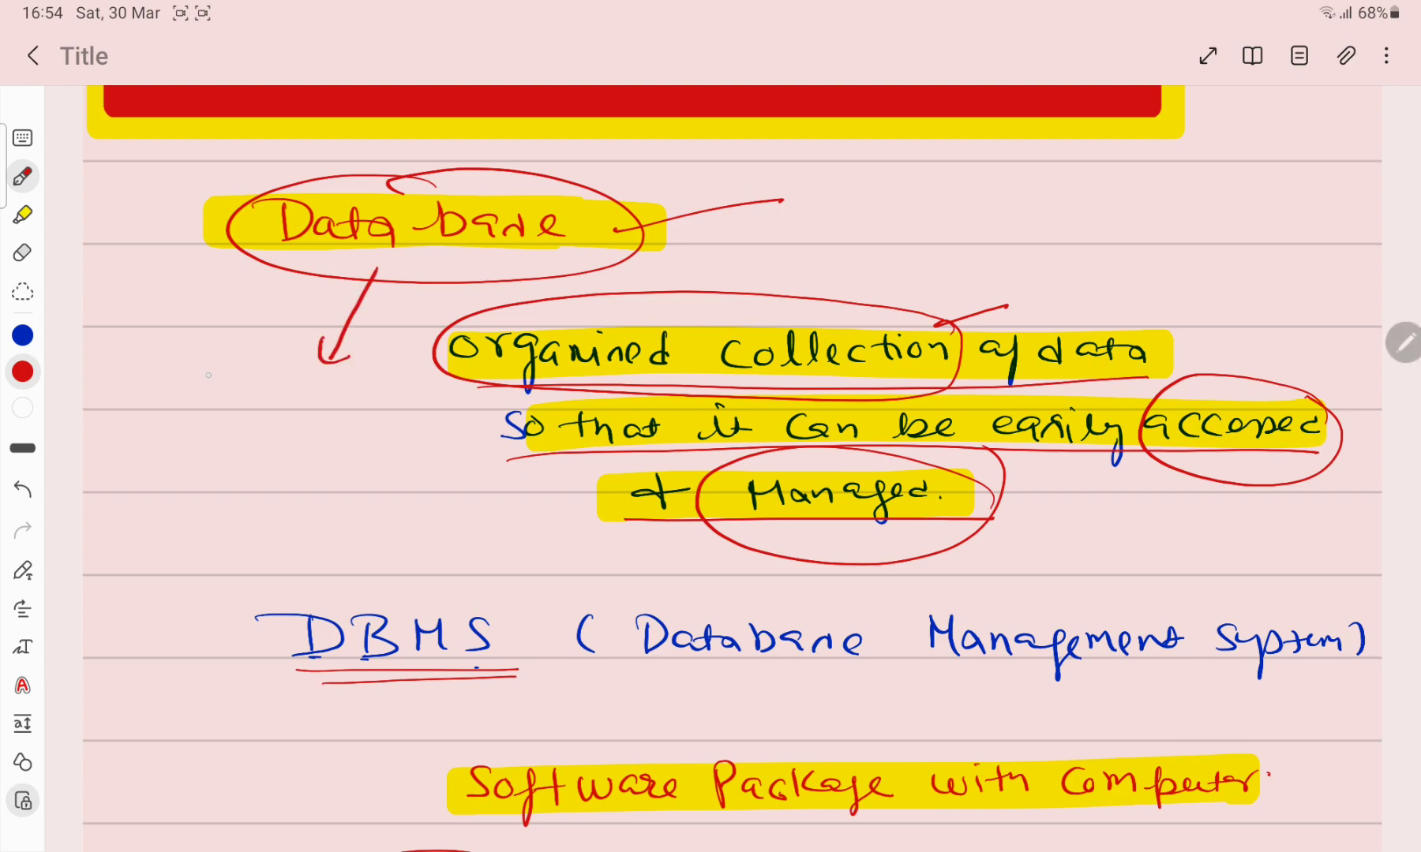
type("Table")
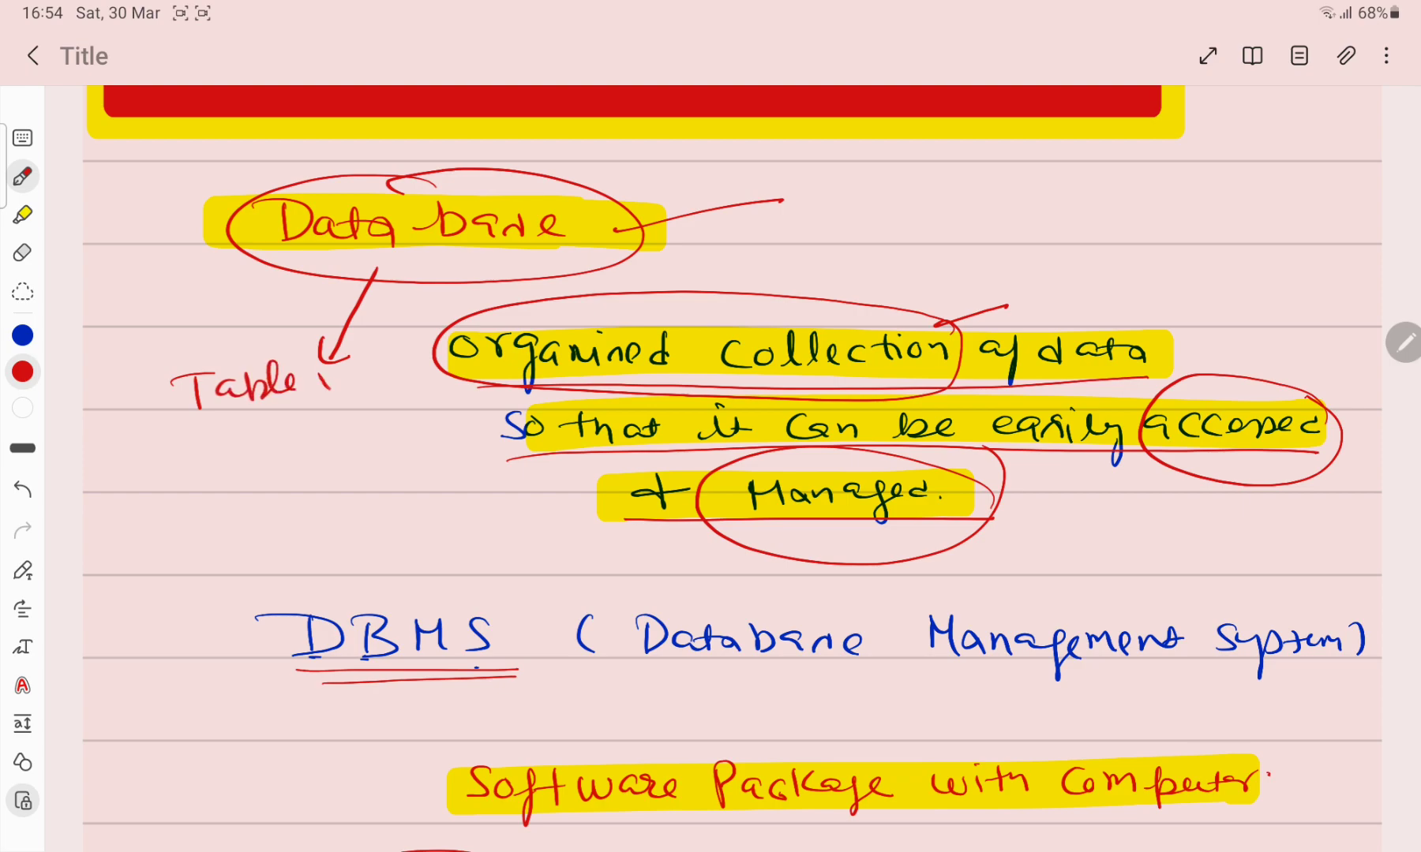
left_click_drag(190, 443, 313, 462)
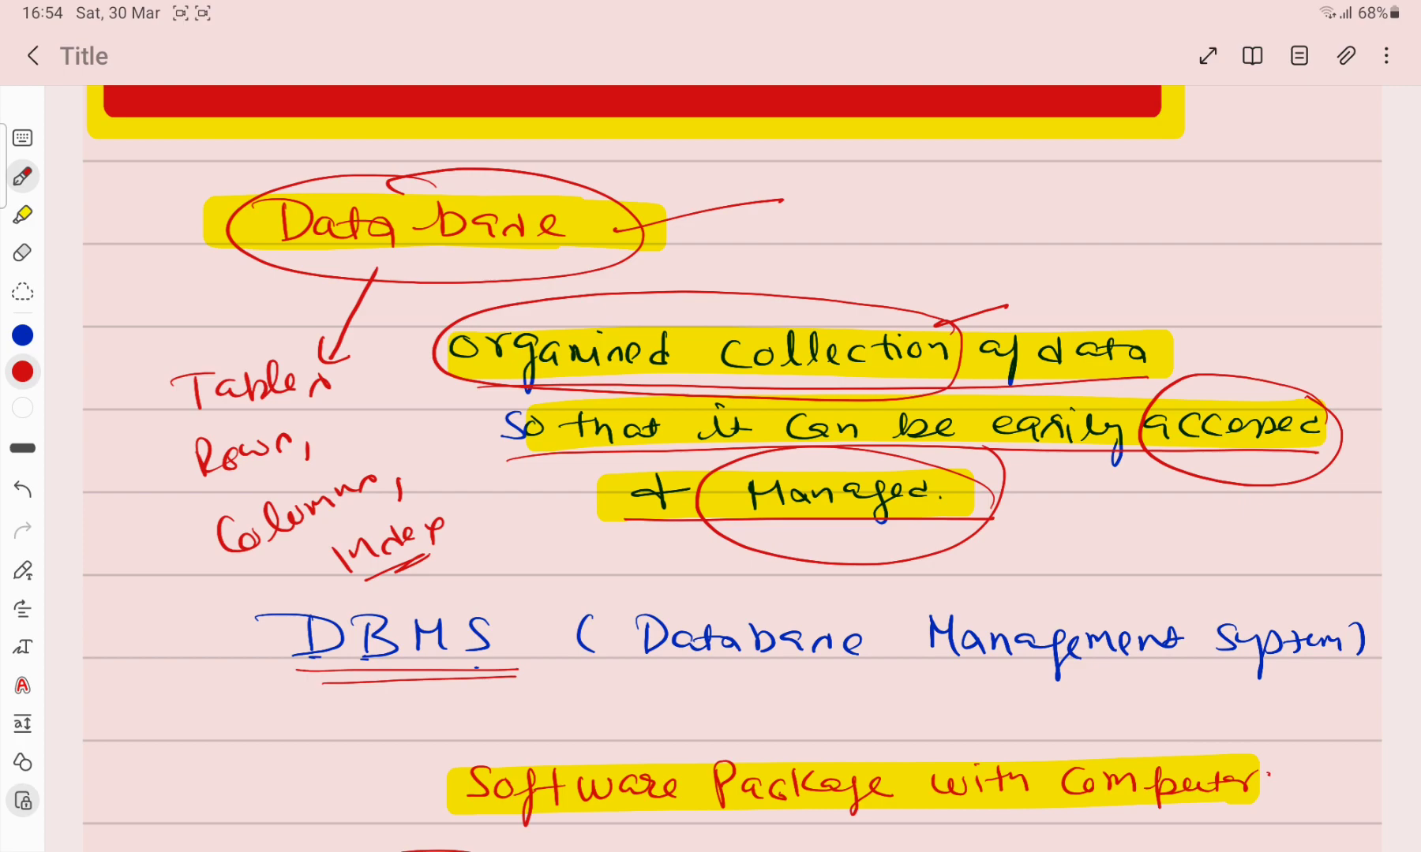
Step: Underline 'Database Management System' in red and draw a line from the Index note to DBMS
scroll("down", 3)
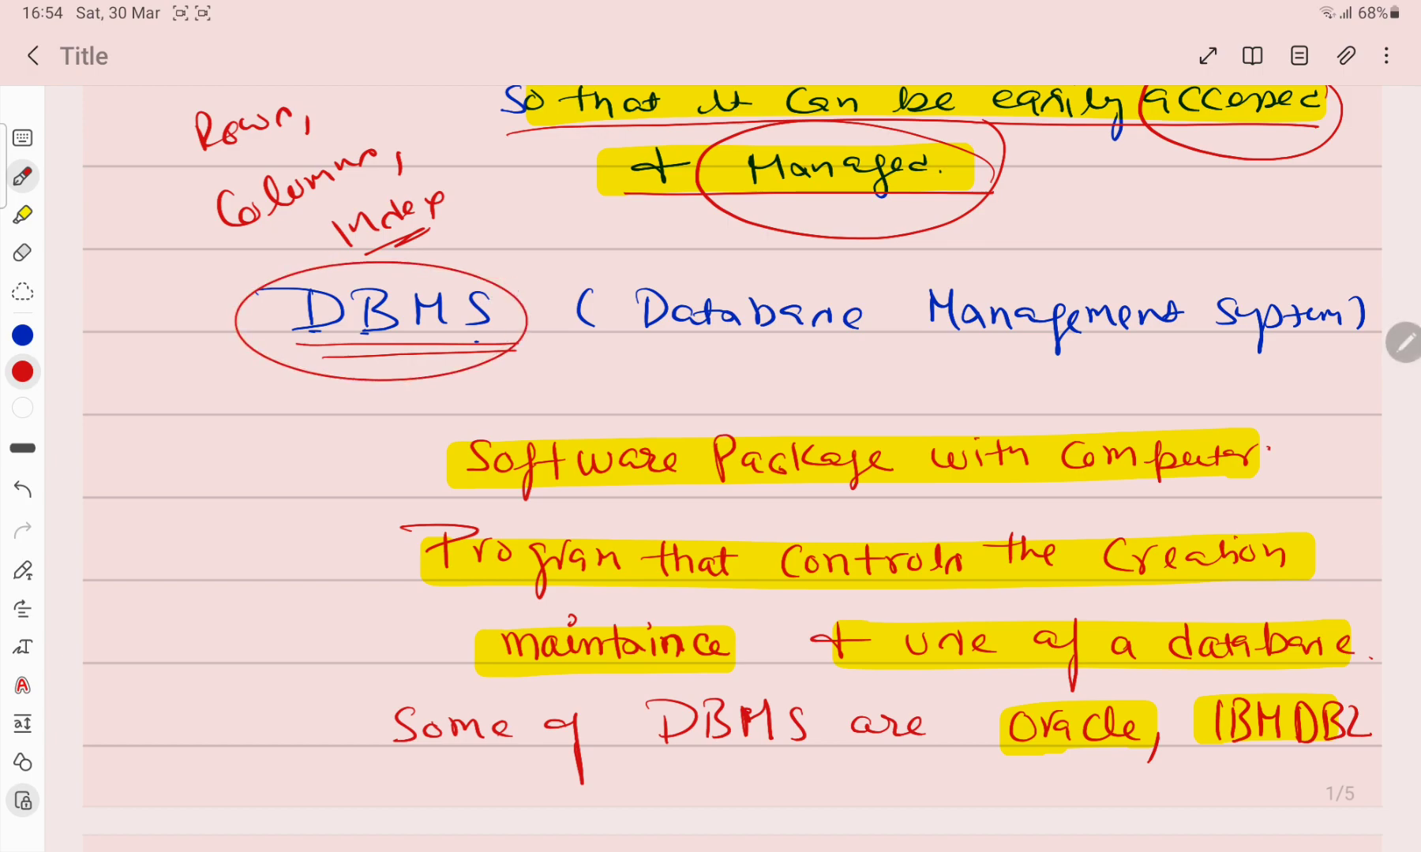
left_click_drag(626, 339, 847, 337)
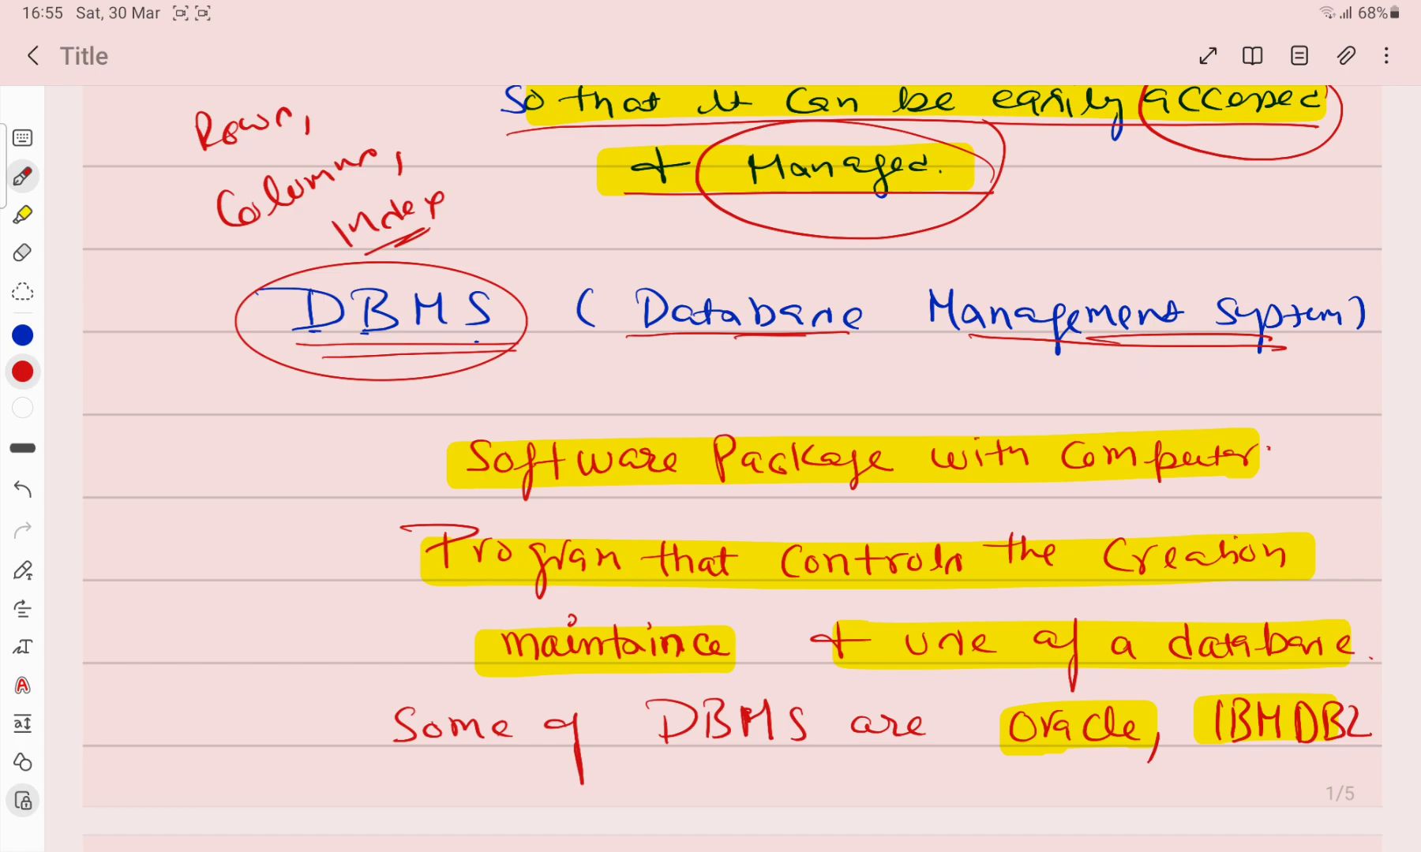
left_click_drag(417, 286, 584, 234)
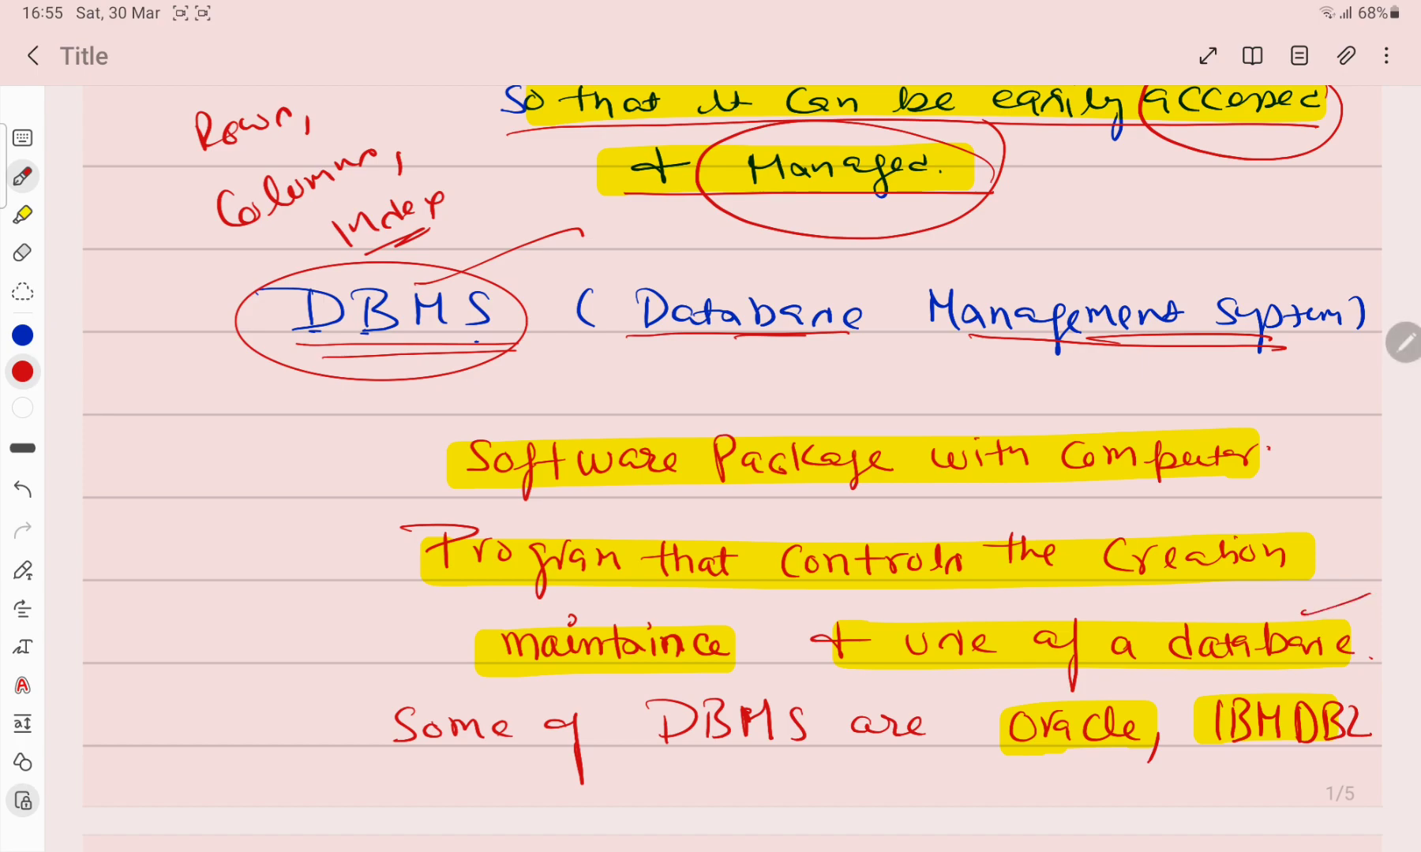
Step: Underline 'DBMS are', IBMDB2, Microsoft SQL Server and My SQL in red
scroll("down", 3)
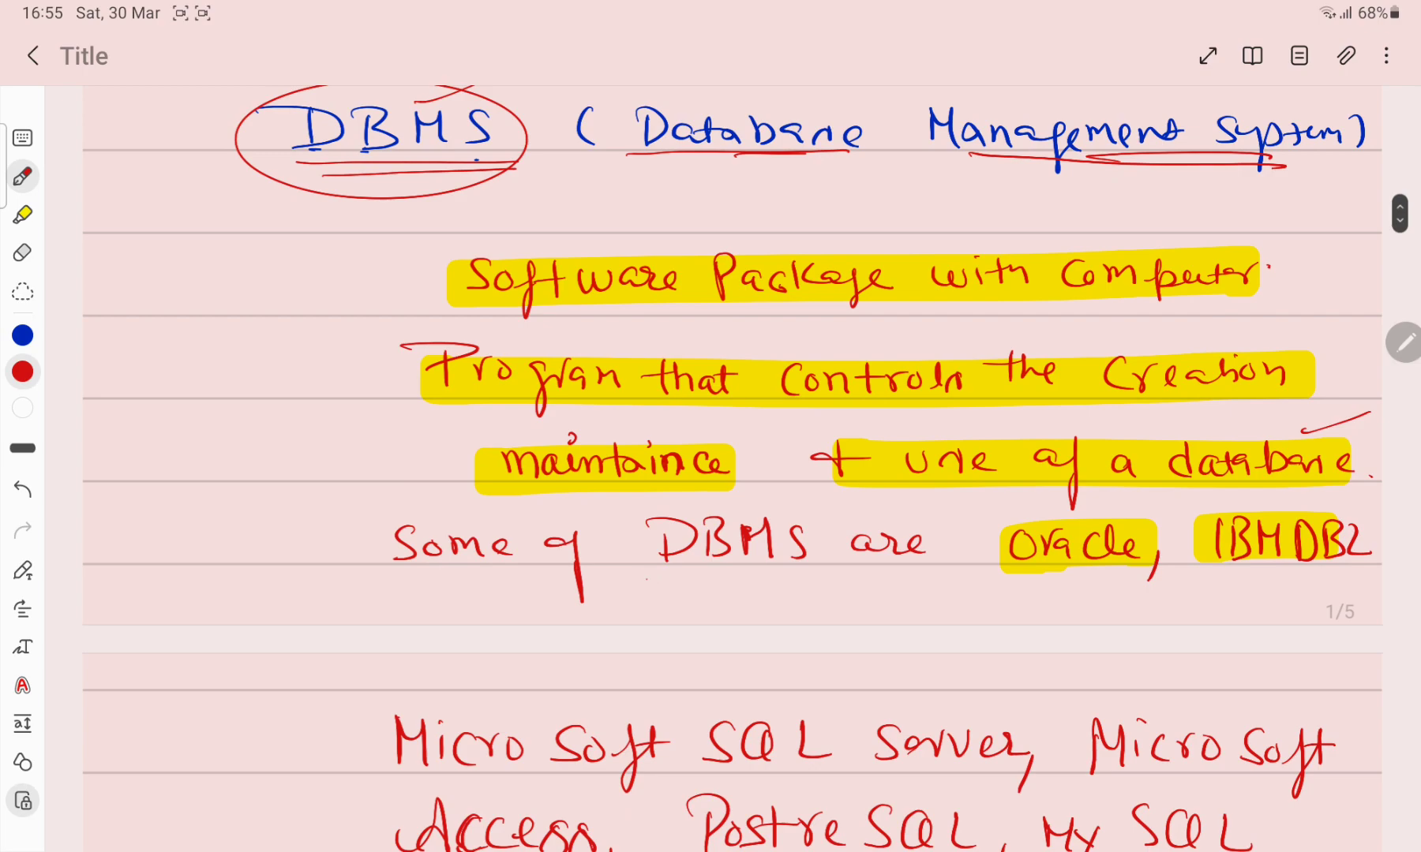
left_click_drag(643, 580, 862, 572)
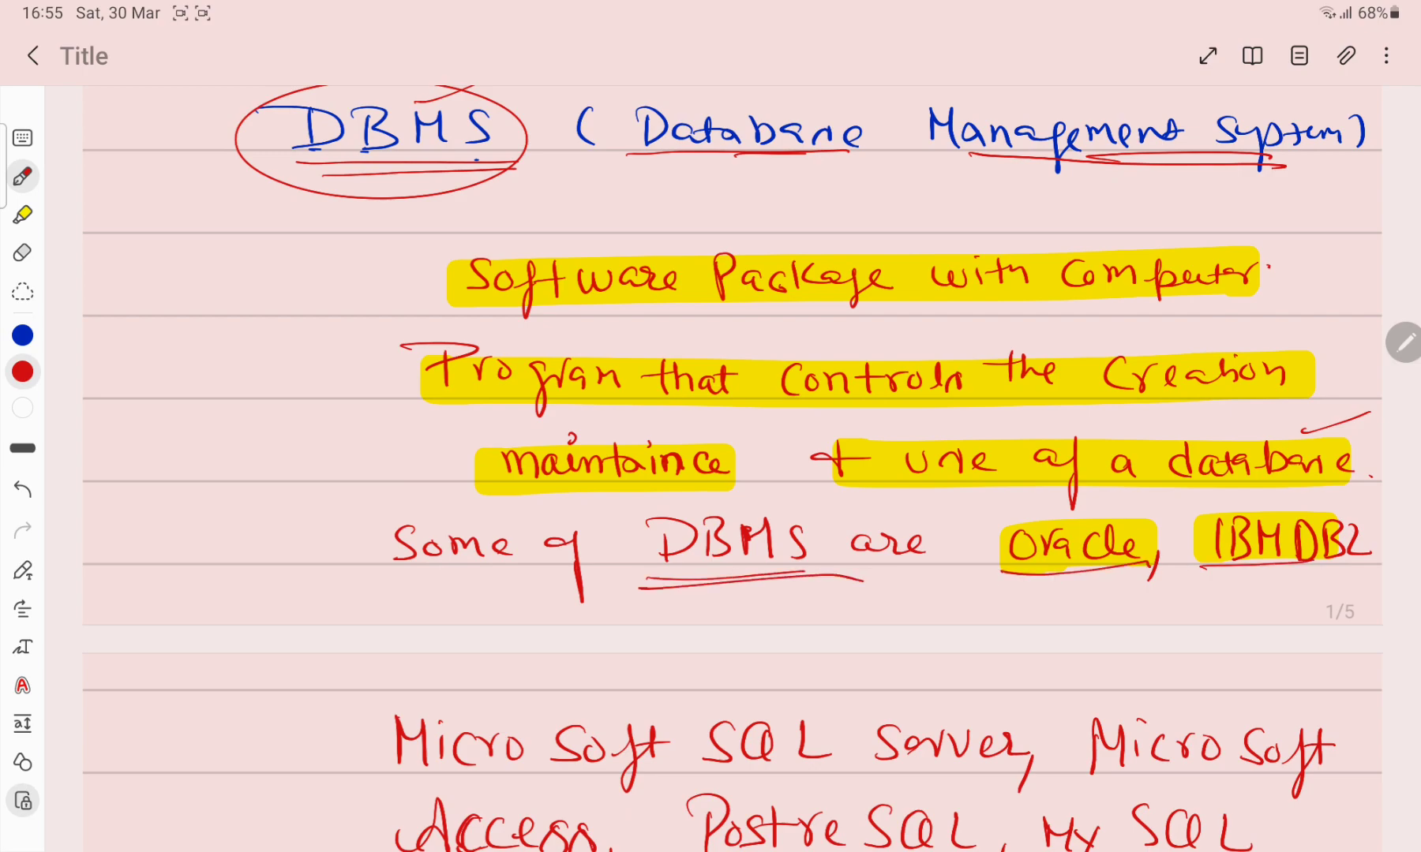
scroll("down", 3)
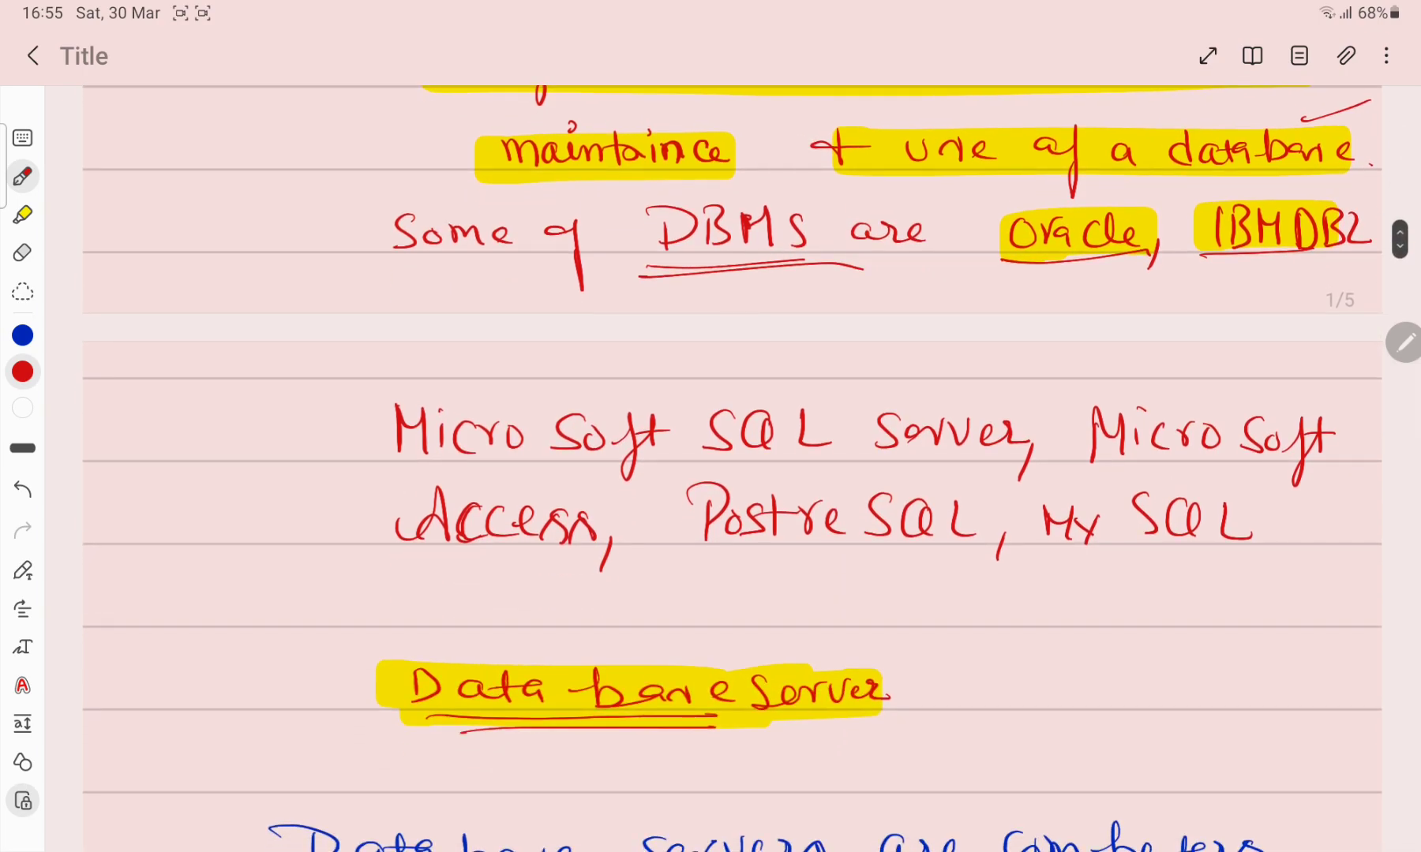
left_click_drag(412, 466, 1015, 466)
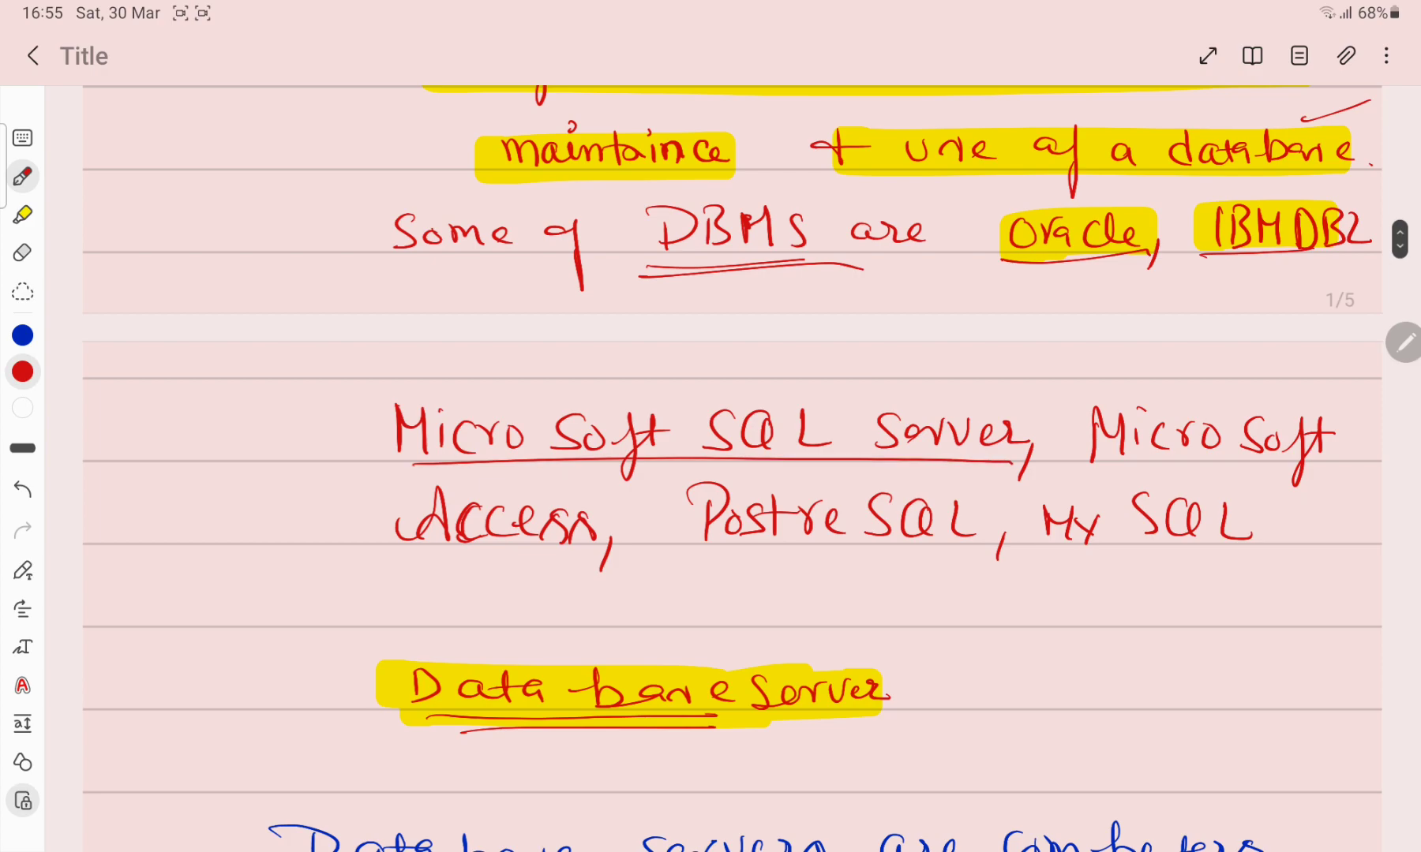
left_click_drag(1040, 551, 1255, 541)
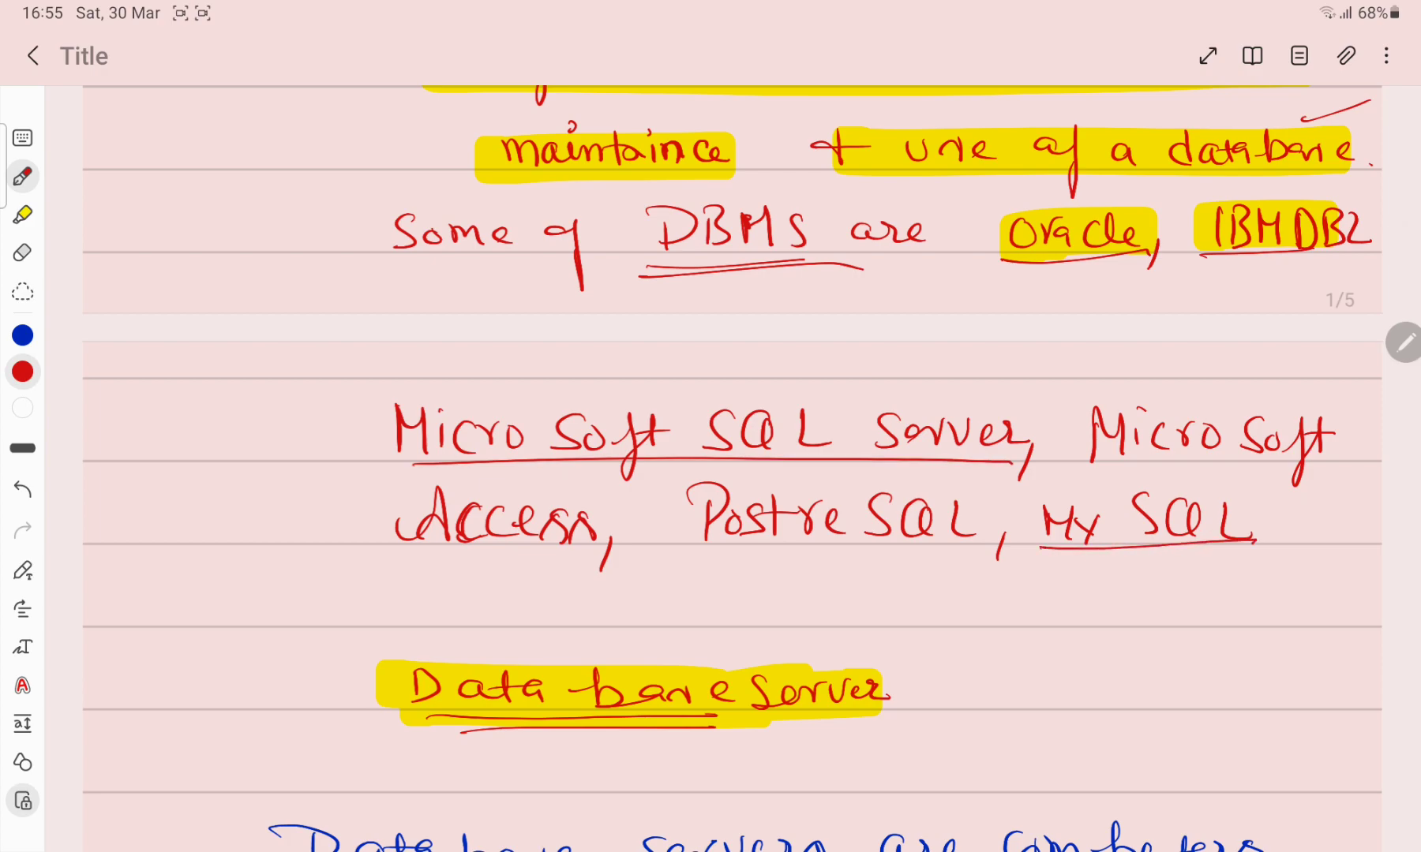
scroll("down", 3)
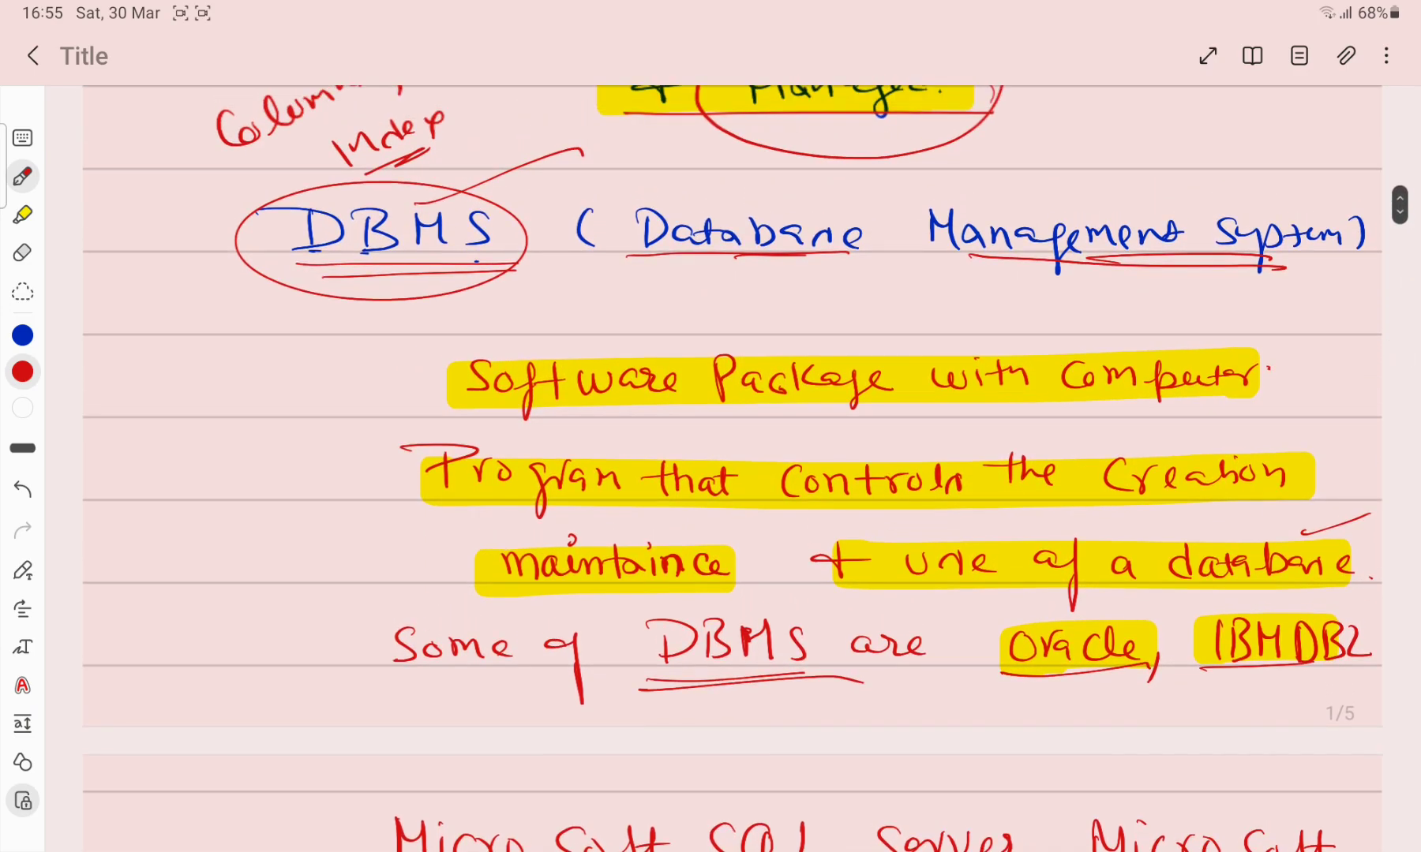
scroll("down", 3)
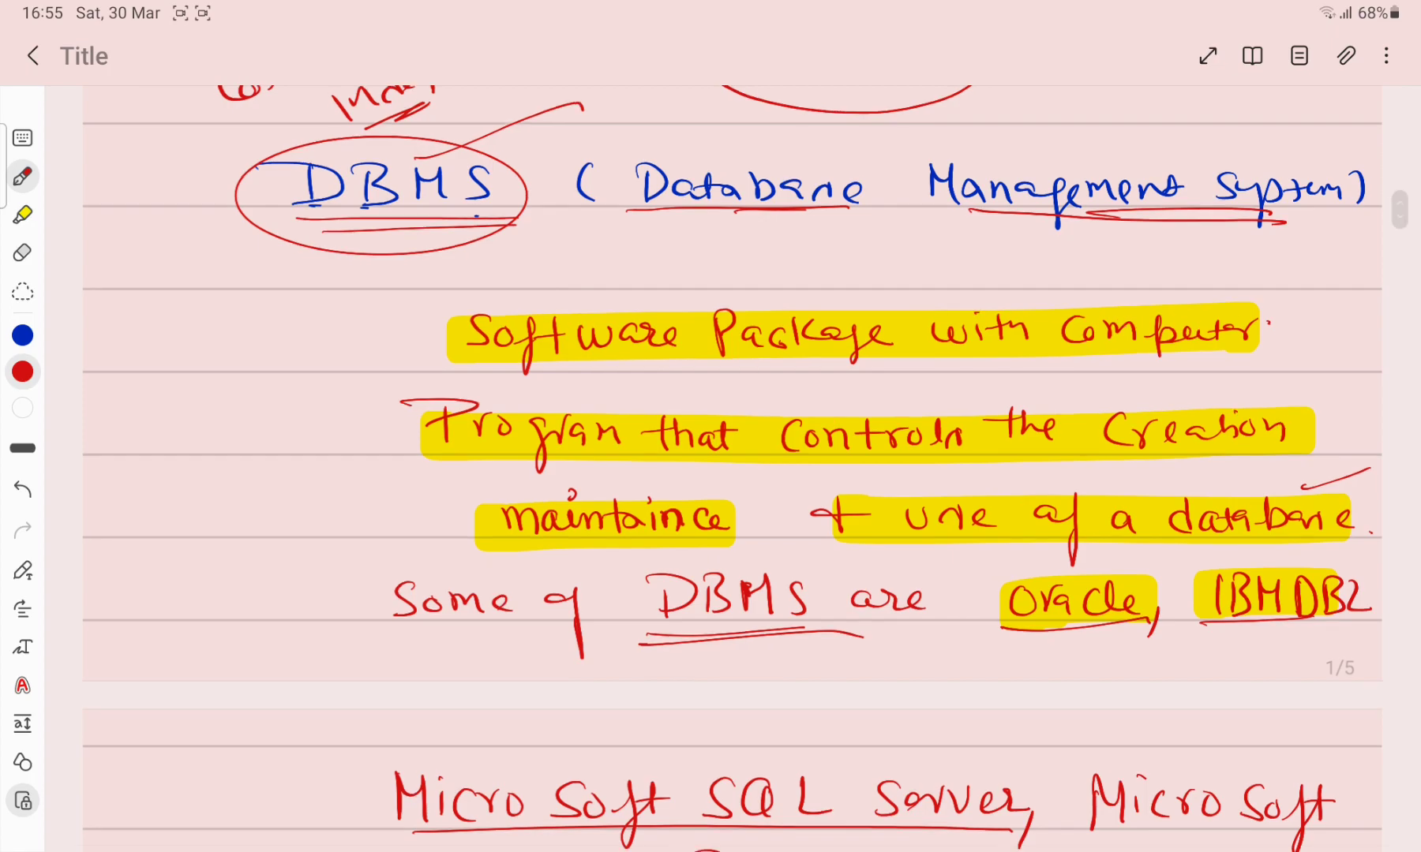
Step: Tick the Database Server heading, underline its definition in blue, and sketch a computer beside it
scroll("down", 3)
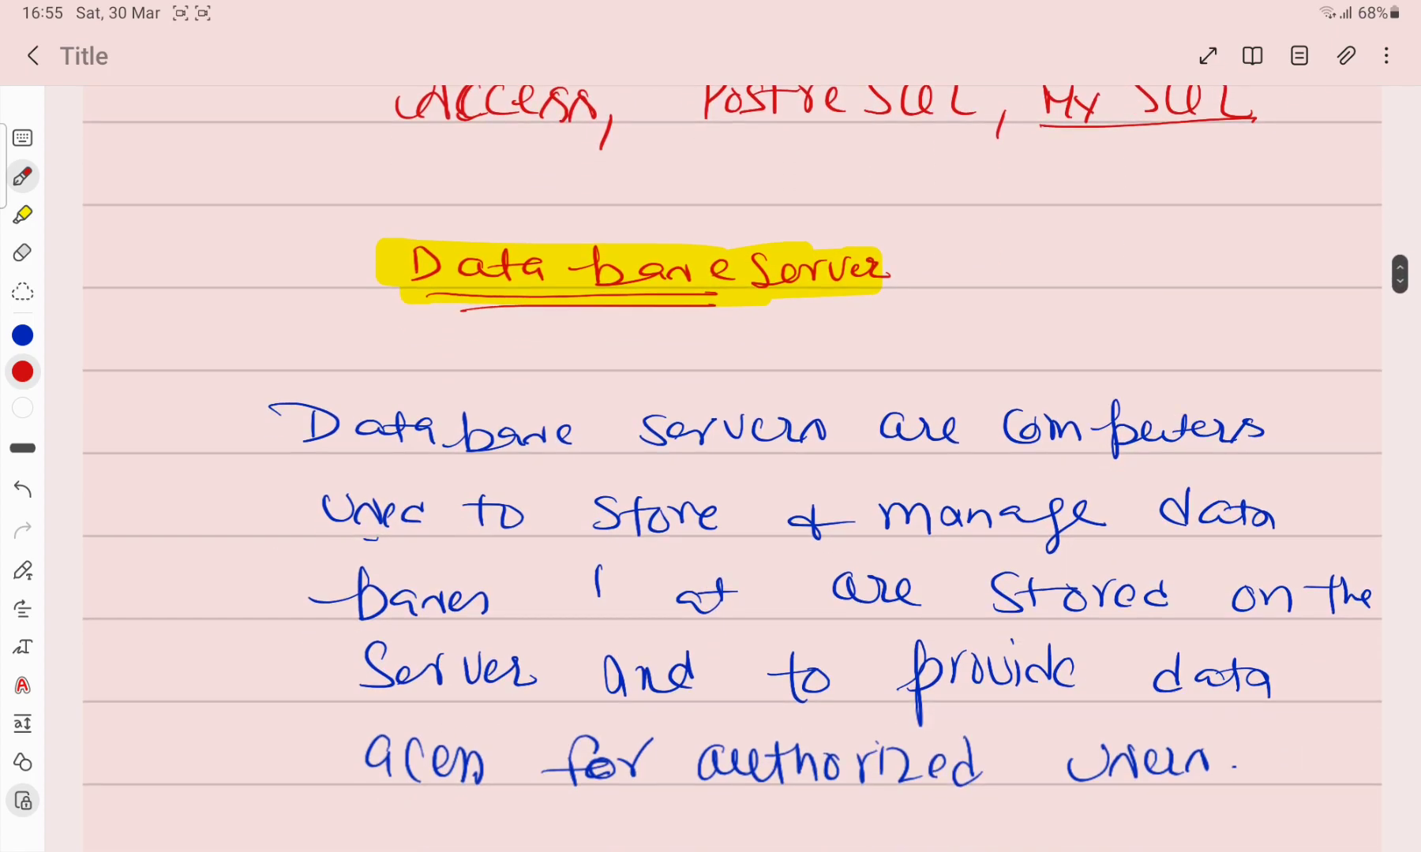
left_click_drag(969, 258, 1088, 222)
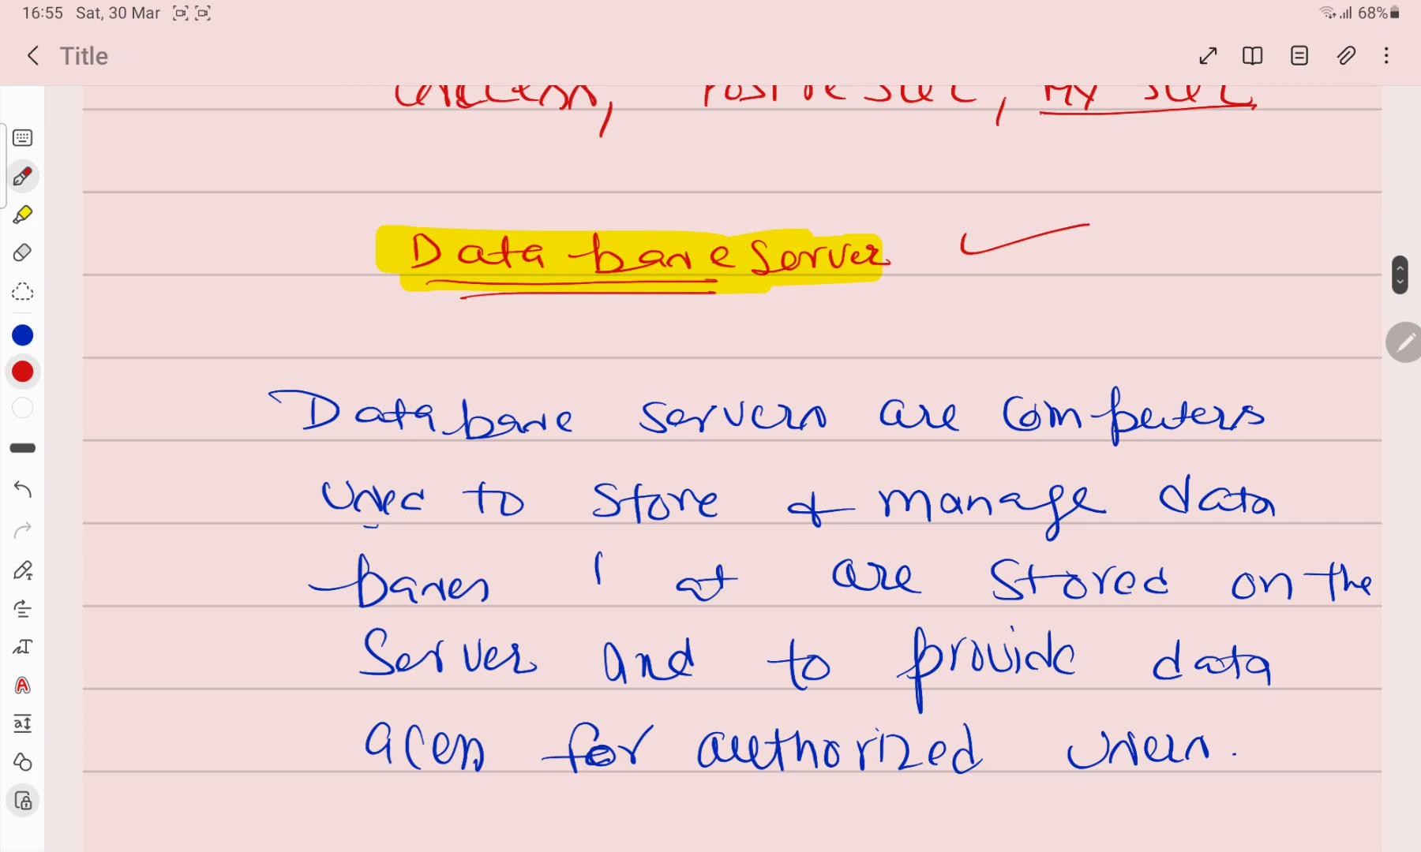
left_click(23, 336)
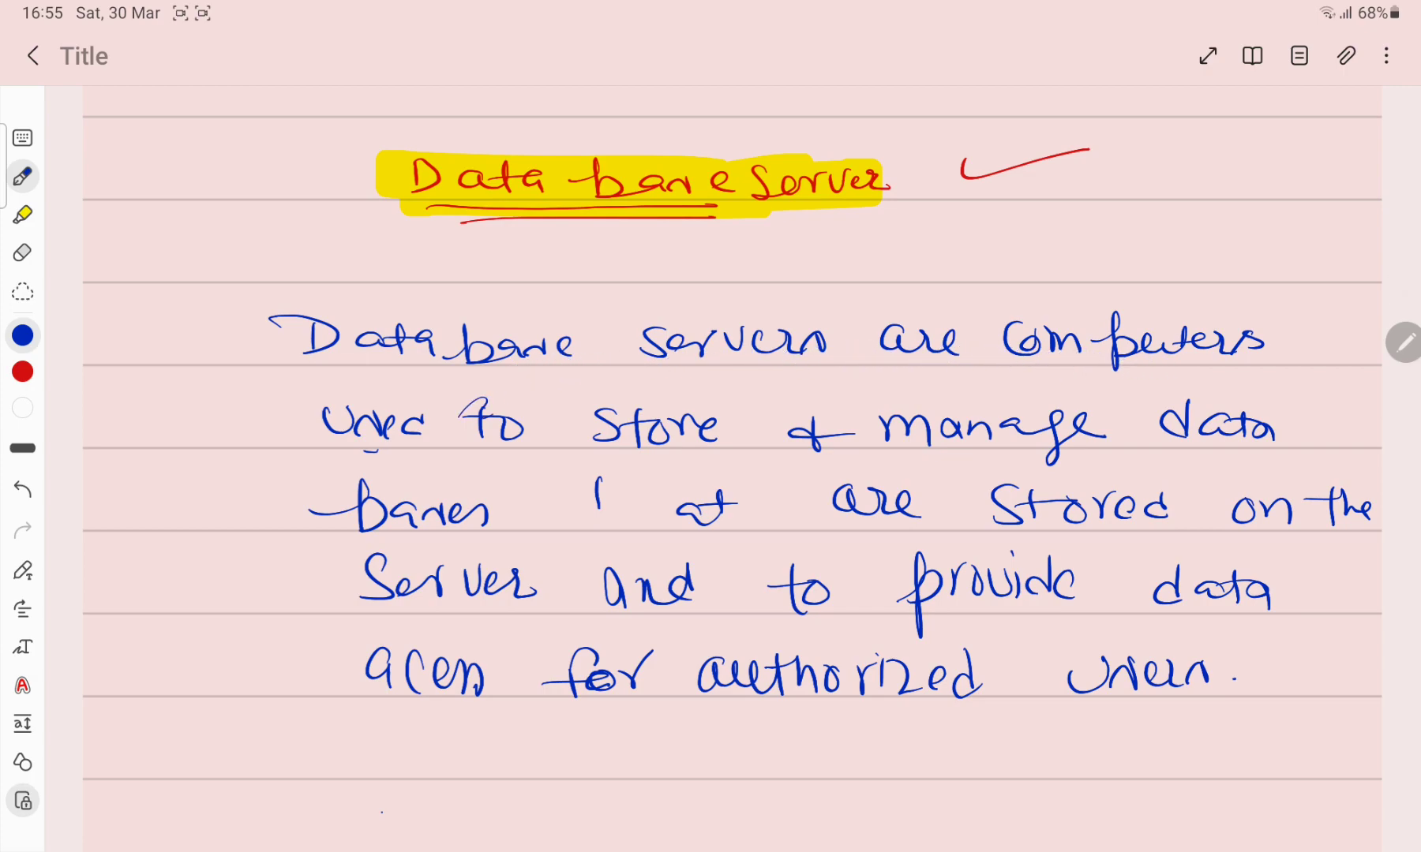
left_click_drag(357, 453, 697, 458)
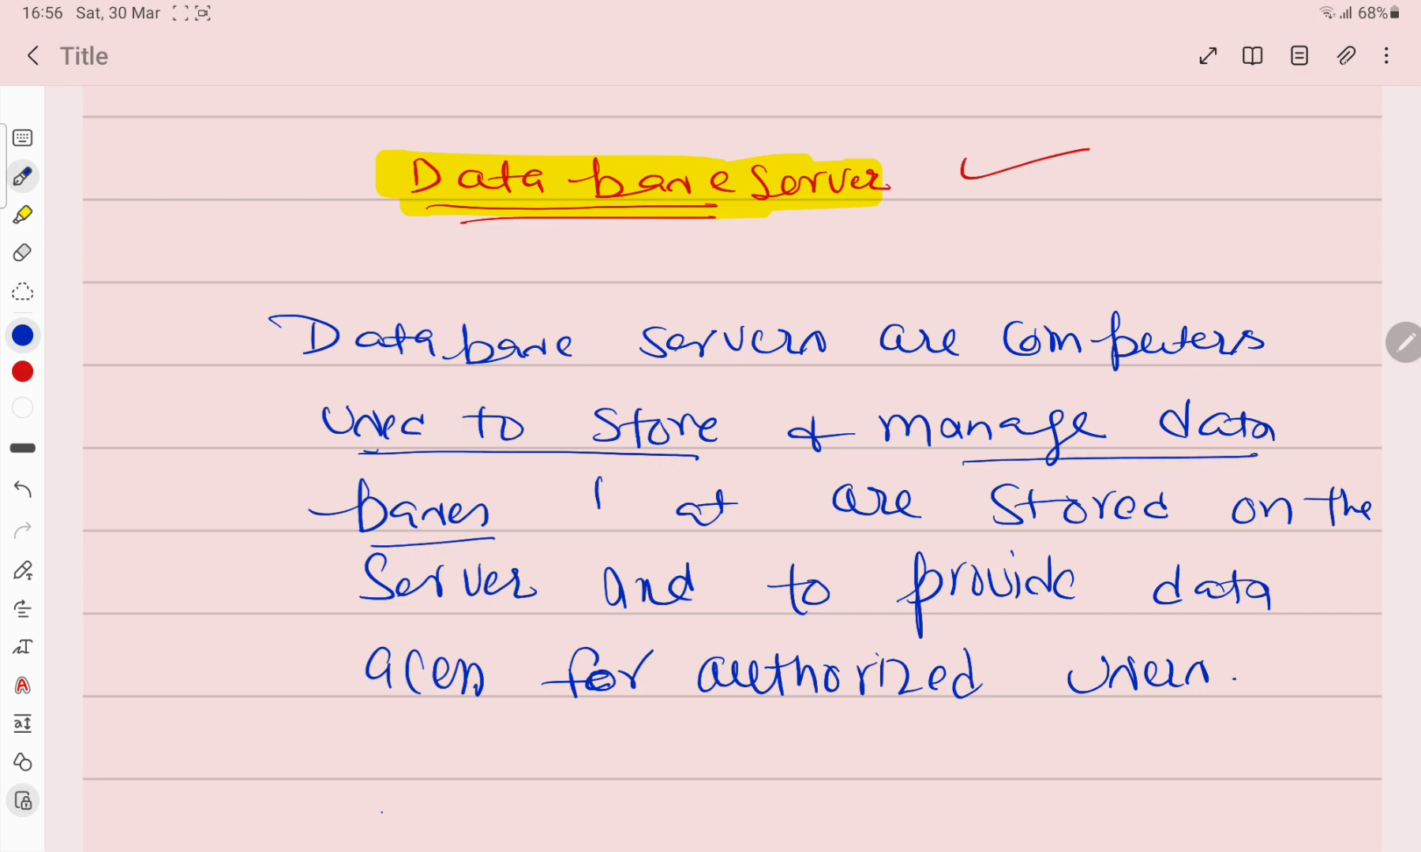
left_click_drag(599, 490, 689, 534)
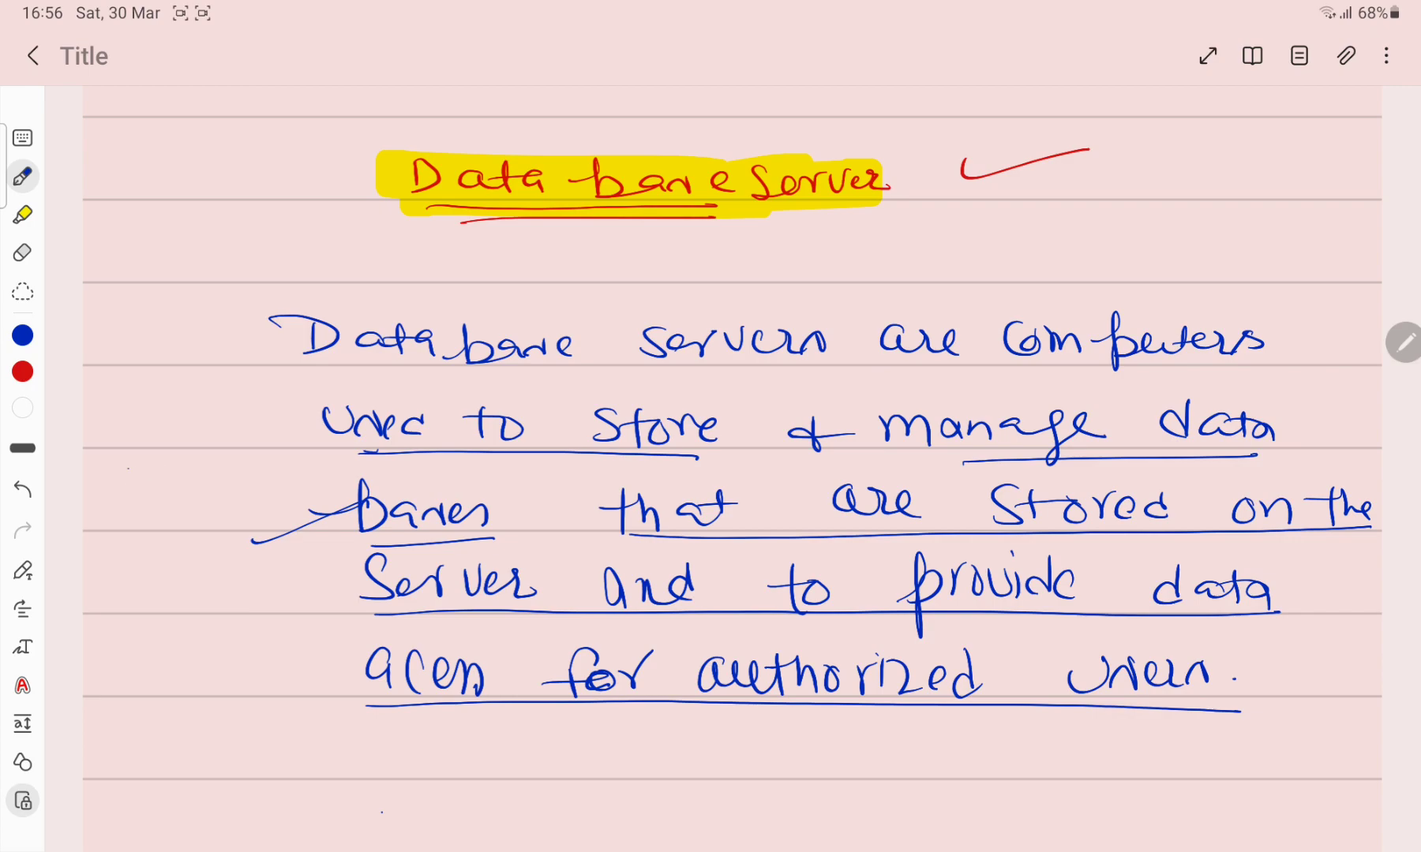
left_click_drag(136, 472, 222, 521)
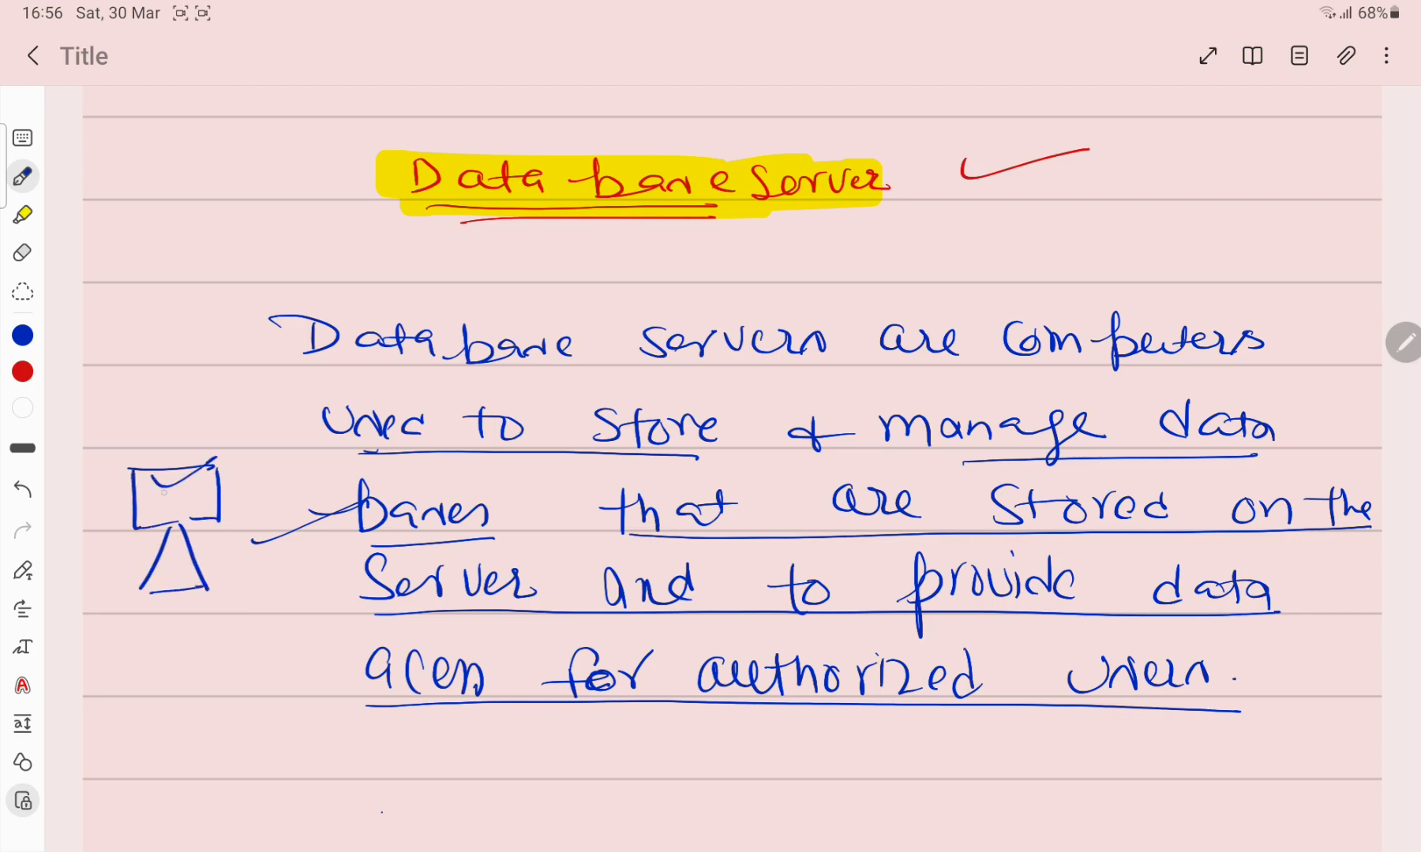
left_click_drag(218, 472, 317, 385)
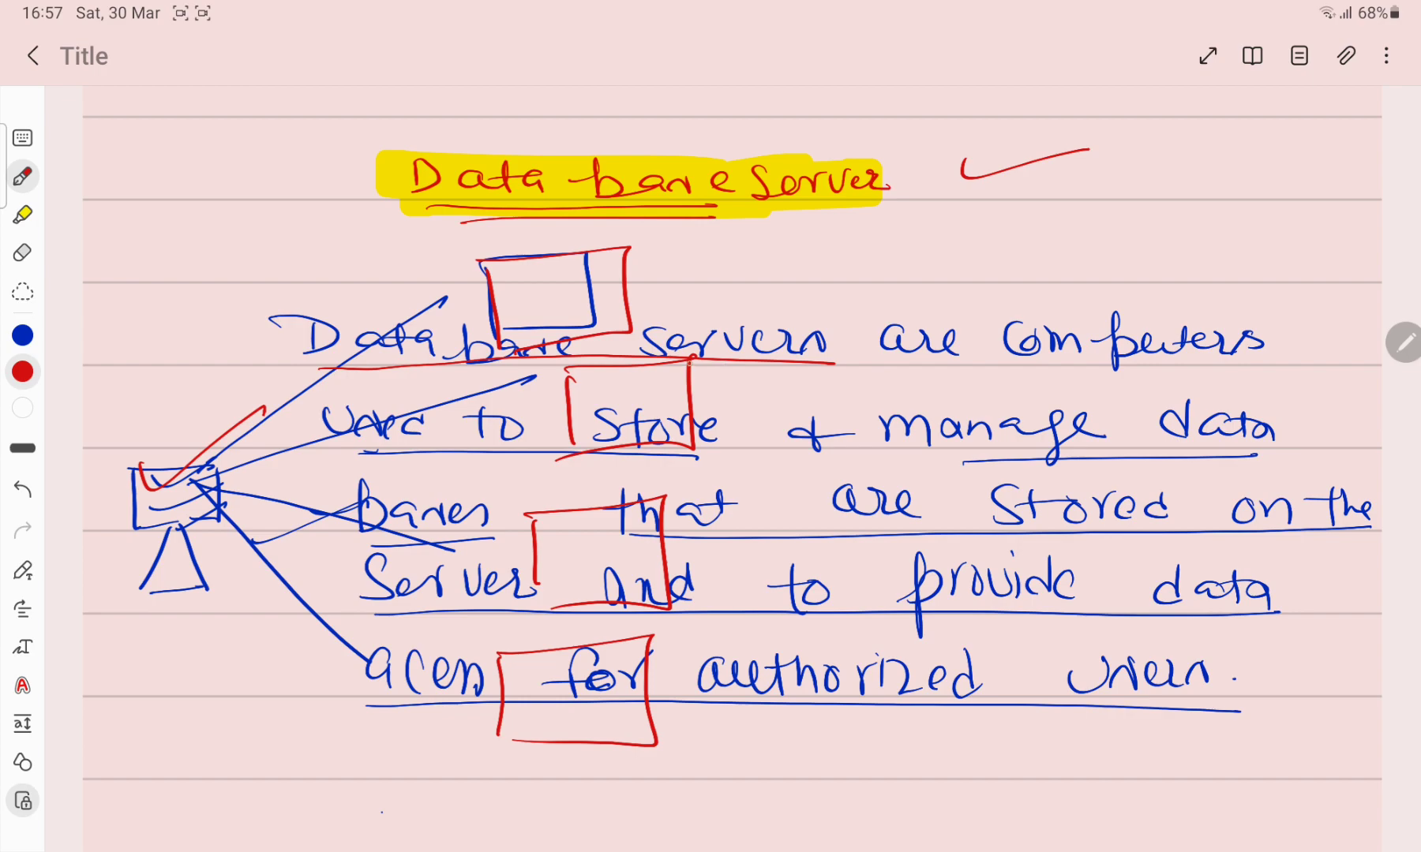
Step: Underline the definition lines in red and circle 'authorized users'
left_click_drag(779, 367, 1242, 367)
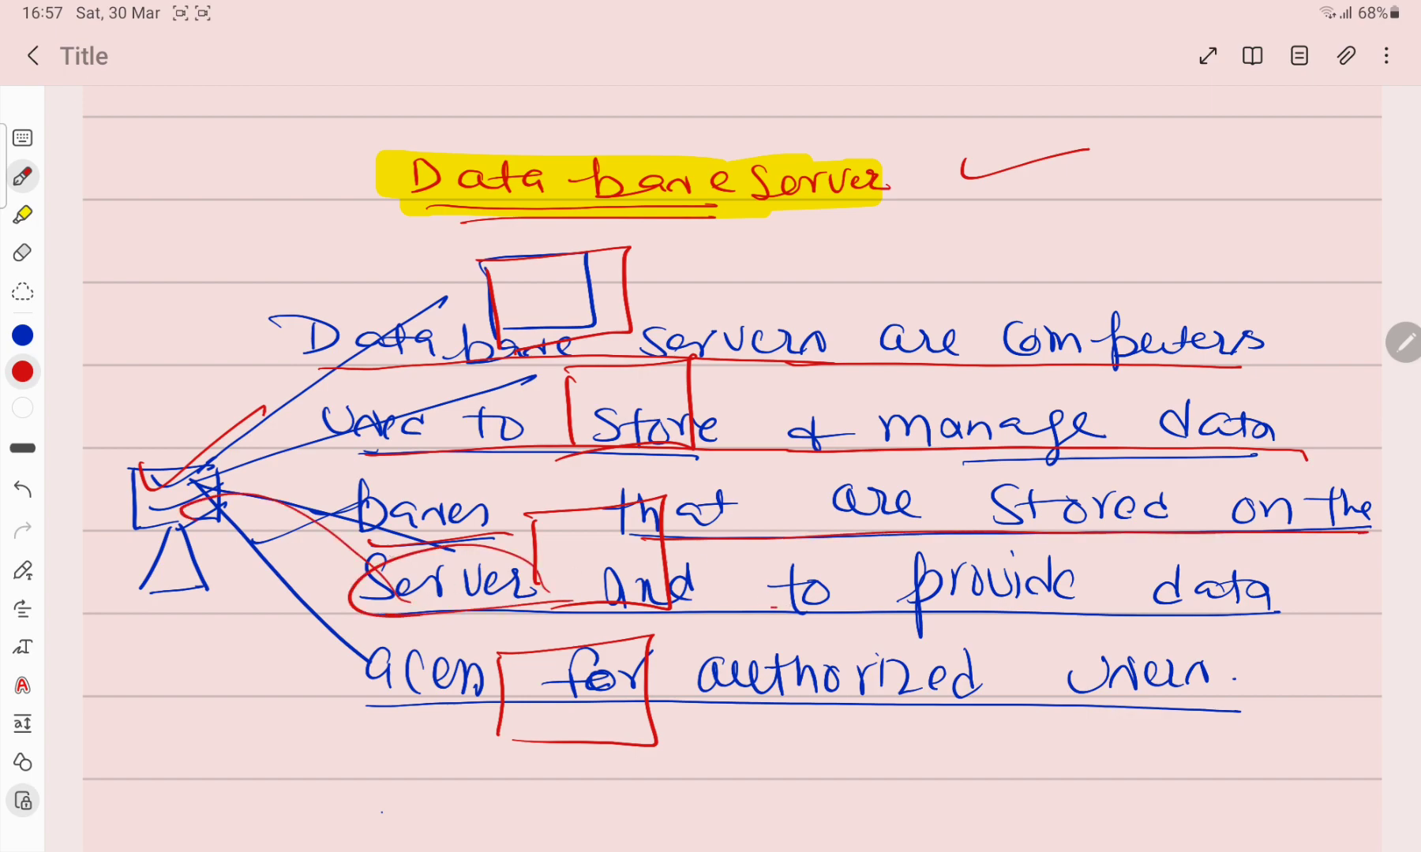
left_click_drag(766, 616, 1278, 697)
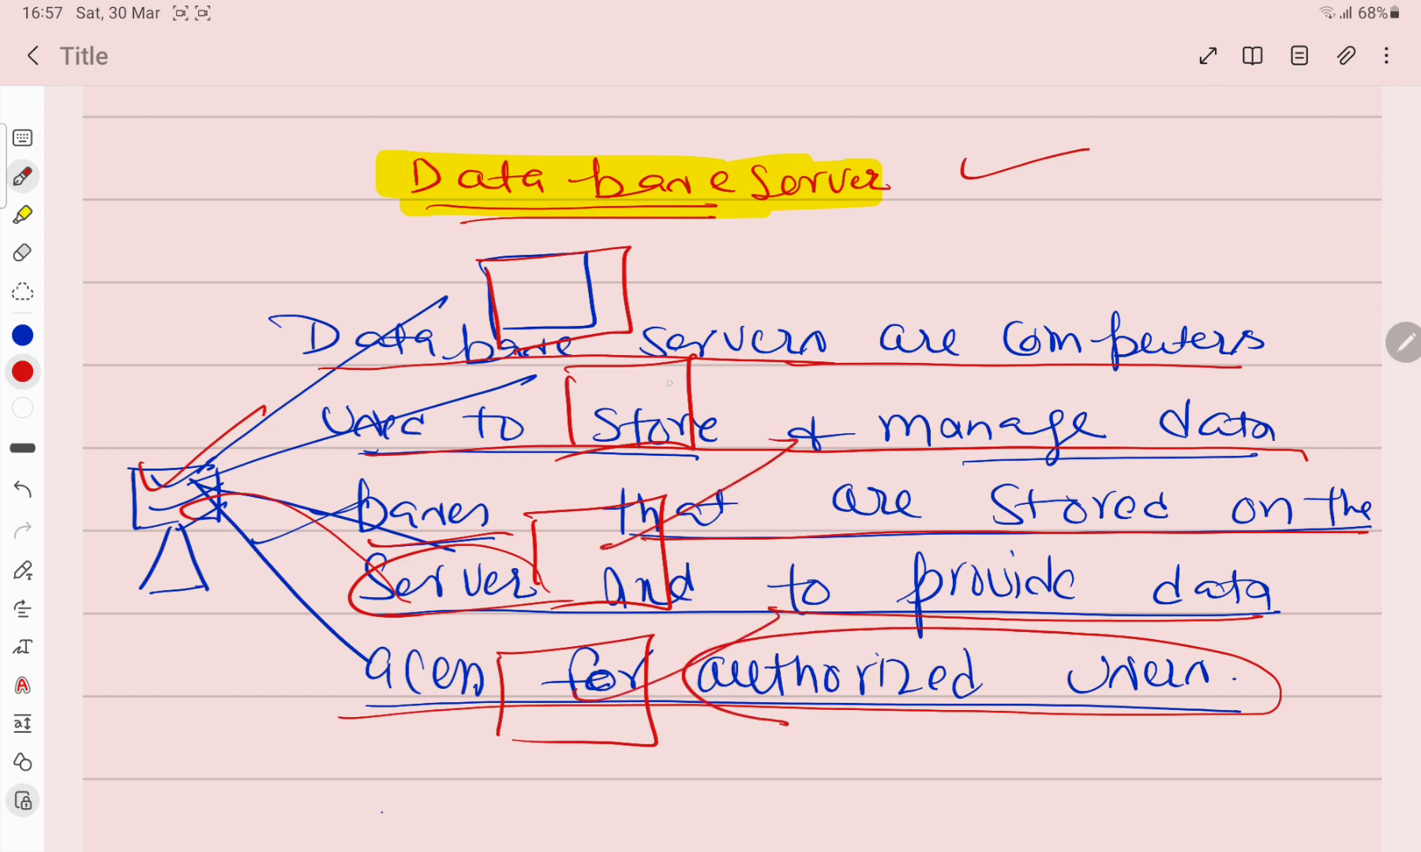
left_click_drag(666, 381, 711, 226)
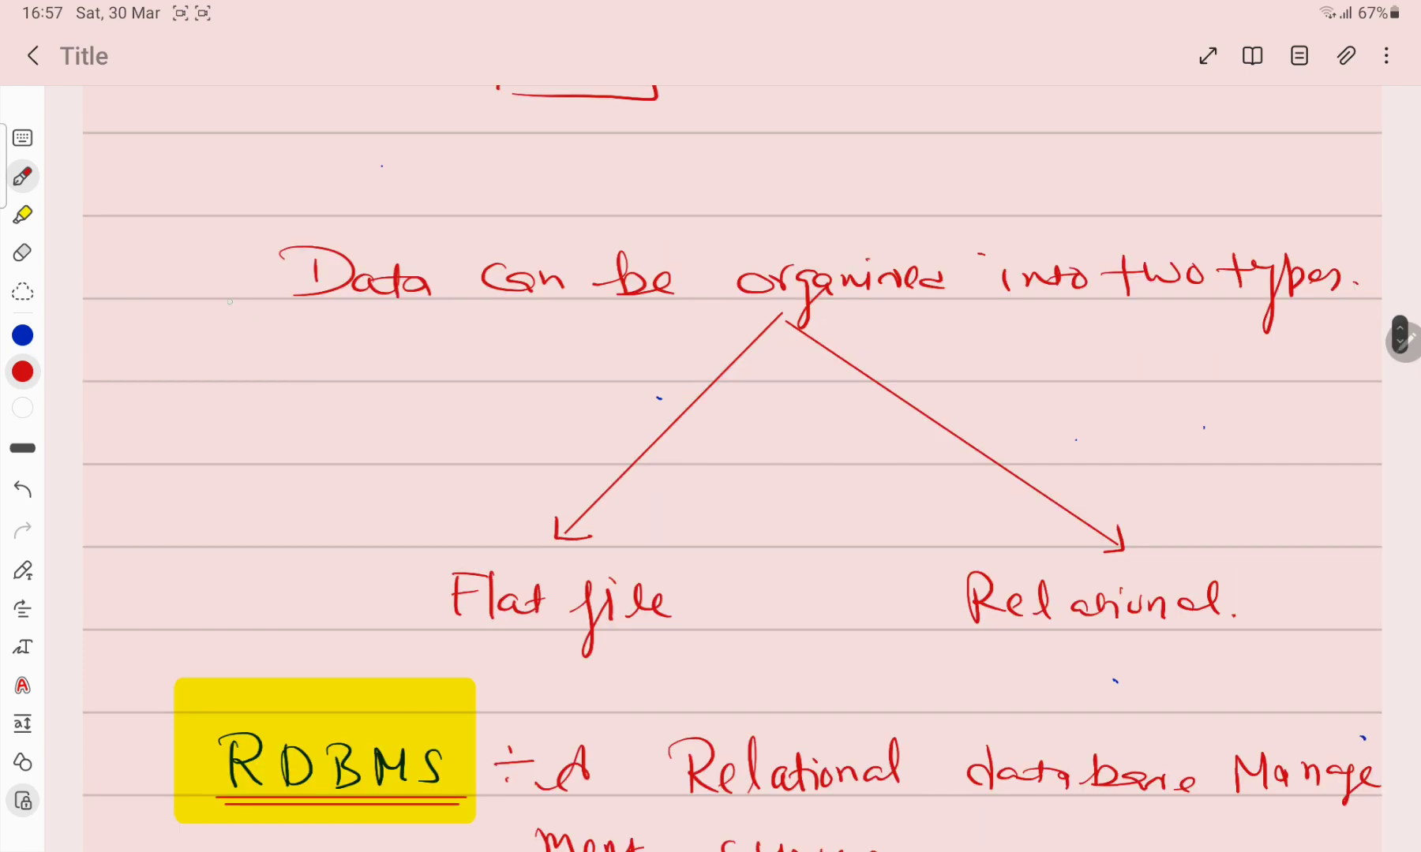
Step: Circle the two types, note 'less Amt of data' by the flat-file sketch, and link the relational boxes
left_click_drag(200, 290, 263, 267)
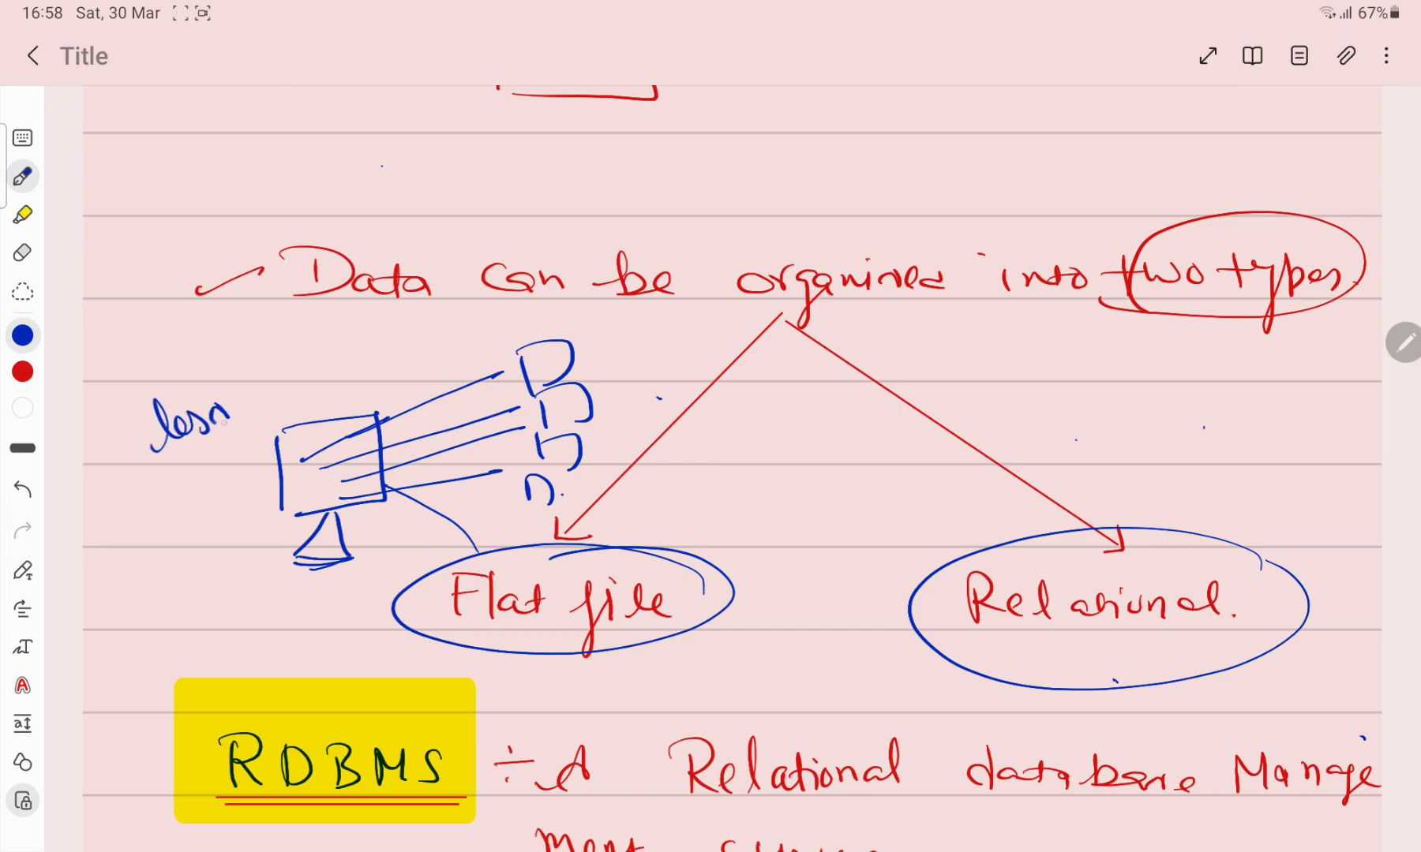
left_click_drag(244, 398, 326, 372)
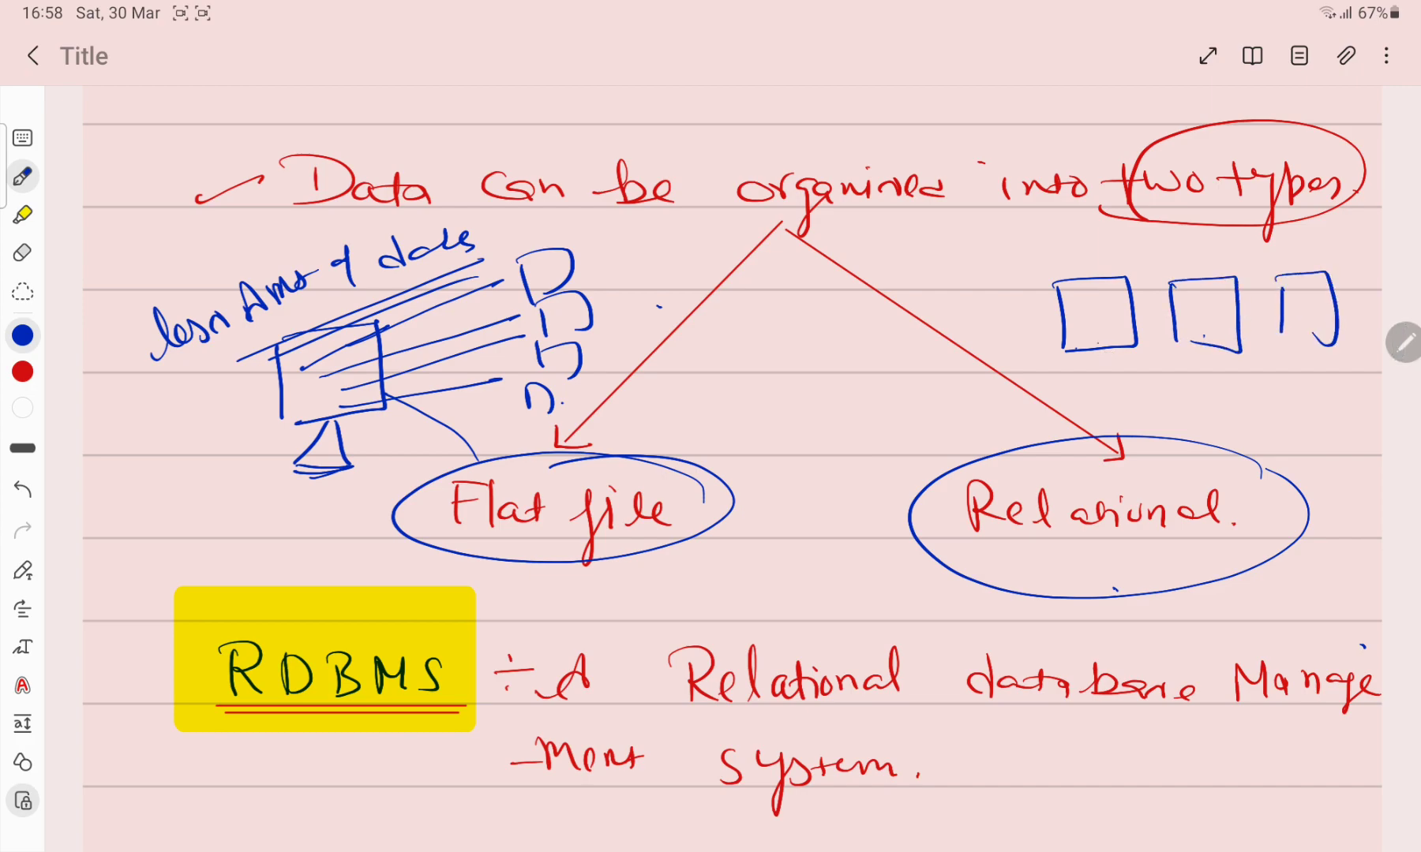
left_click_drag(1123, 335, 1214, 380)
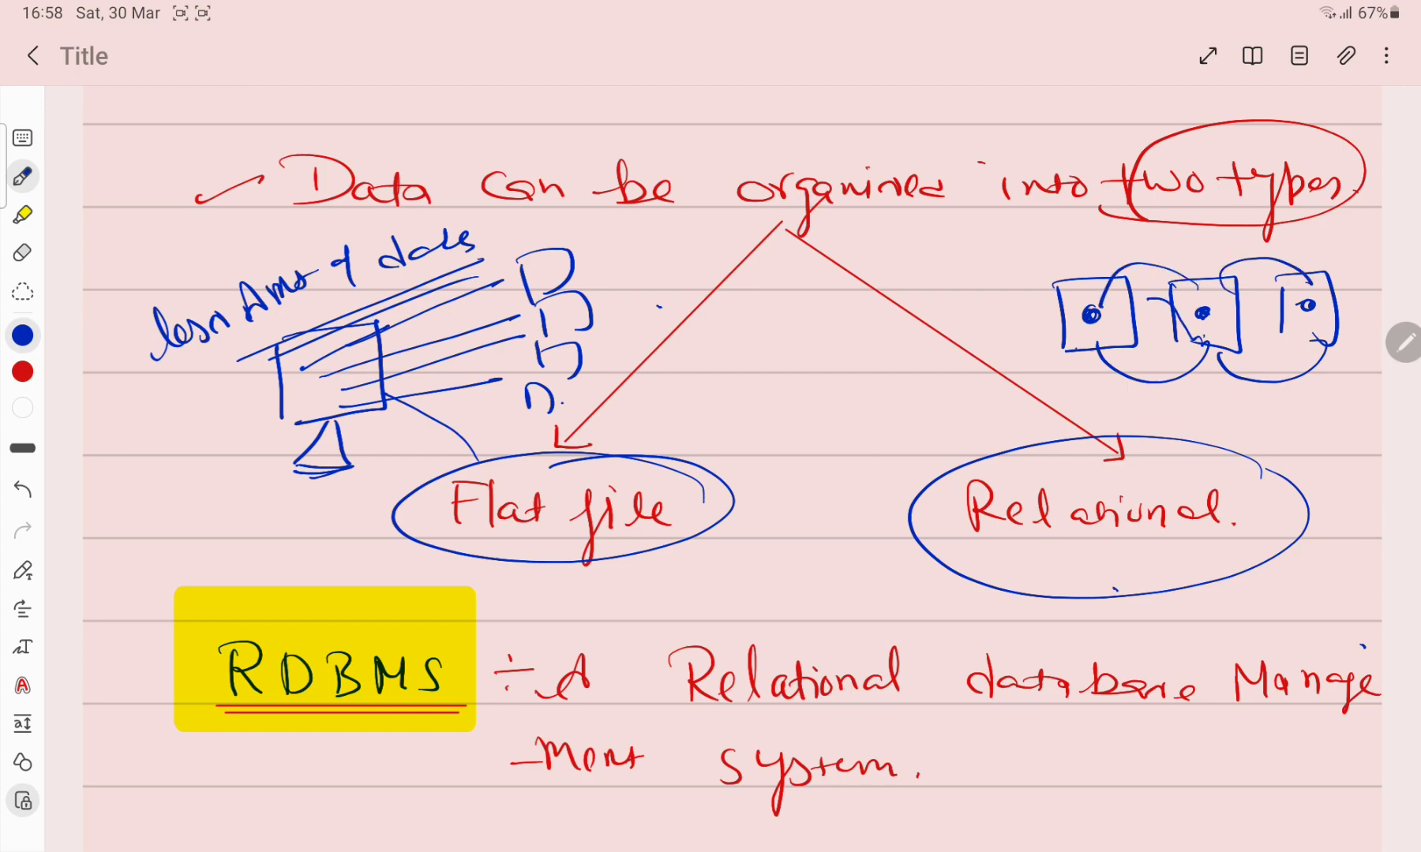
left_click_drag(1163, 476, 1281, 399)
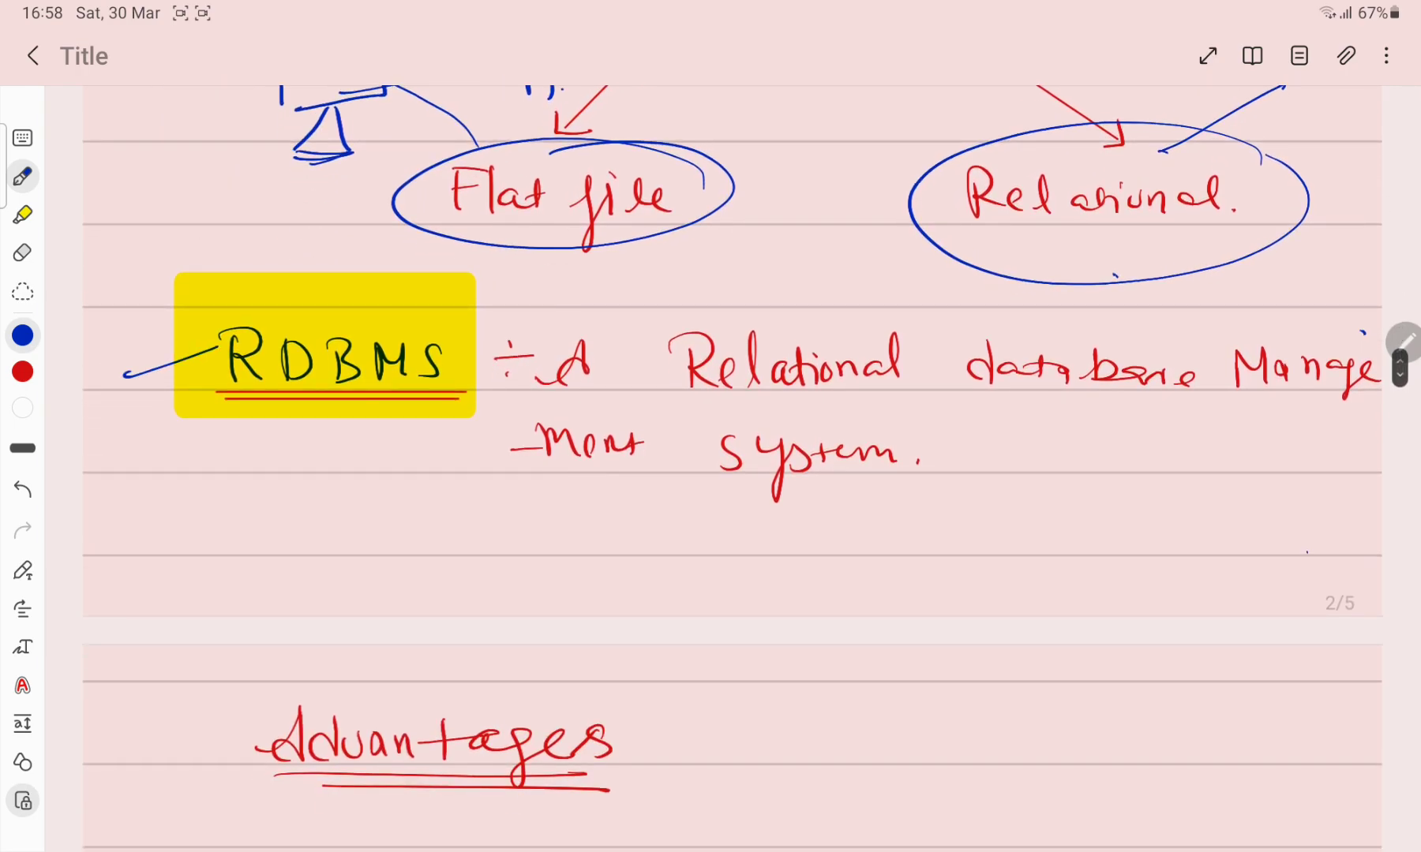
Step: Underline the RDBMS definition in blue and sketch linked tables below it
left_click_drag(721, 397, 1030, 394)
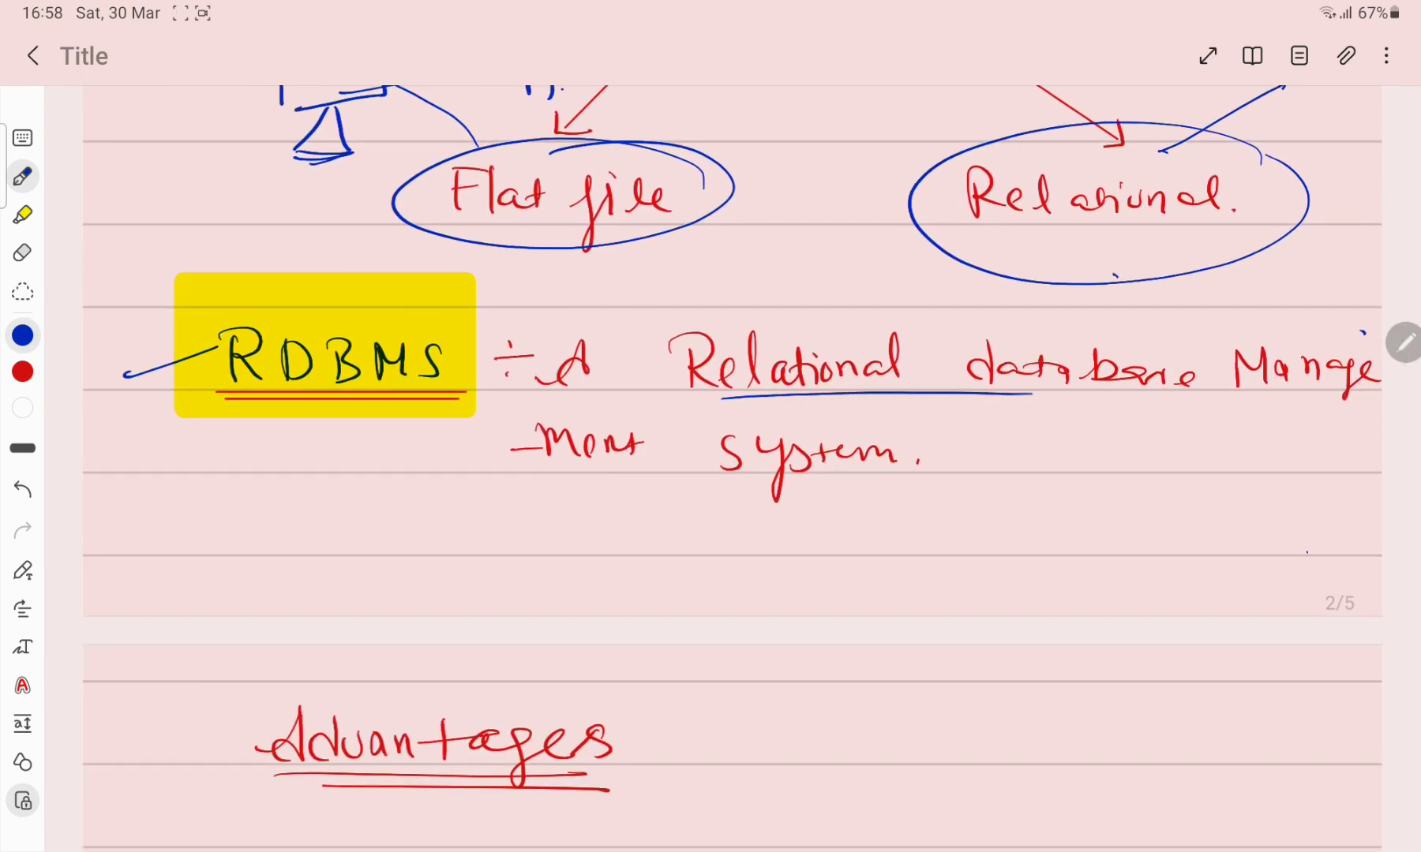
left_click_drag(507, 494, 951, 489)
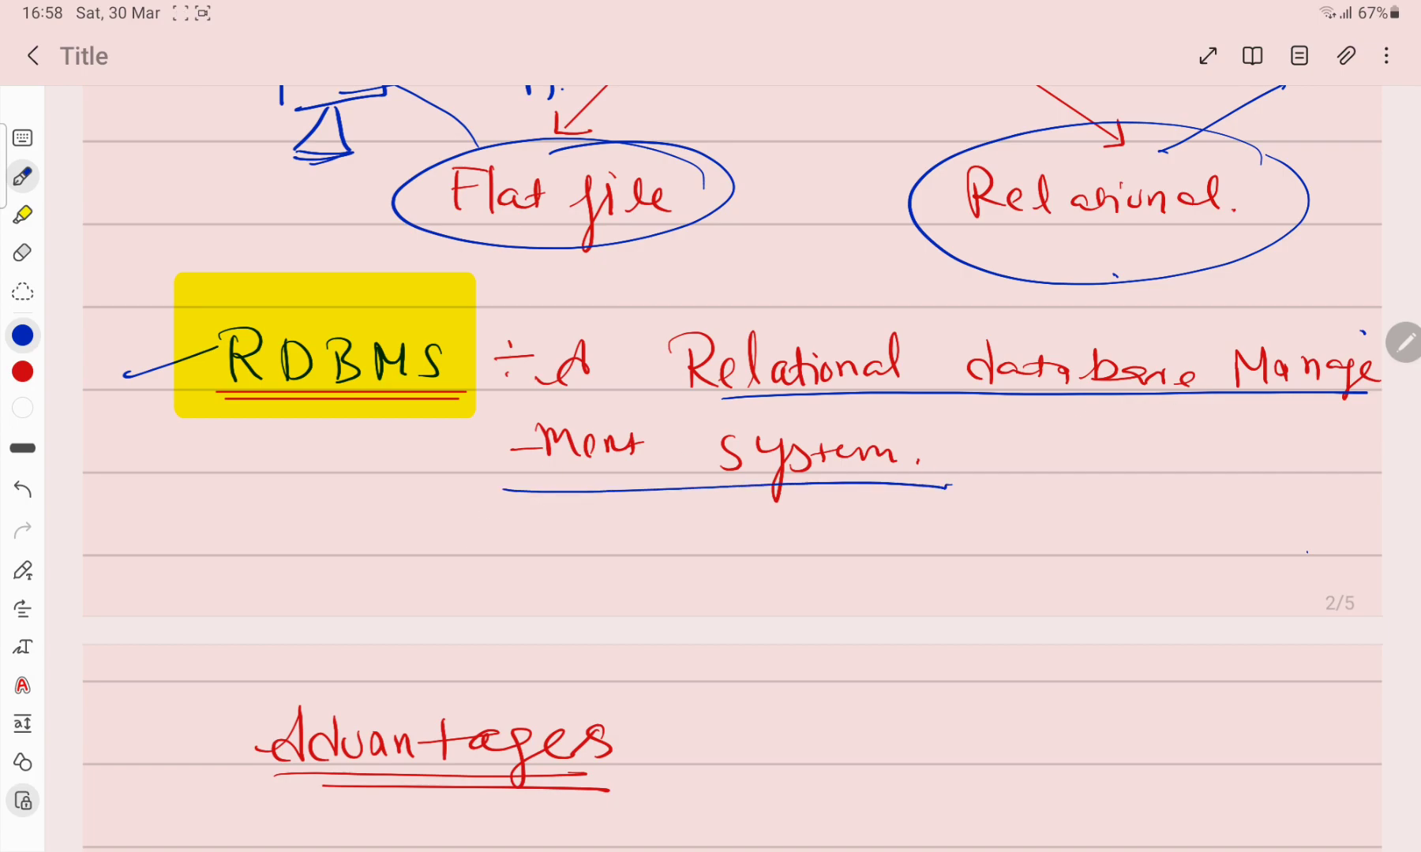
left_click_drag(471, 526, 861, 607)
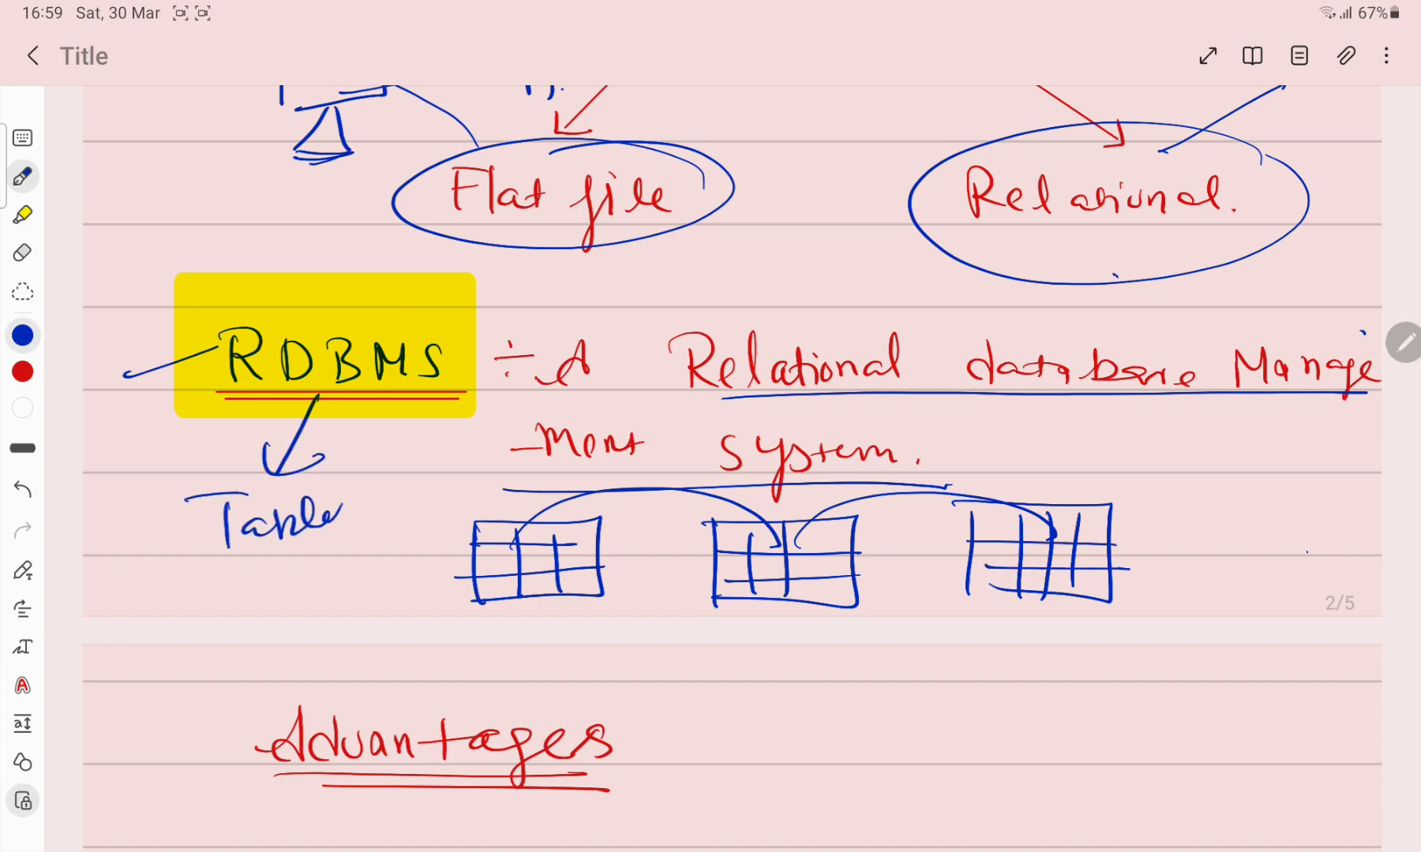
Step: Write the rows/Tuples note and circle the 'relational tables' note
scroll("down", 3)
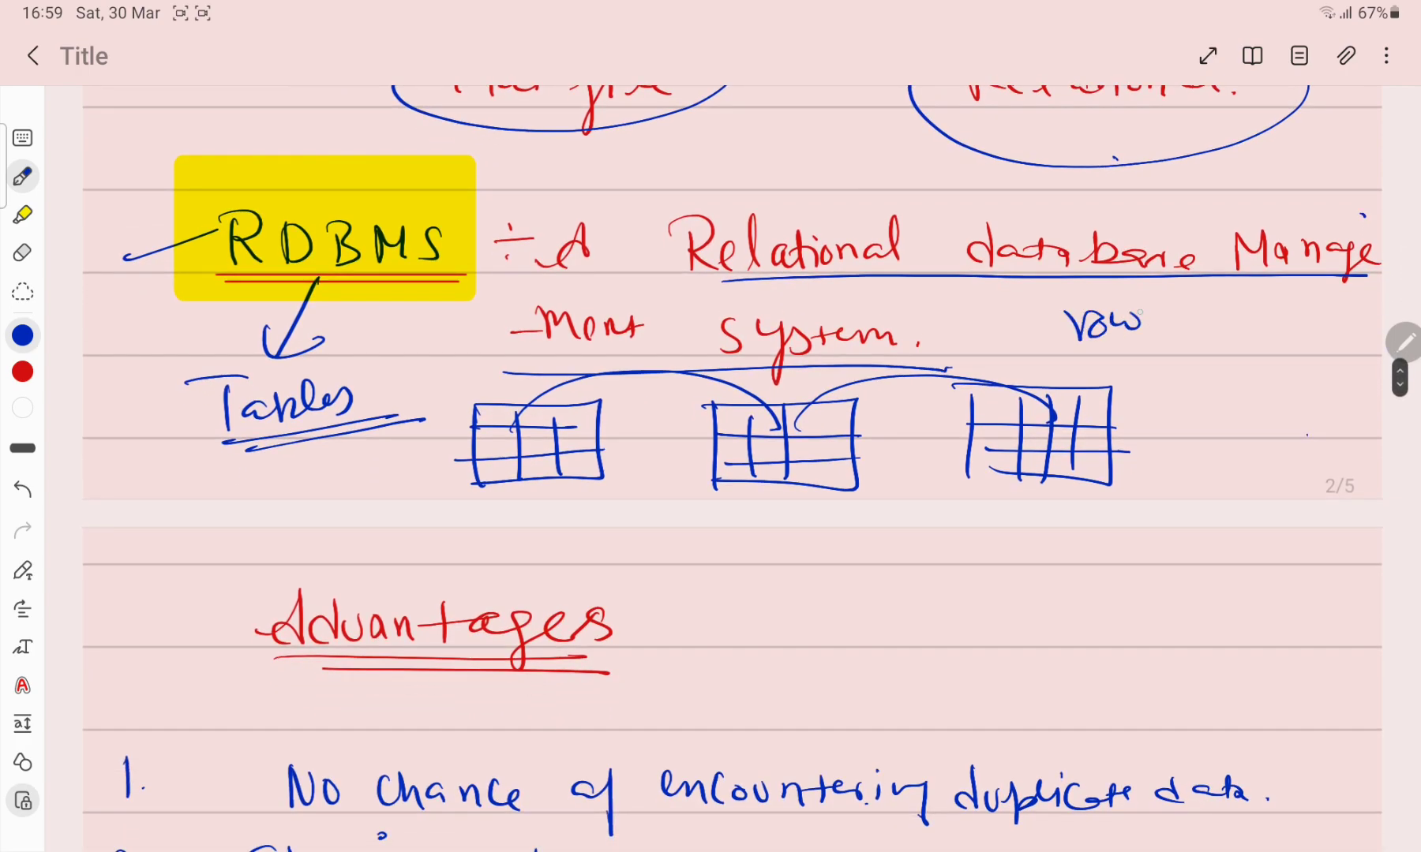
type("/TU")
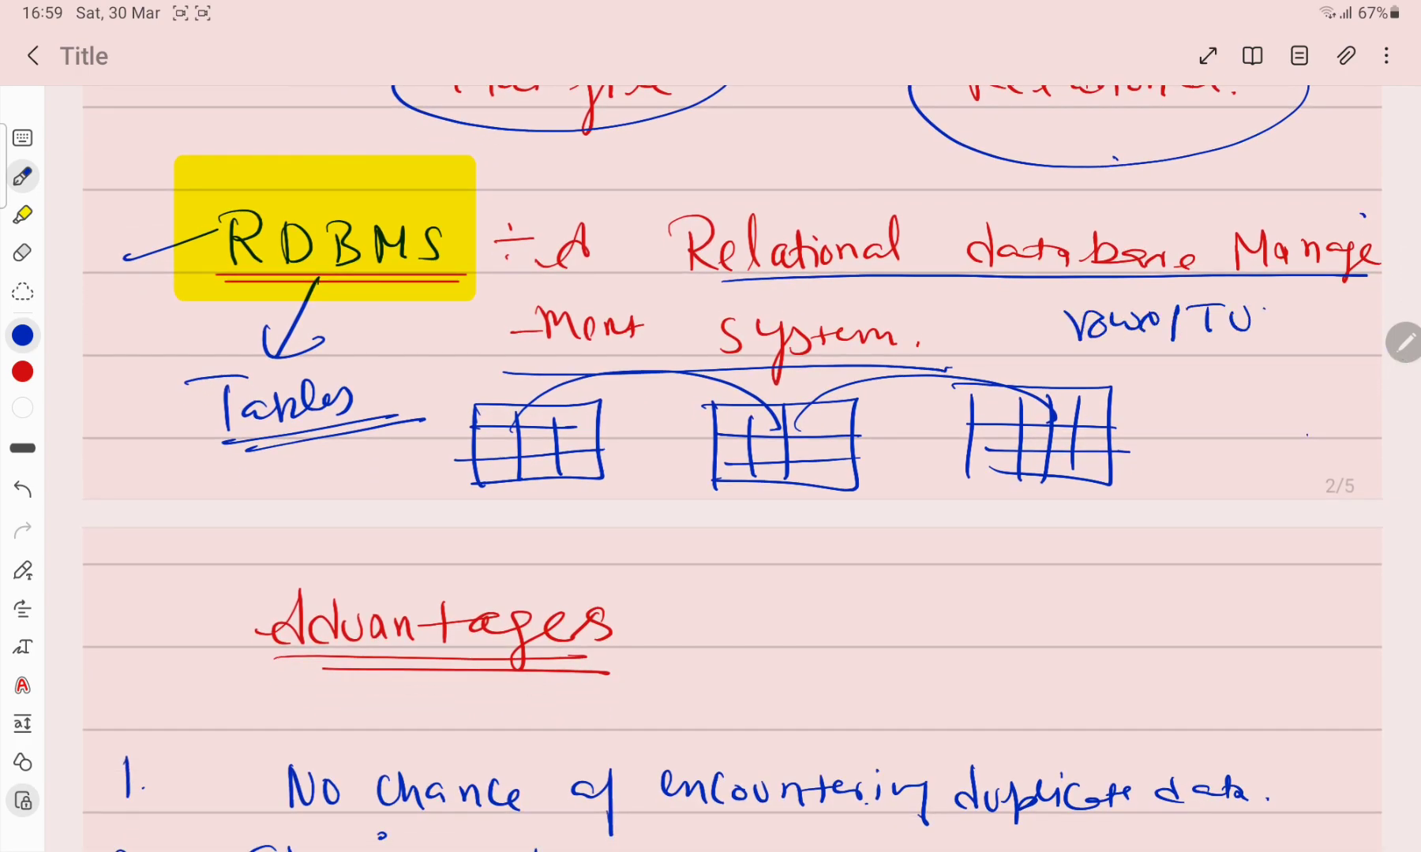
type("bles")
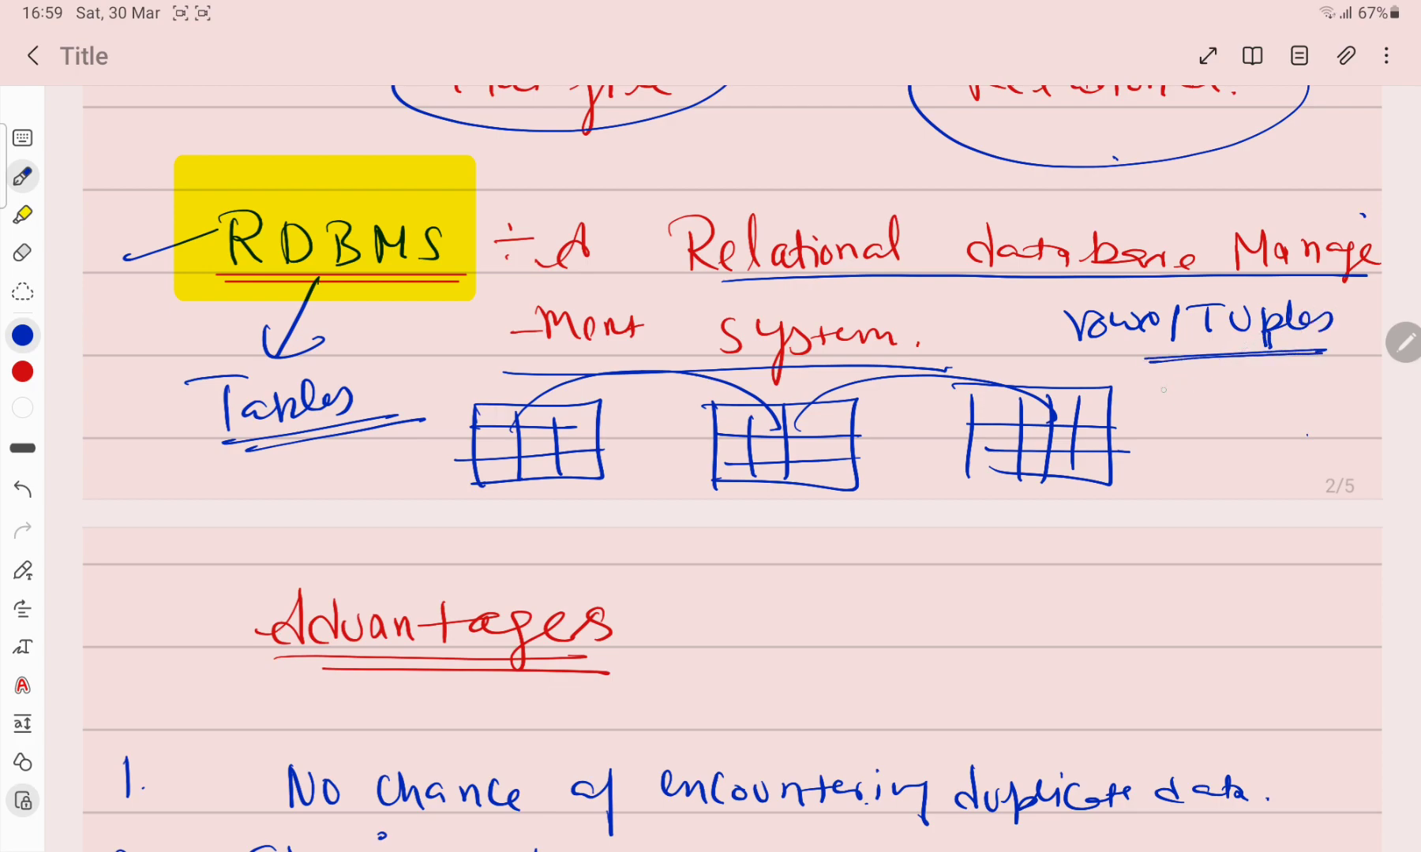
left_click_drag(1141, 444, 1232, 435)
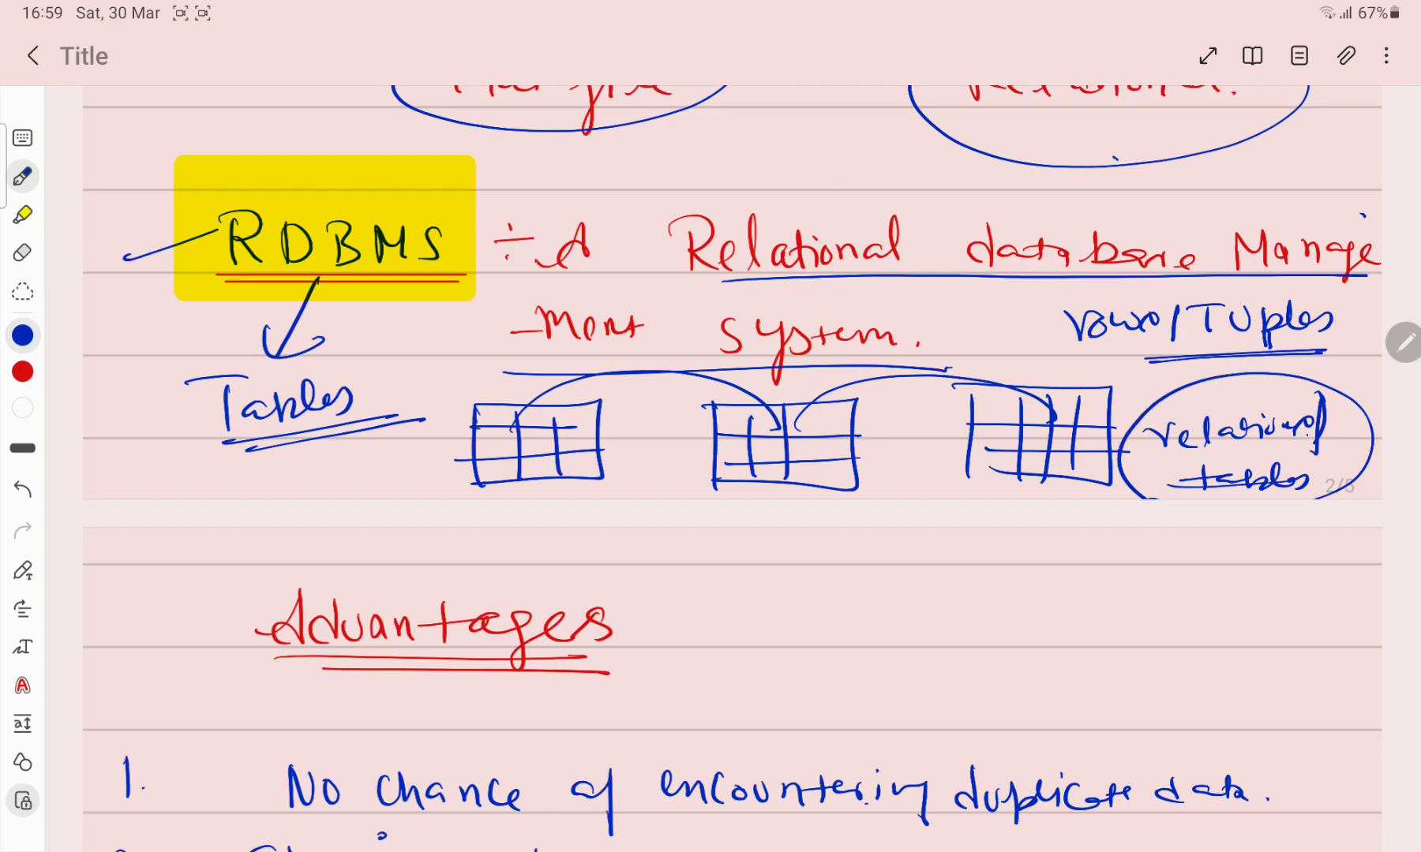
scroll("down", 3)
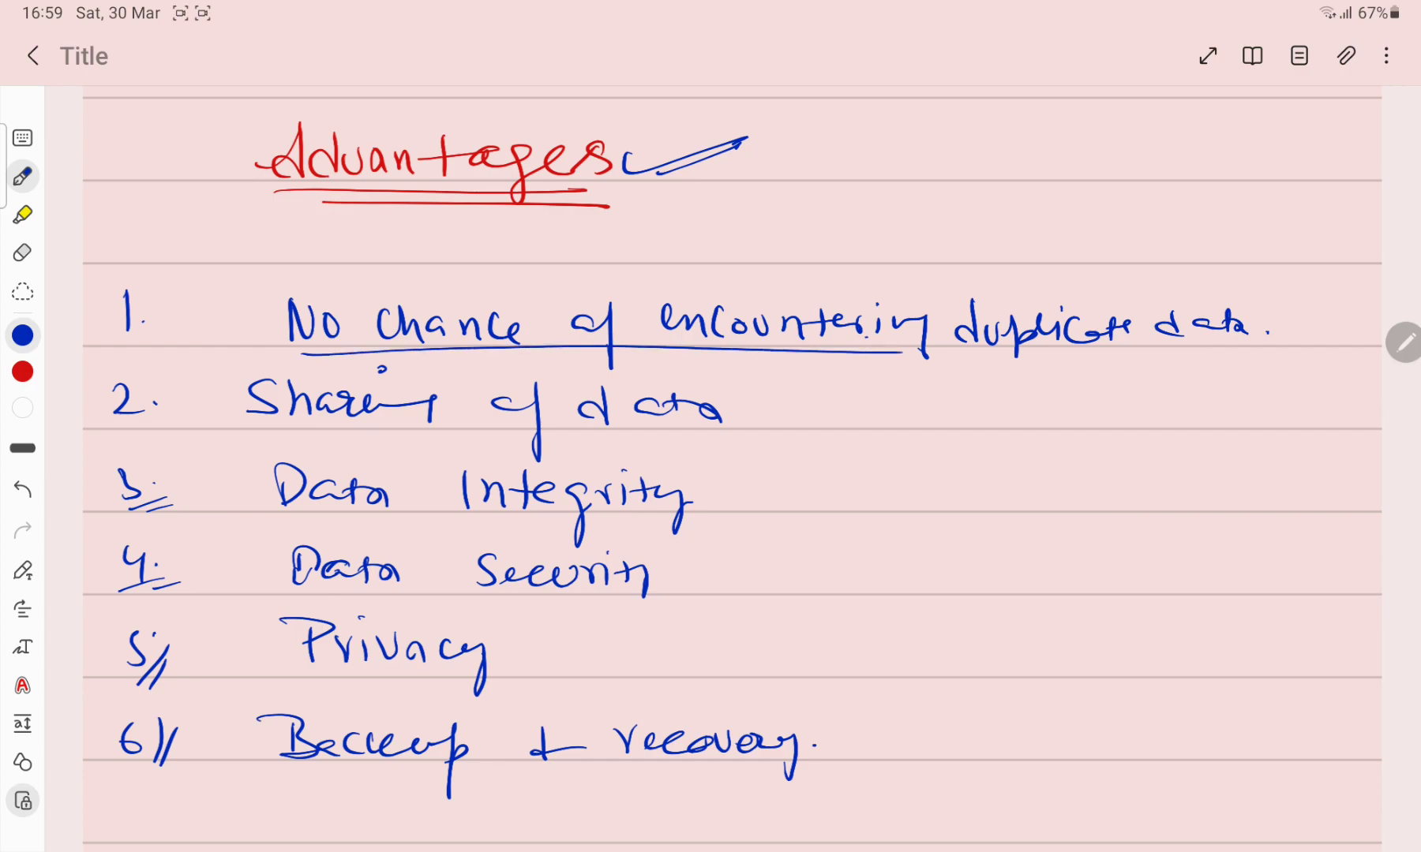
Step: Underline the first advantages and Sharing of data, then circle Security, Privacy and Backup & recovery
left_click_drag(925, 353, 1223, 351)
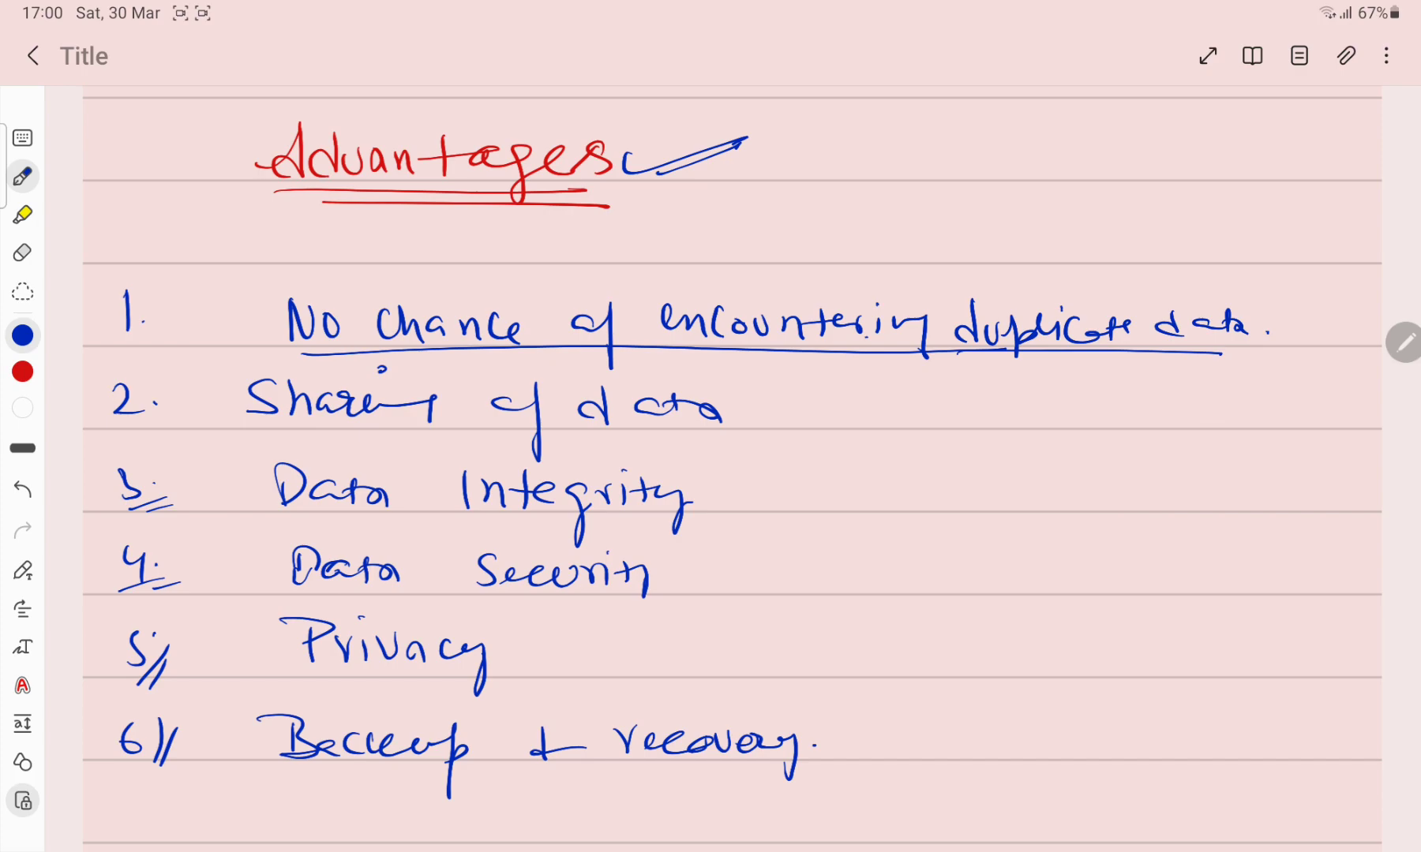
left_click_drag(245, 435, 688, 435)
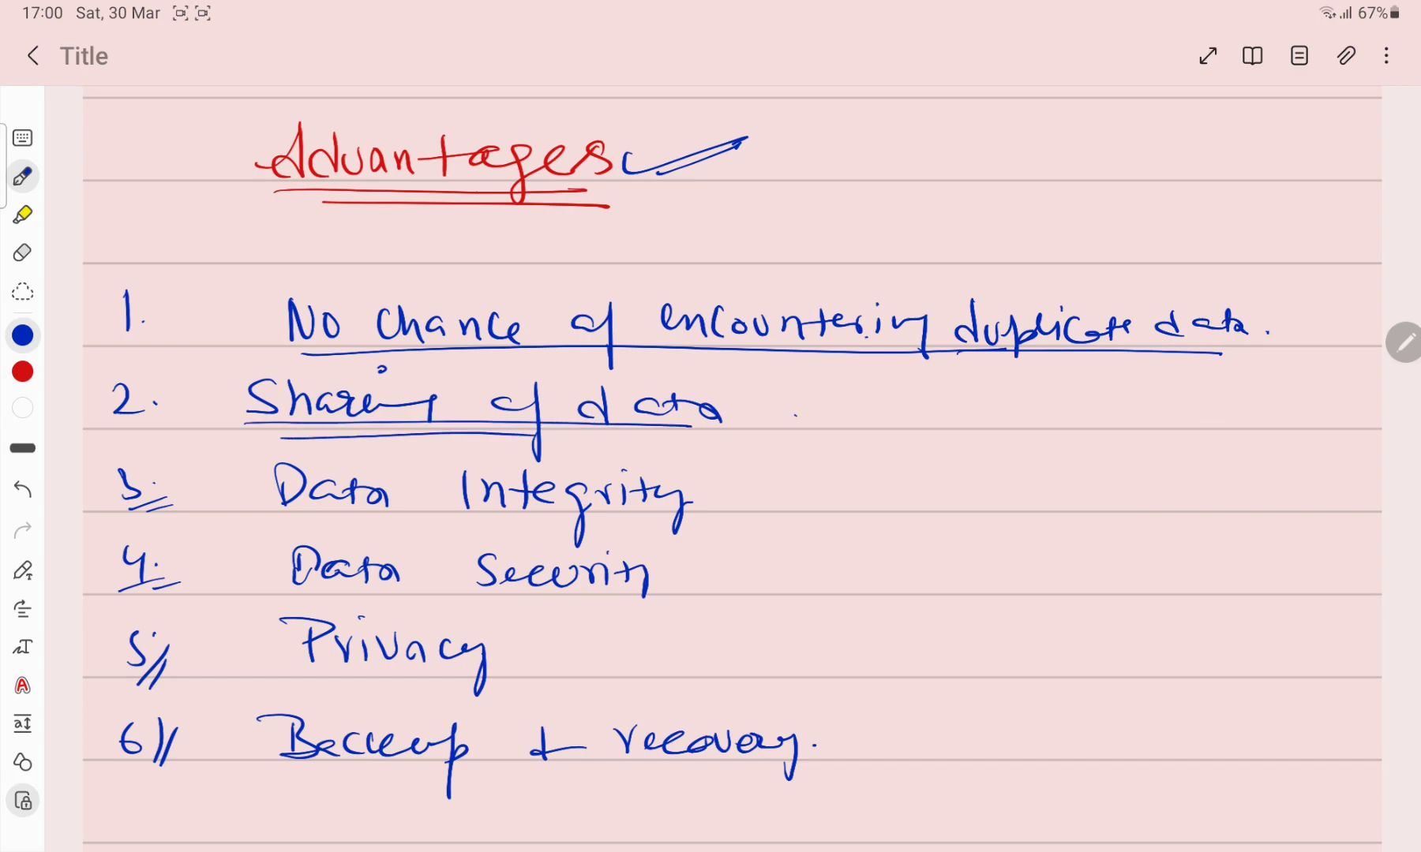
left_click_drag(789, 417, 1042, 398)
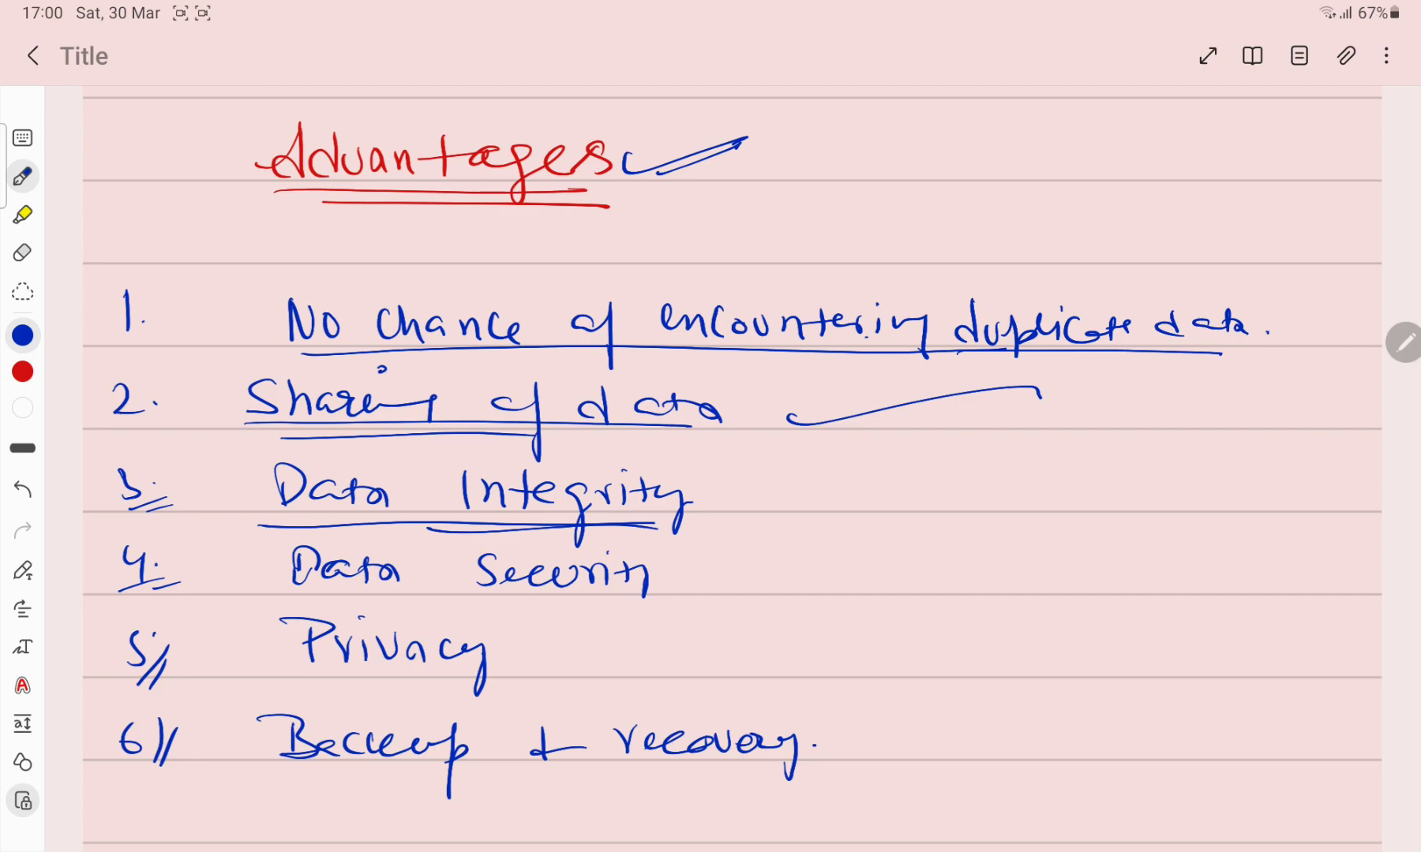
left_click_drag(430, 562, 562, 557)
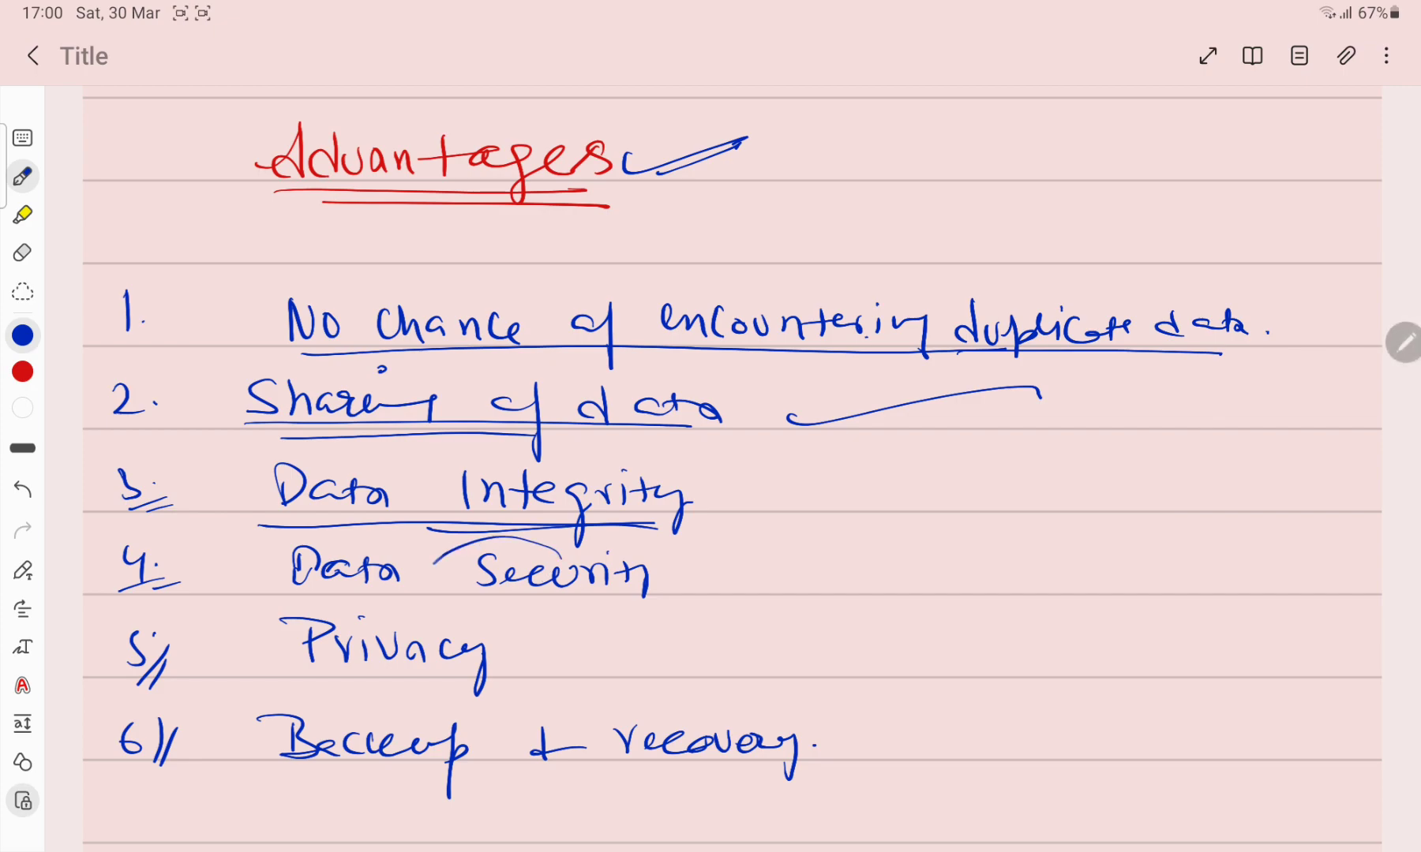
left_click_drag(562, 540, 562, 539)
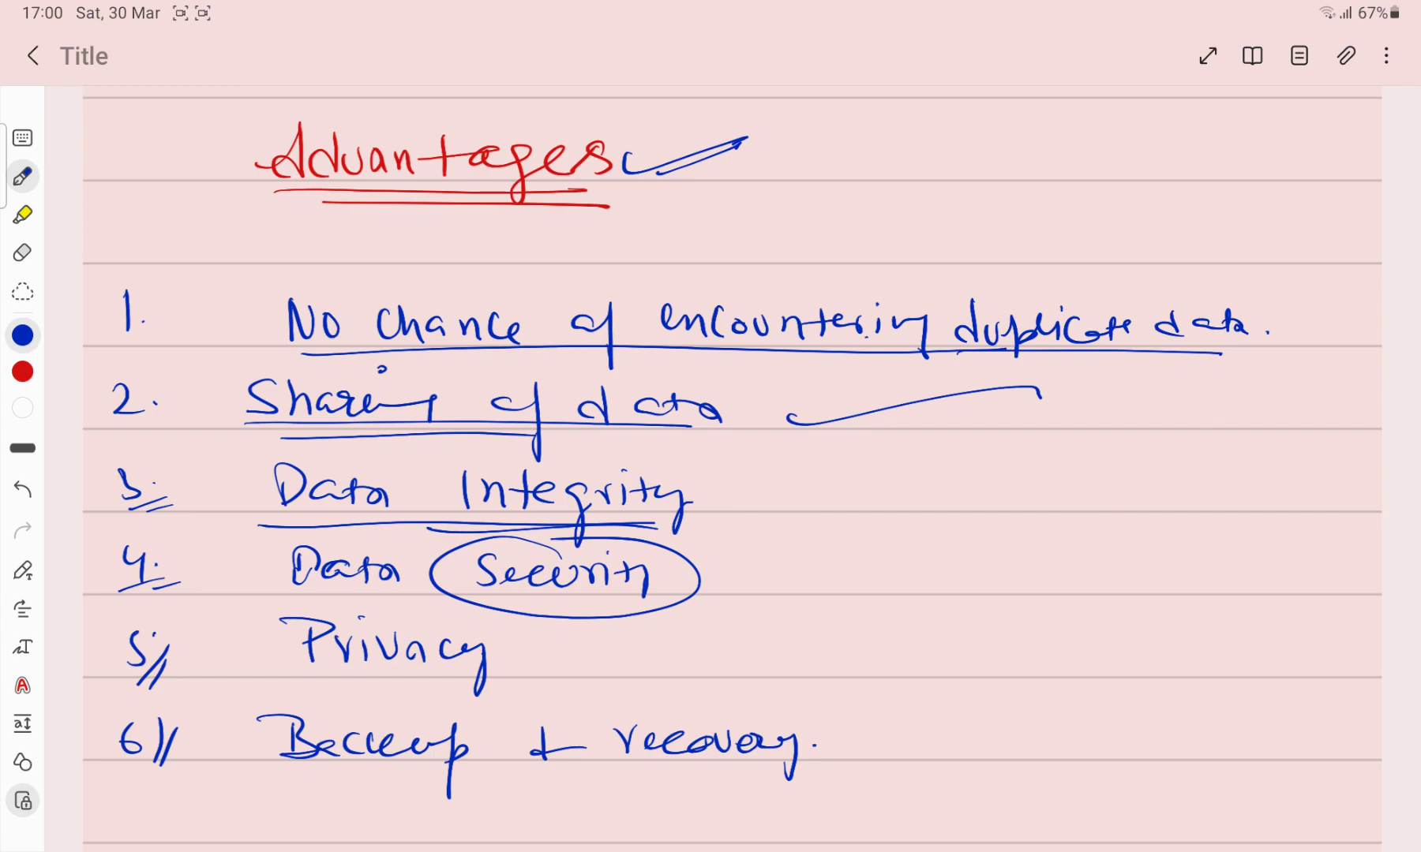
left_click_drag(693, 565, 938, 530)
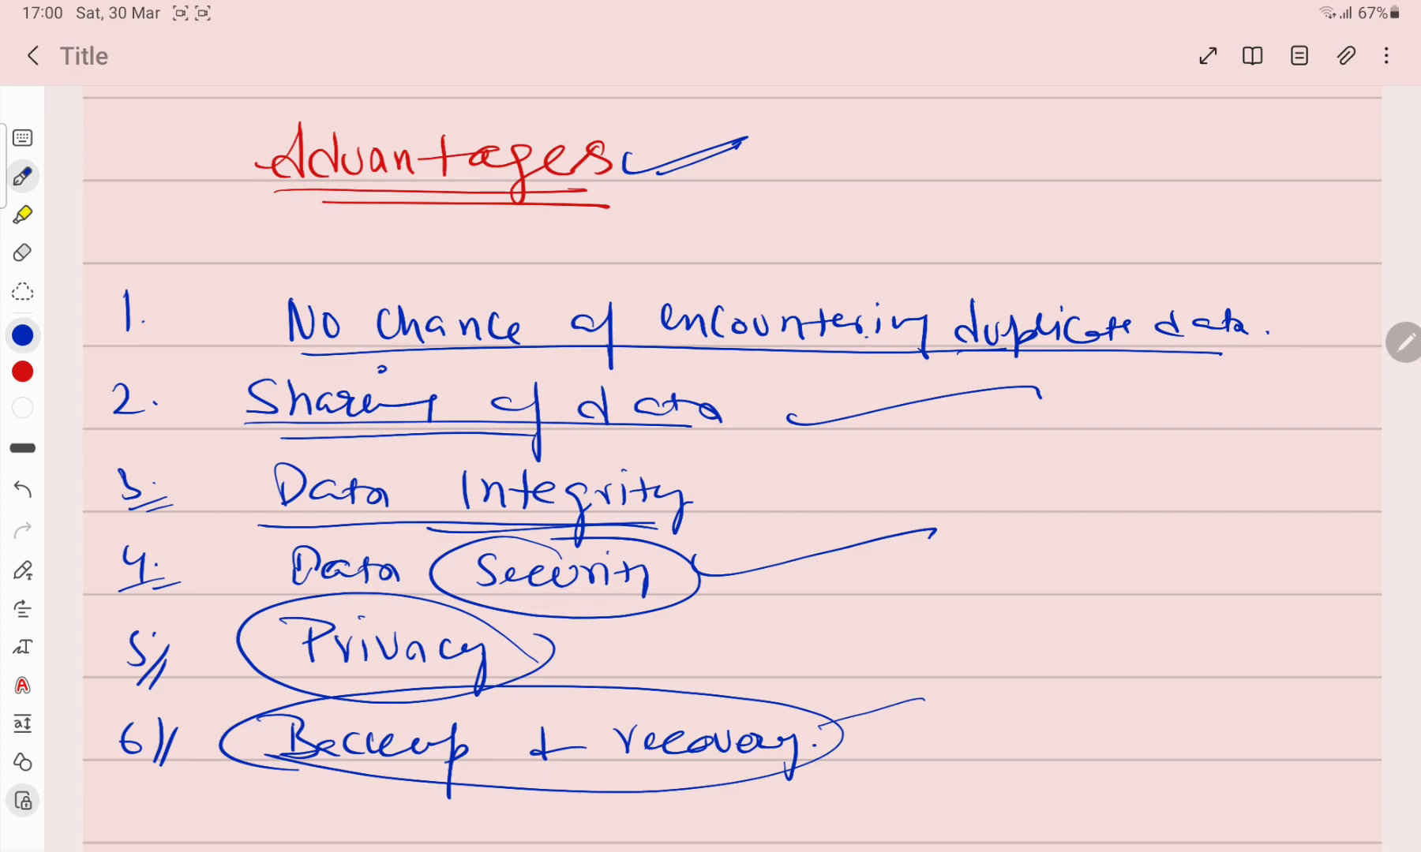
scroll("down", 3)
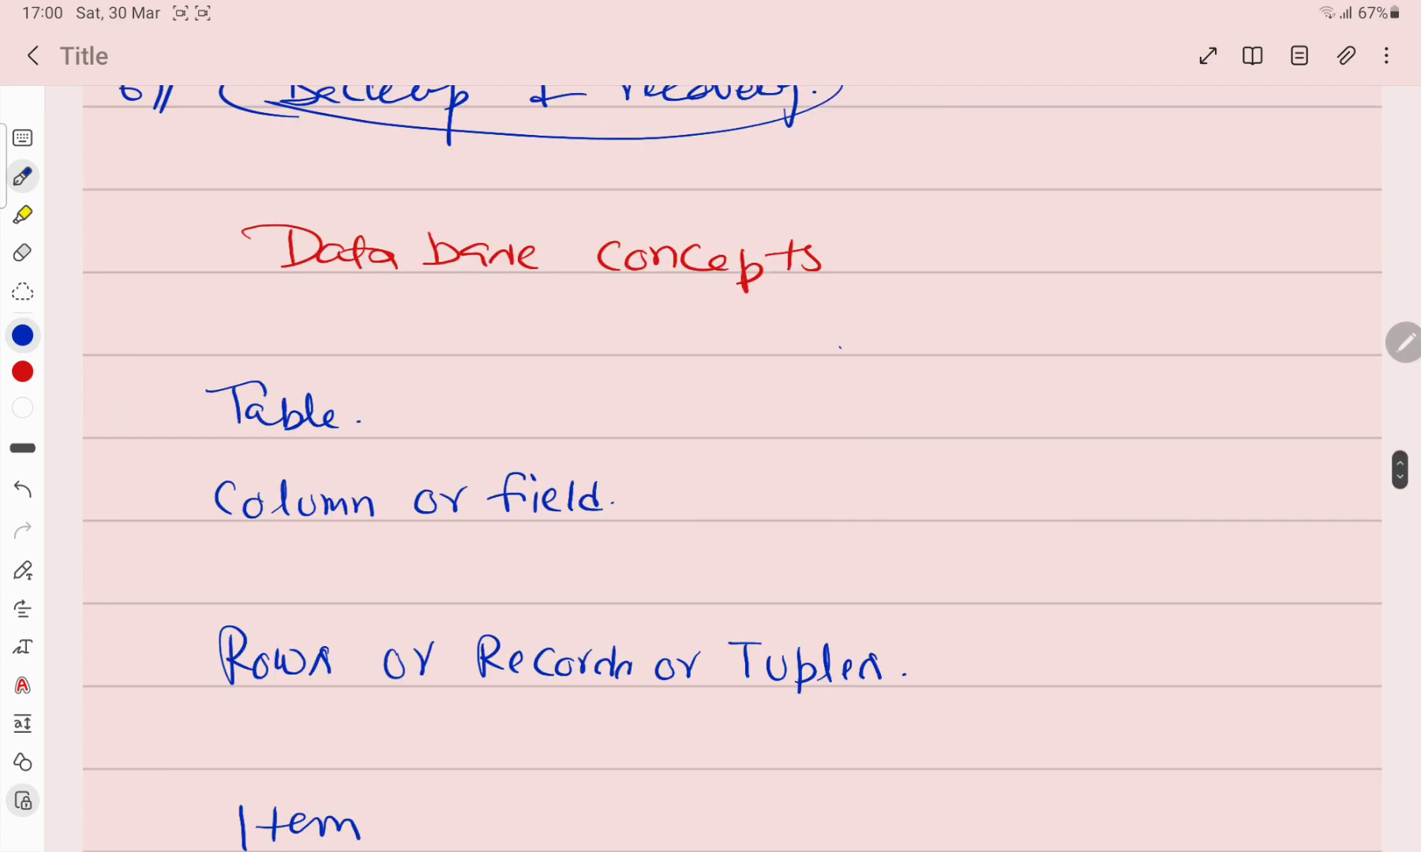
Step: Circle the database concept terms and mark the table sketch's column, row and record in red
left_click_drag(326, 288, 806, 297)
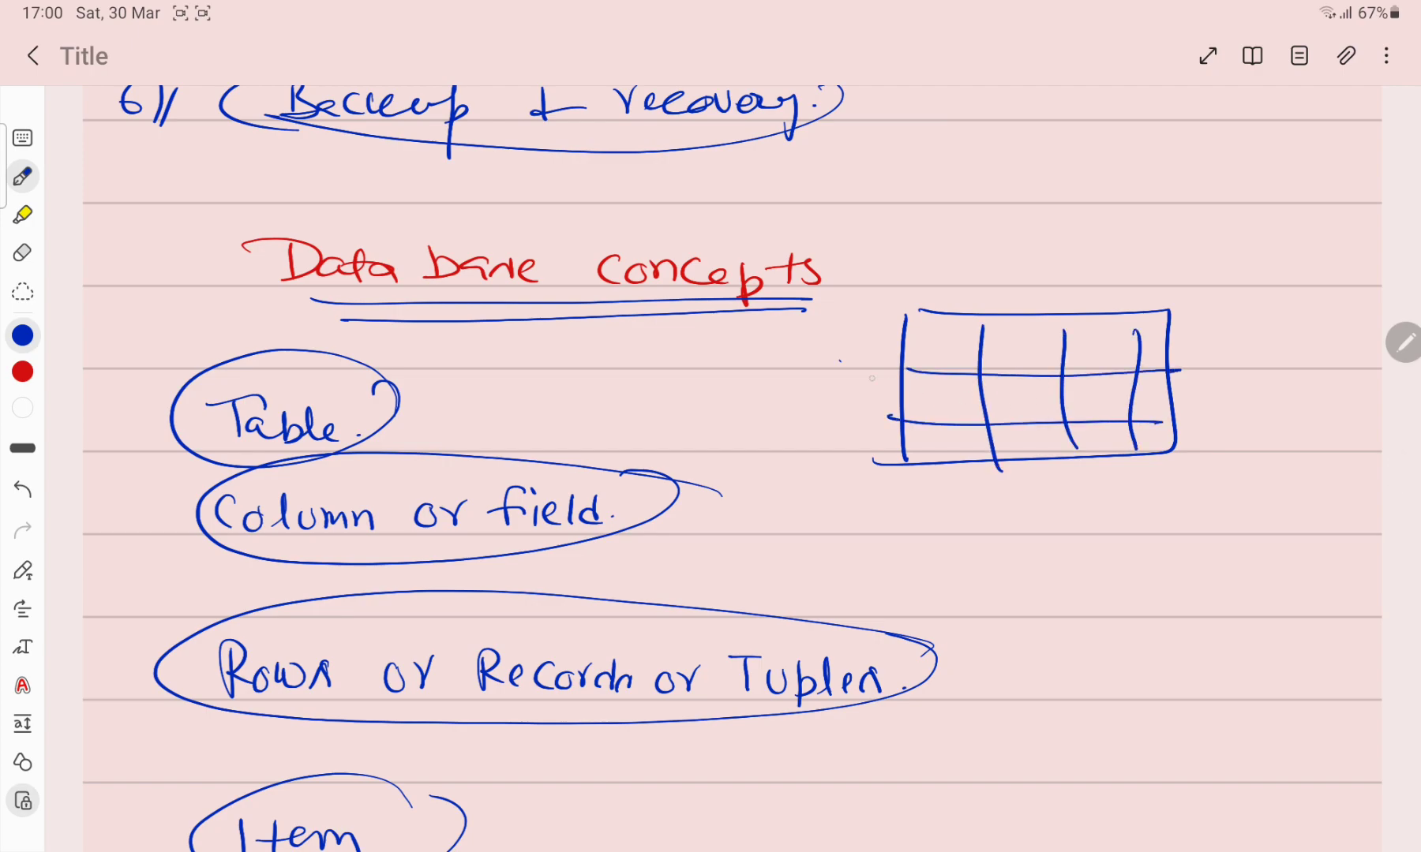
left_click_drag(766, 399, 974, 357)
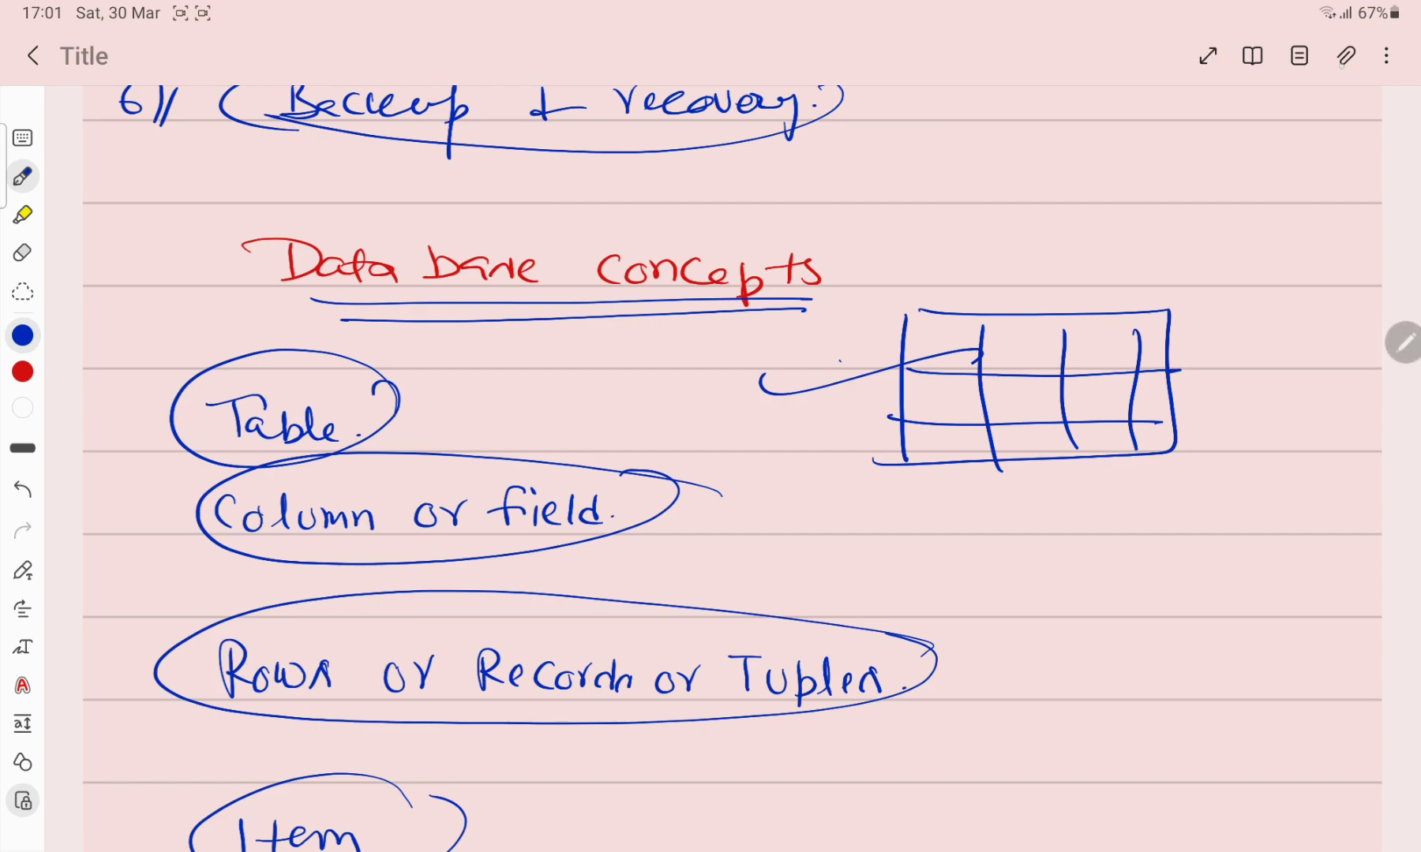
left_click(22, 372)
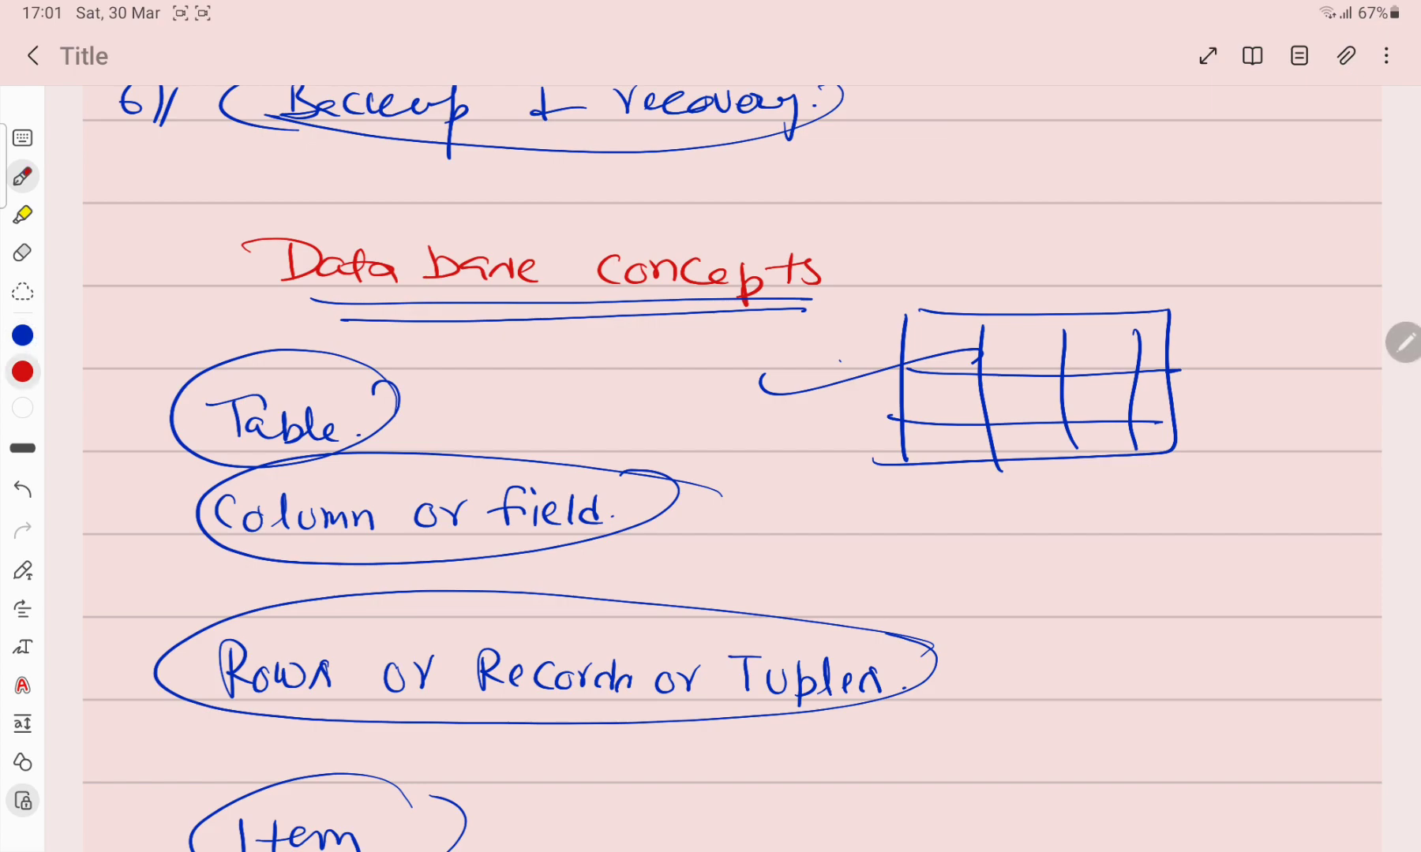
left_click_drag(948, 344, 947, 458)
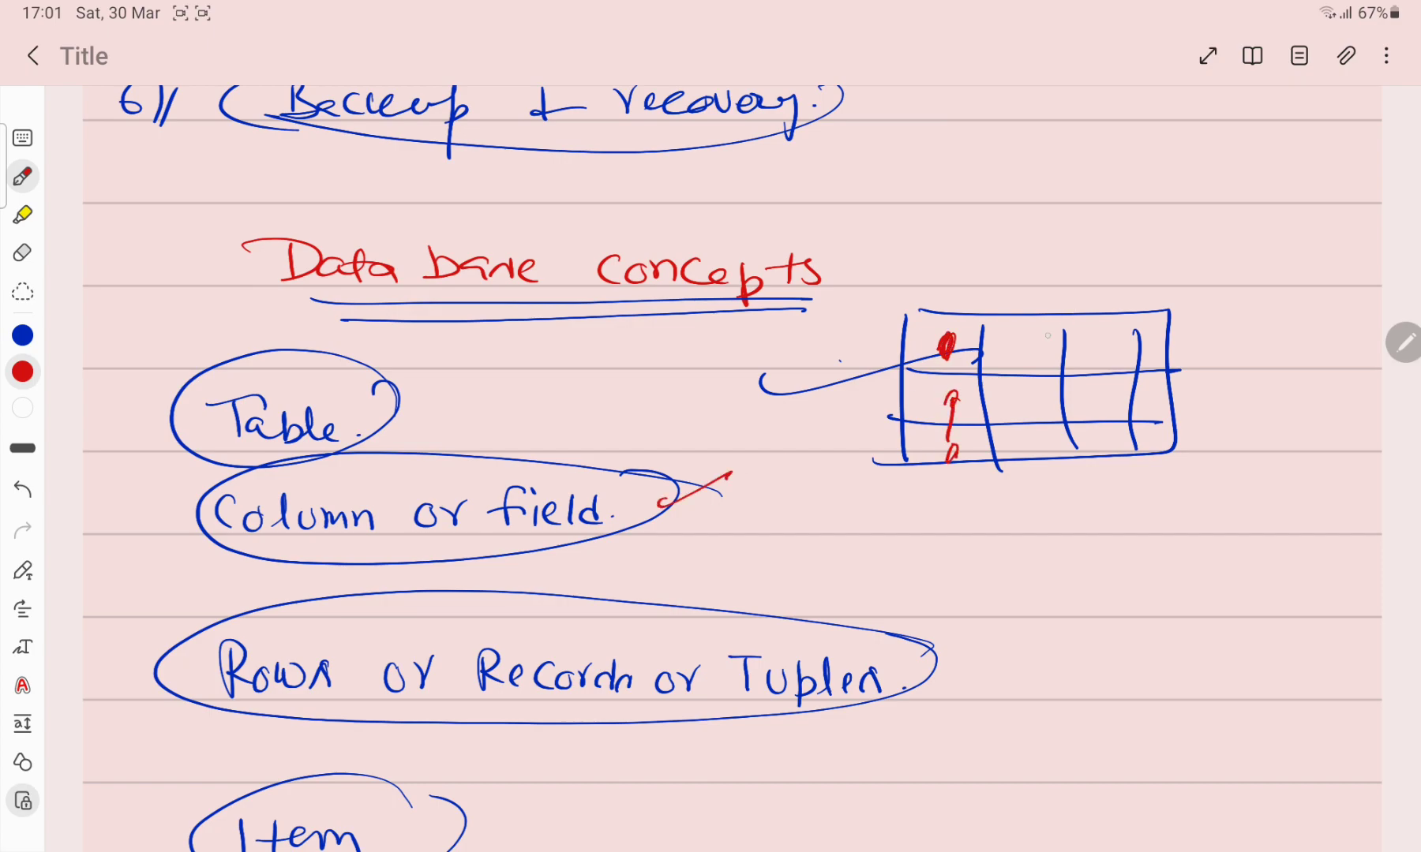
left_click_drag(956, 503, 1033, 657)
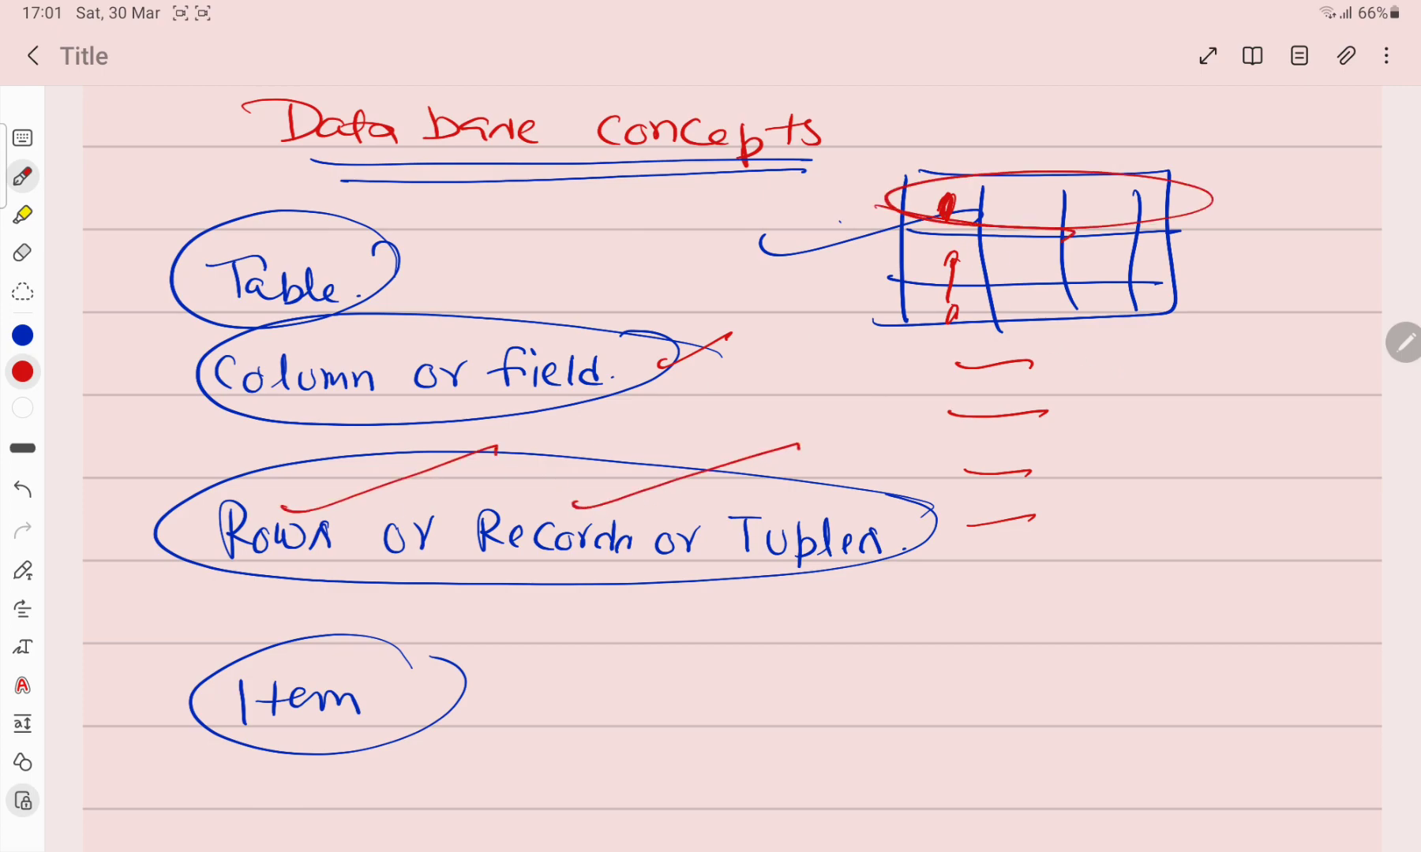
left_click_drag(775, 526, 974, 474)
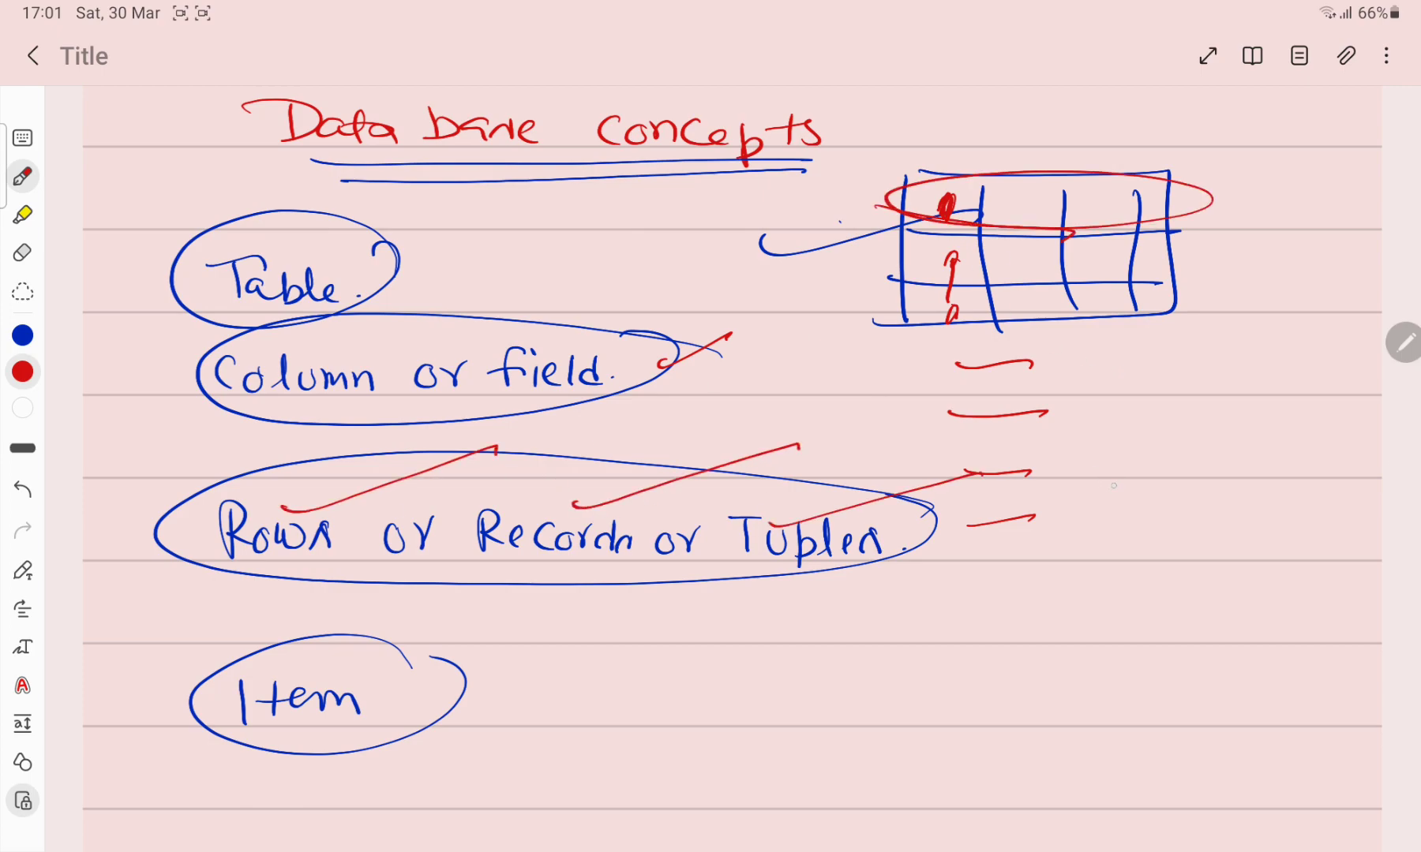
left_click_drag(1088, 510, 1333, 510)
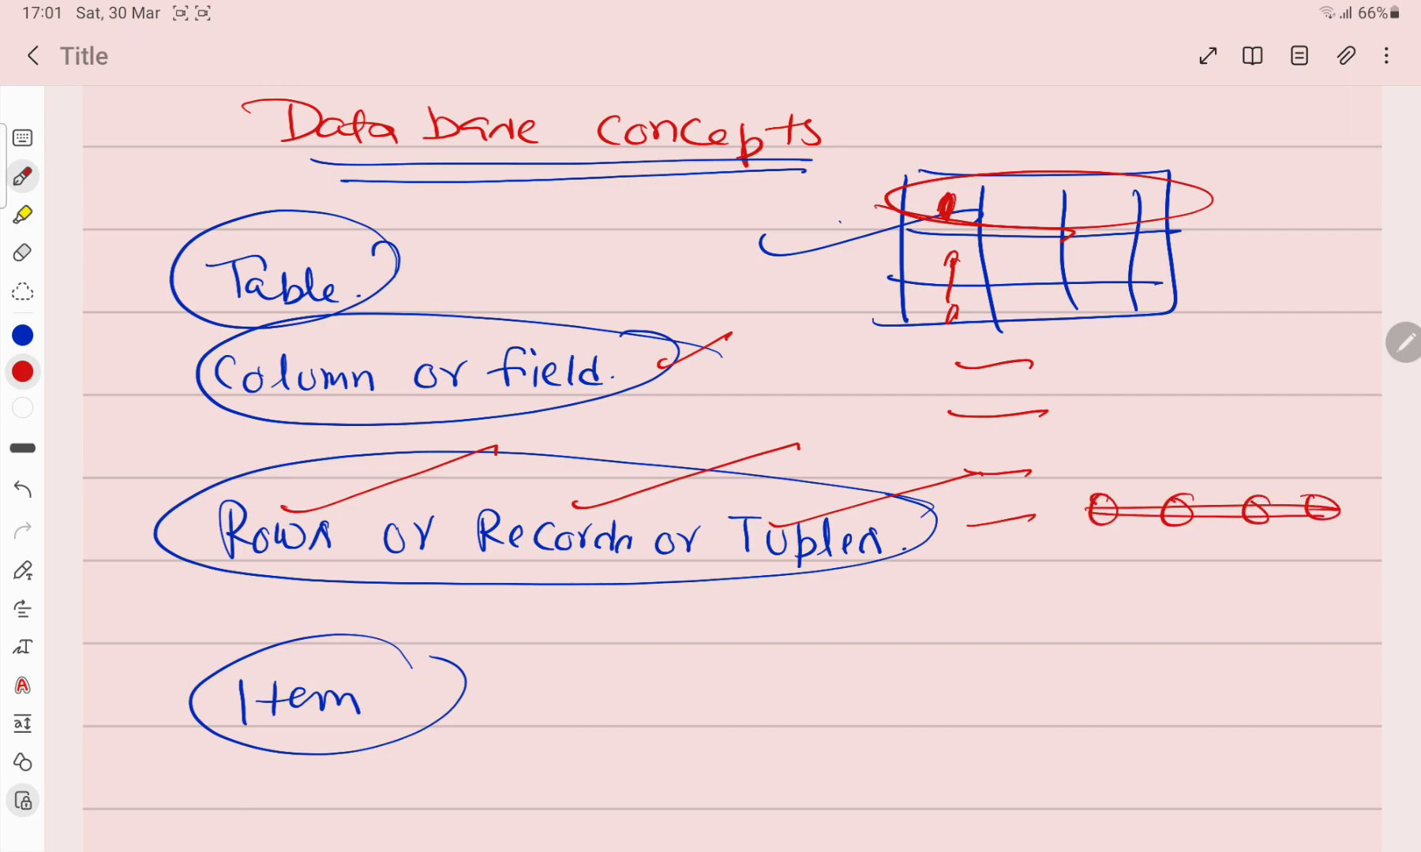
Step: Draw a red arrow from Item to a circled 'Student' example
scroll("down", 3)
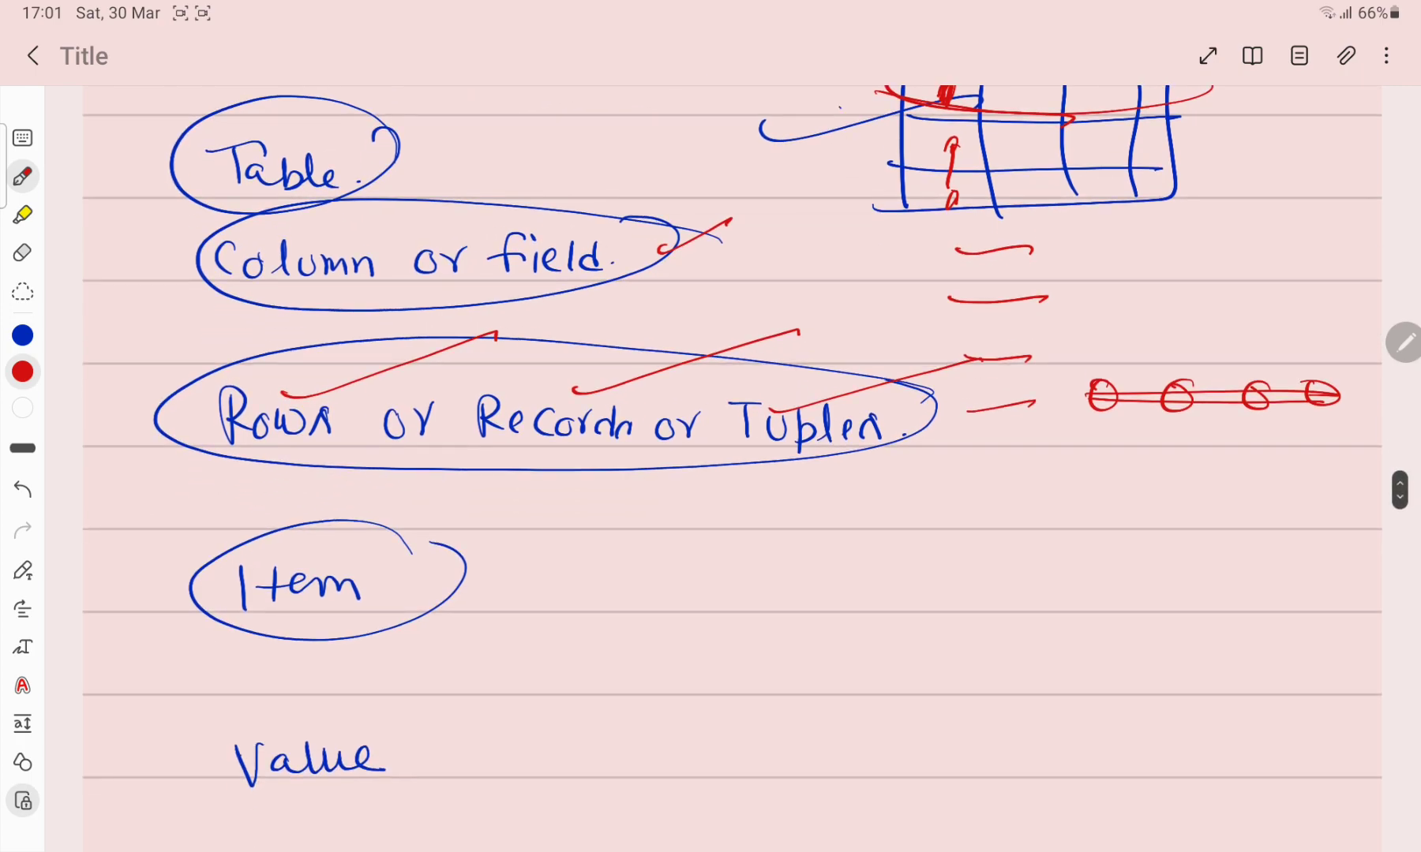
scroll("down", 3)
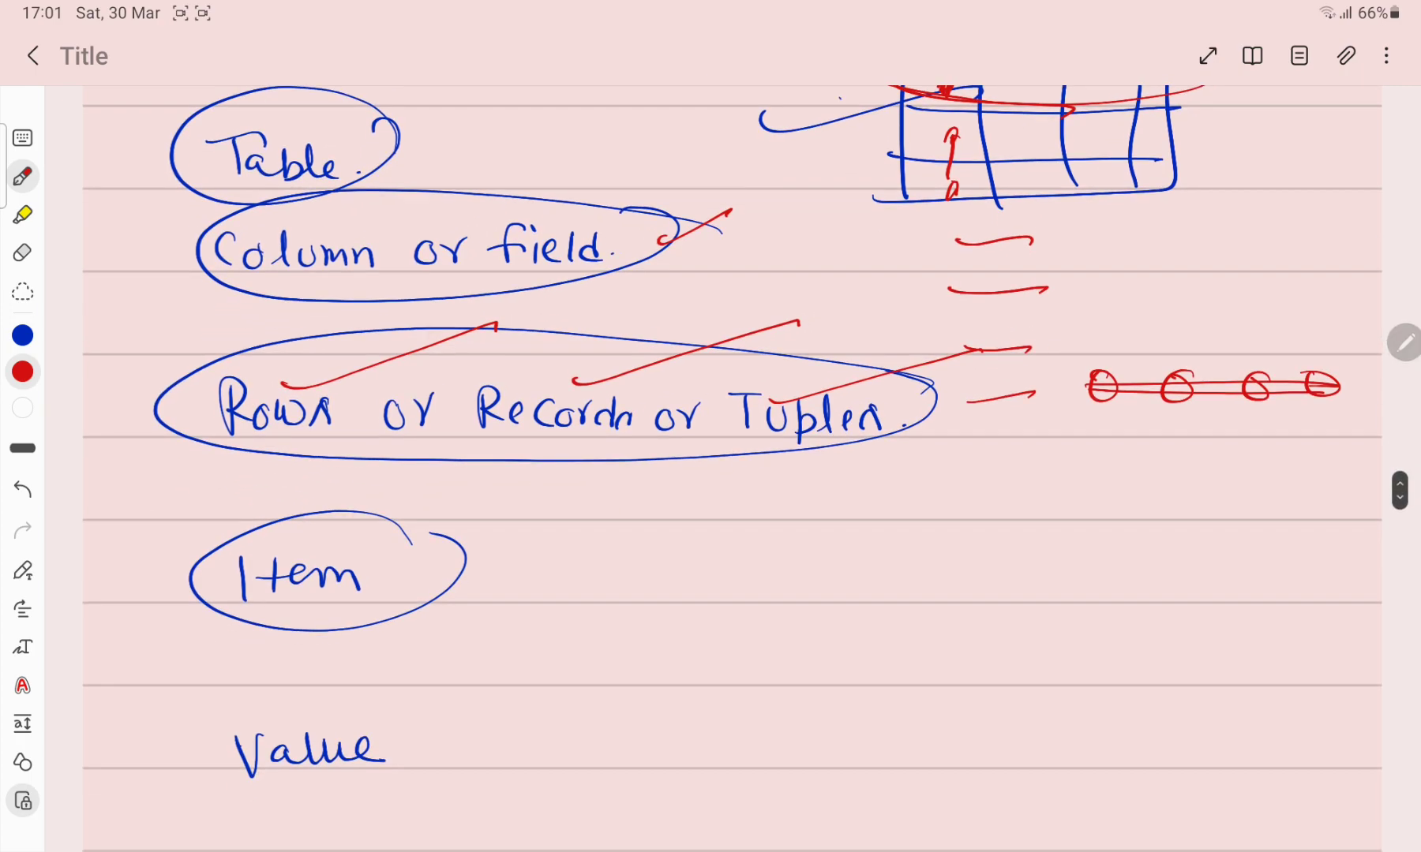
left_click_drag(412, 550, 625, 502)
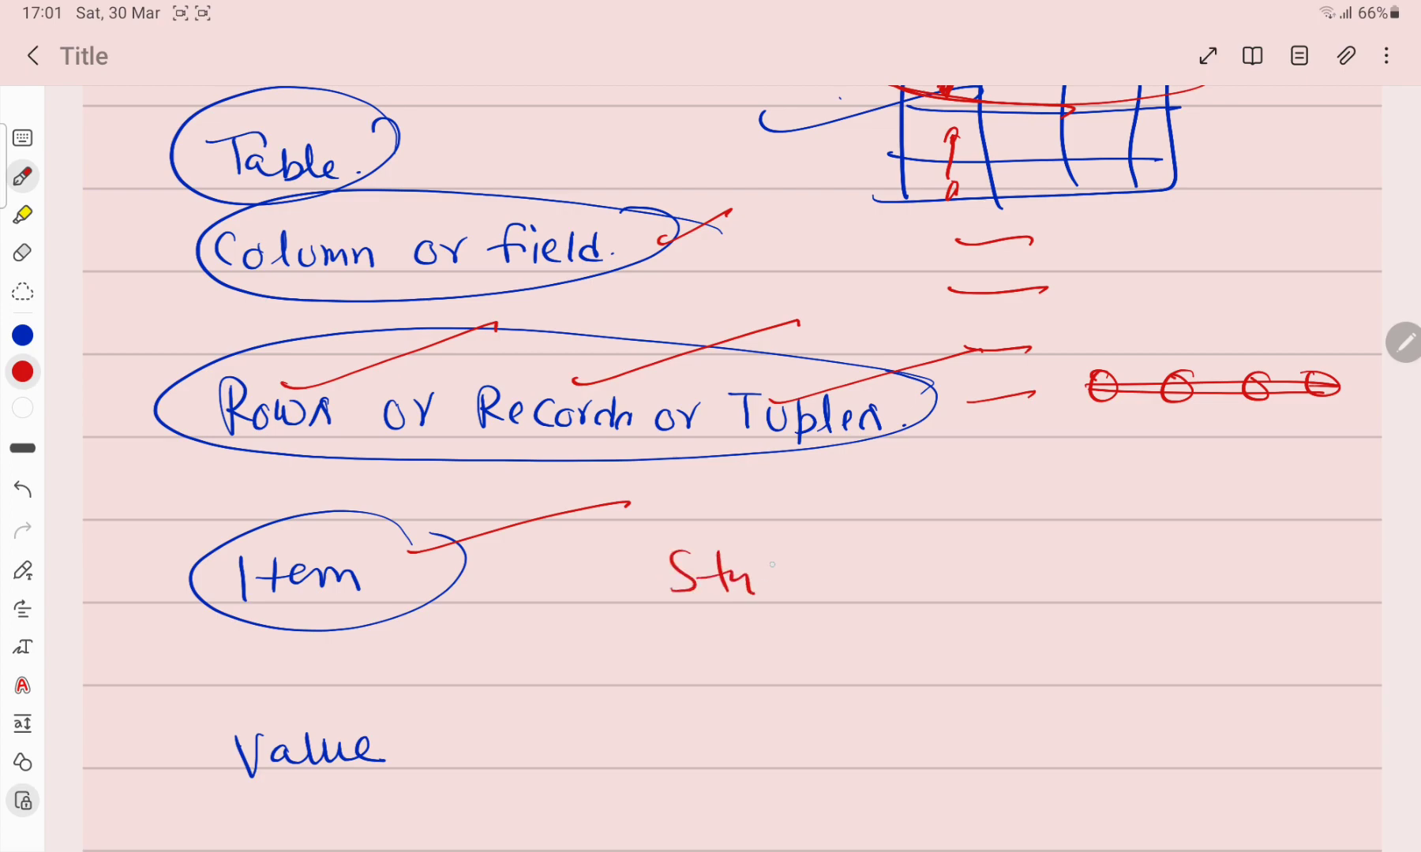
left_click_drag(761, 580, 851, 625)
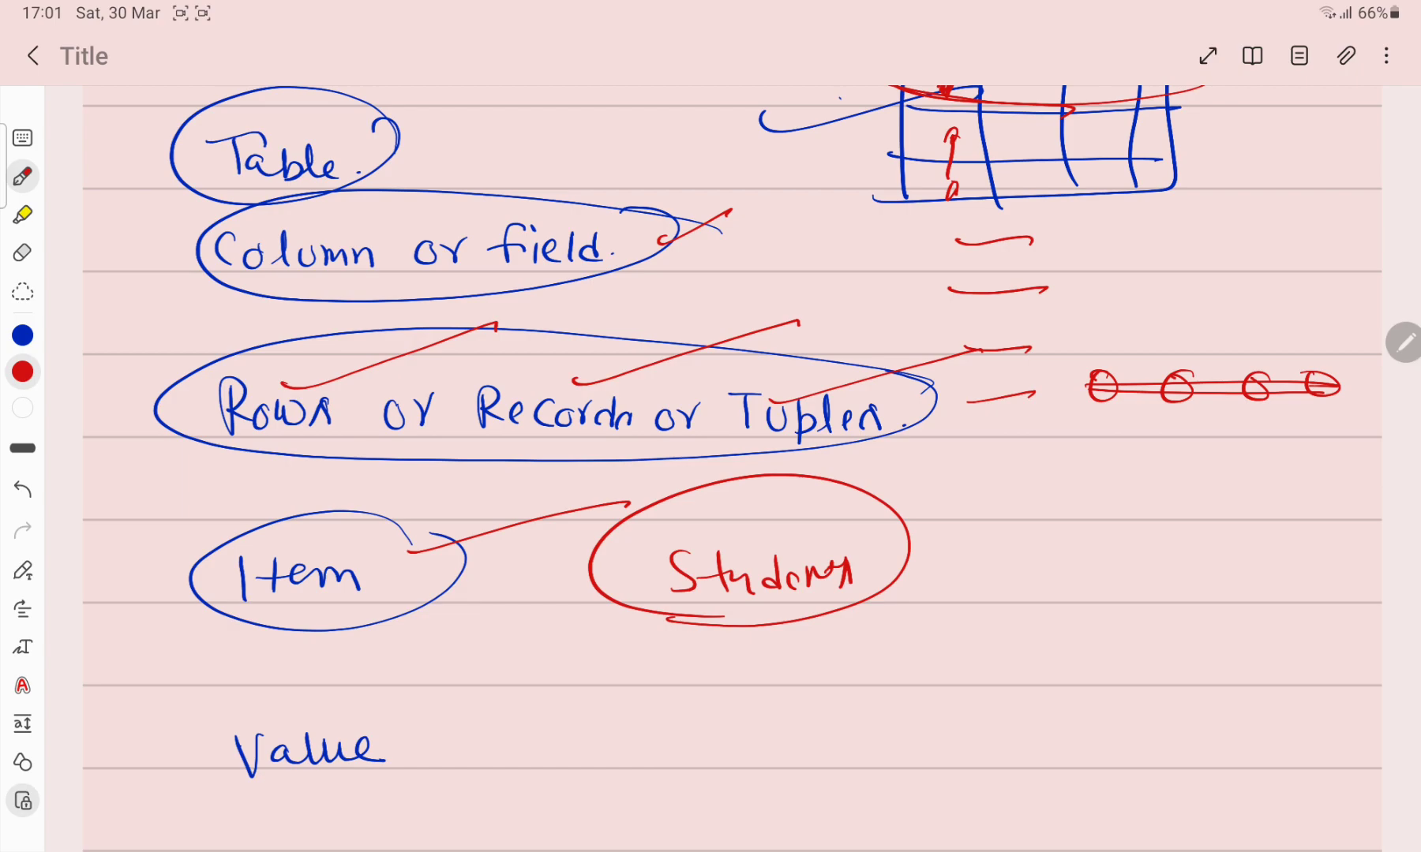
Step: Circle Value and add a roll-number example above 'Unique' for Key field
scroll("down", 3)
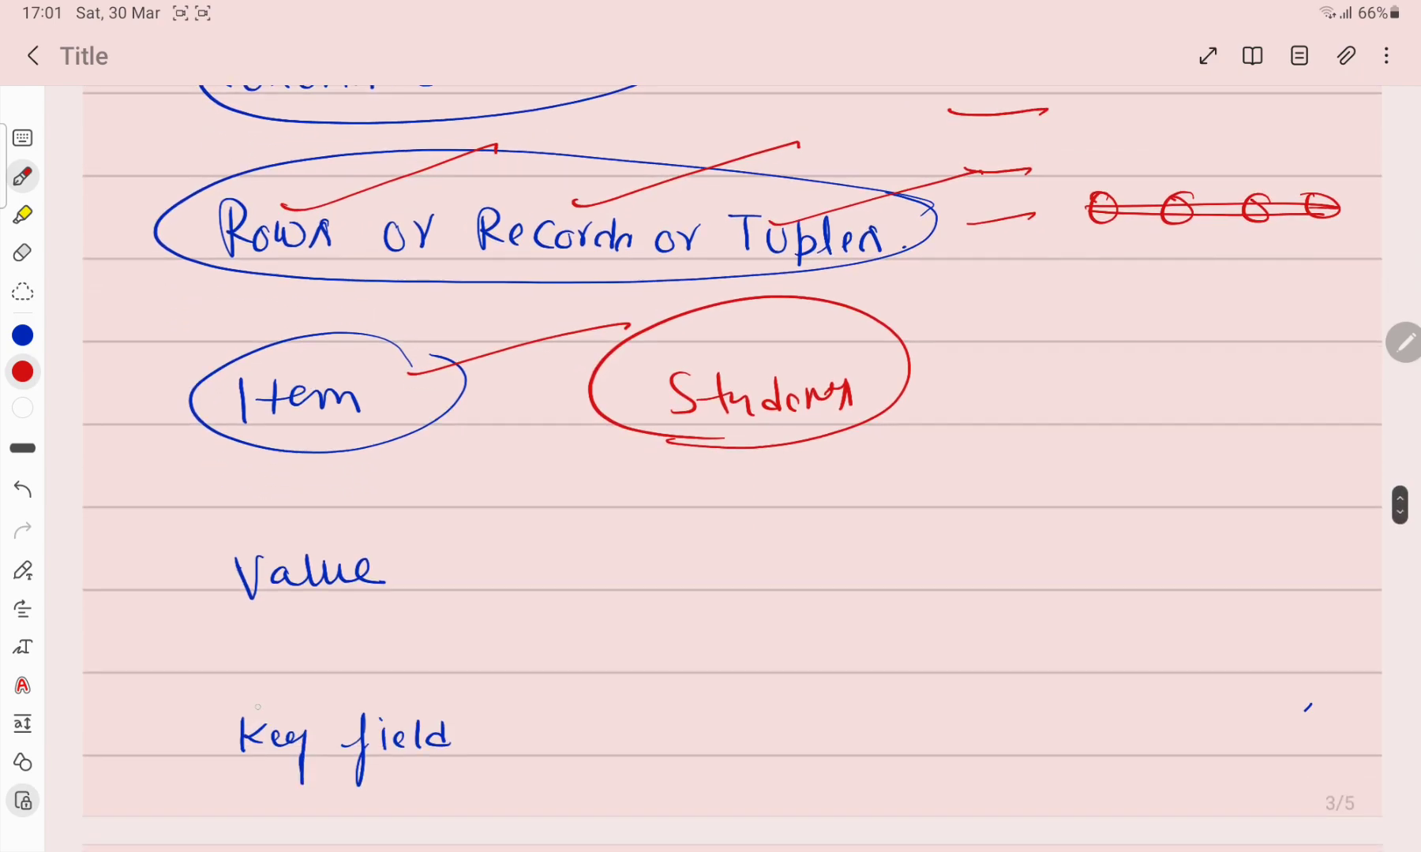
left_click_drag(190, 516, 430, 625)
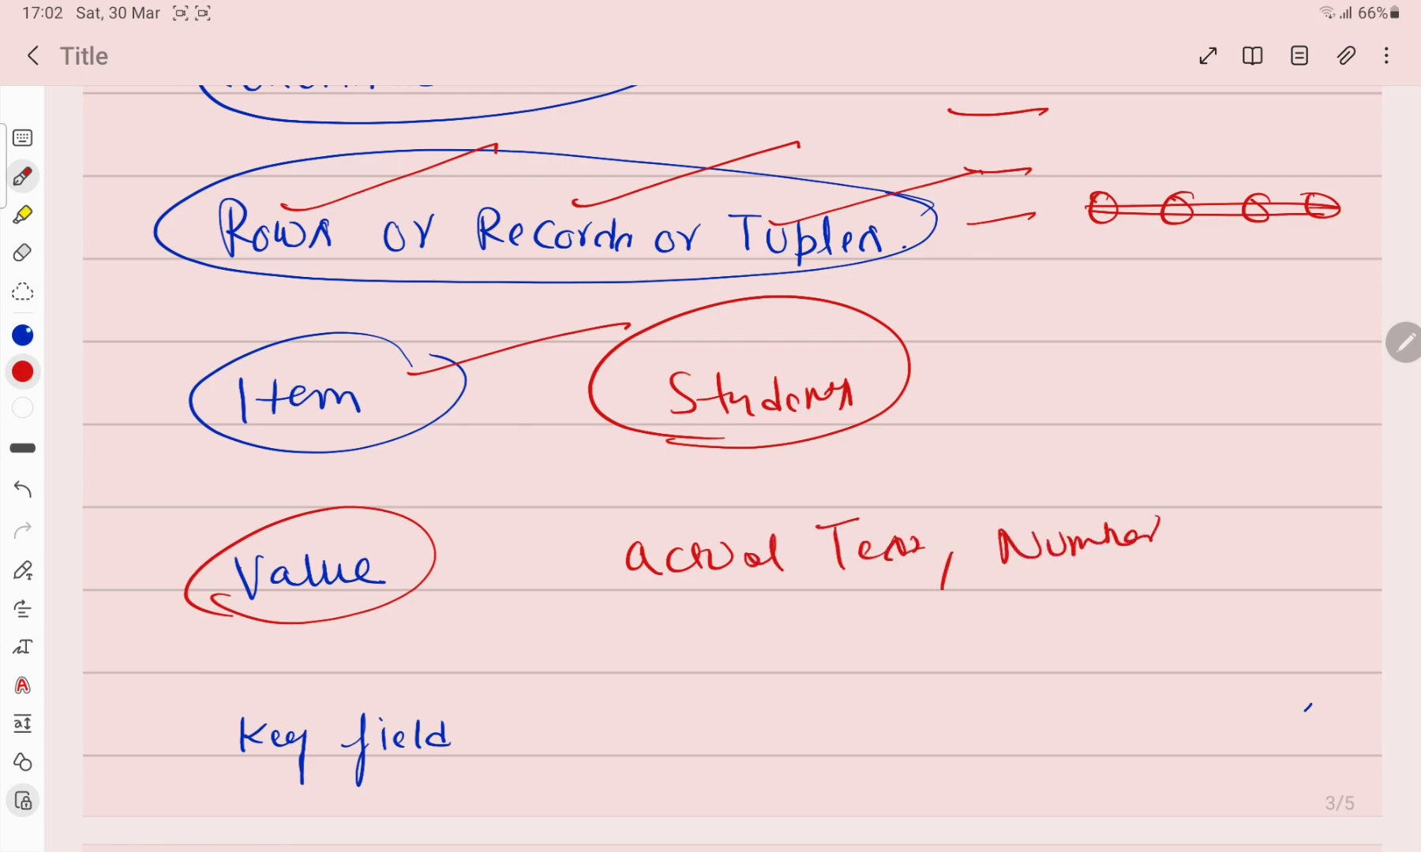
left_click(22, 178)
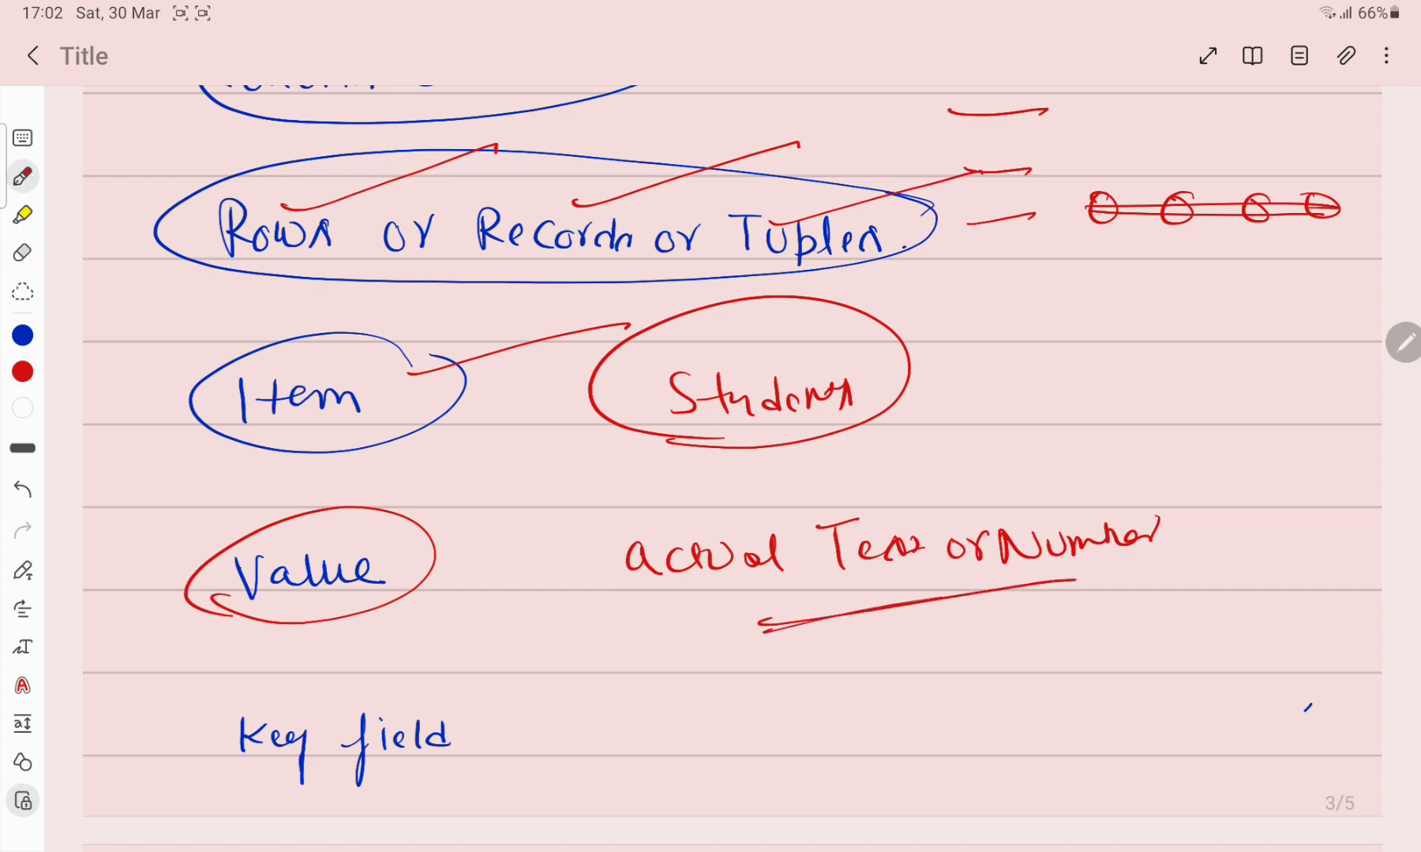
scroll("down", 3)
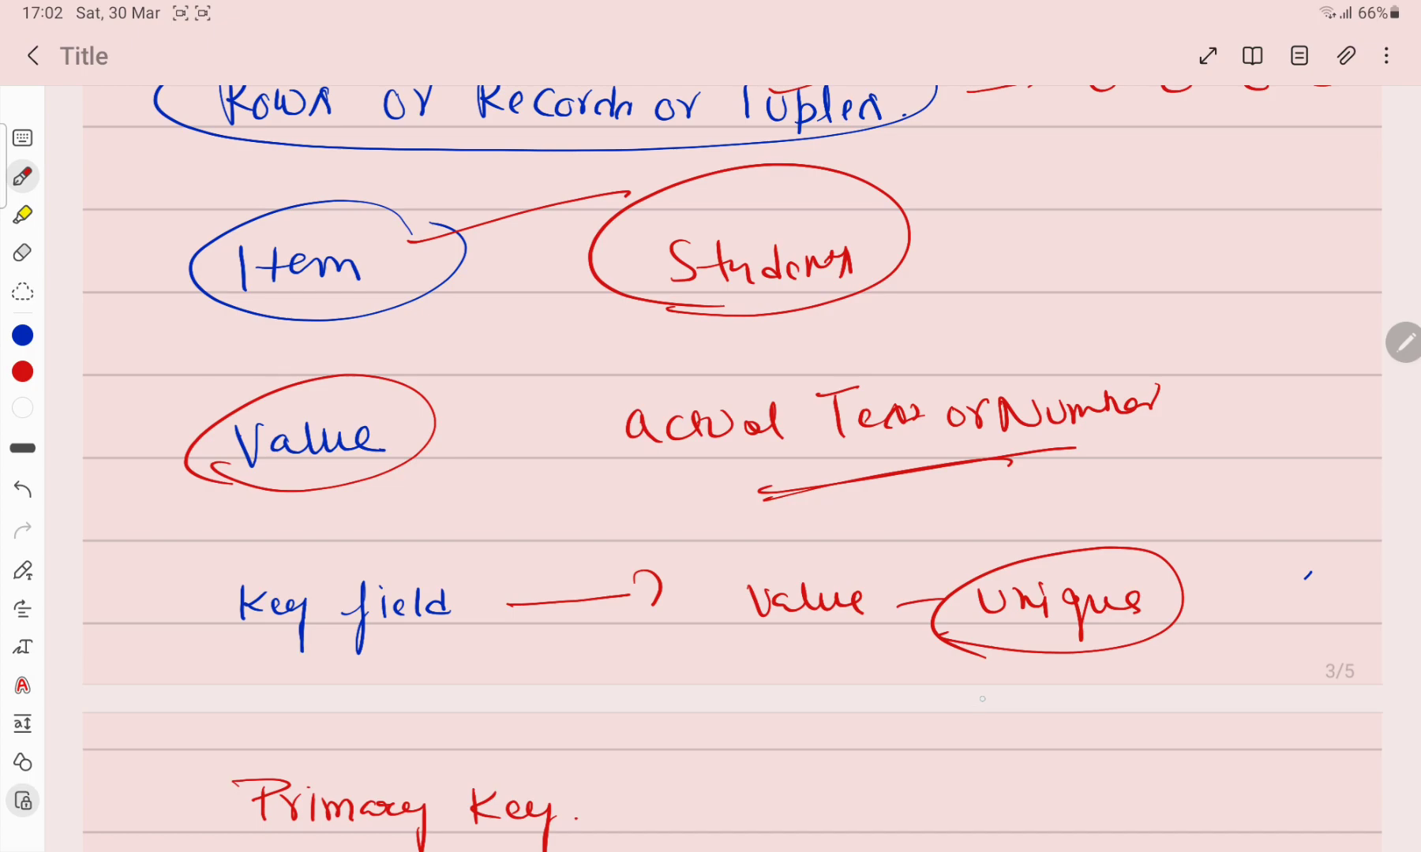
left_click_drag(1024, 548, 1250, 494)
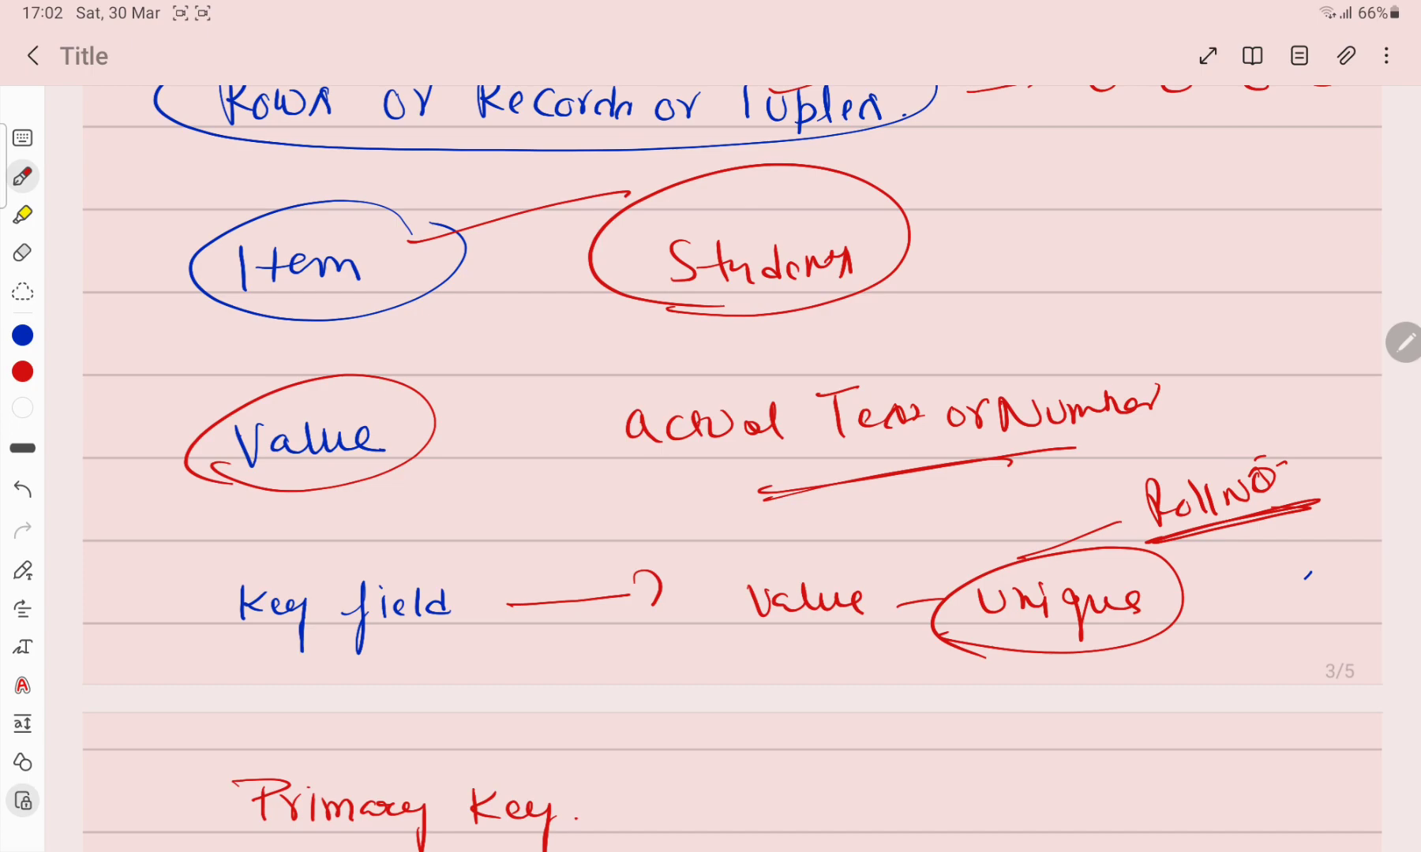
Step: Write and underline 'Unique Value', 'Roll No' and 'Value ≠ 0, NULL' beside Primary Key
scroll("down", 3)
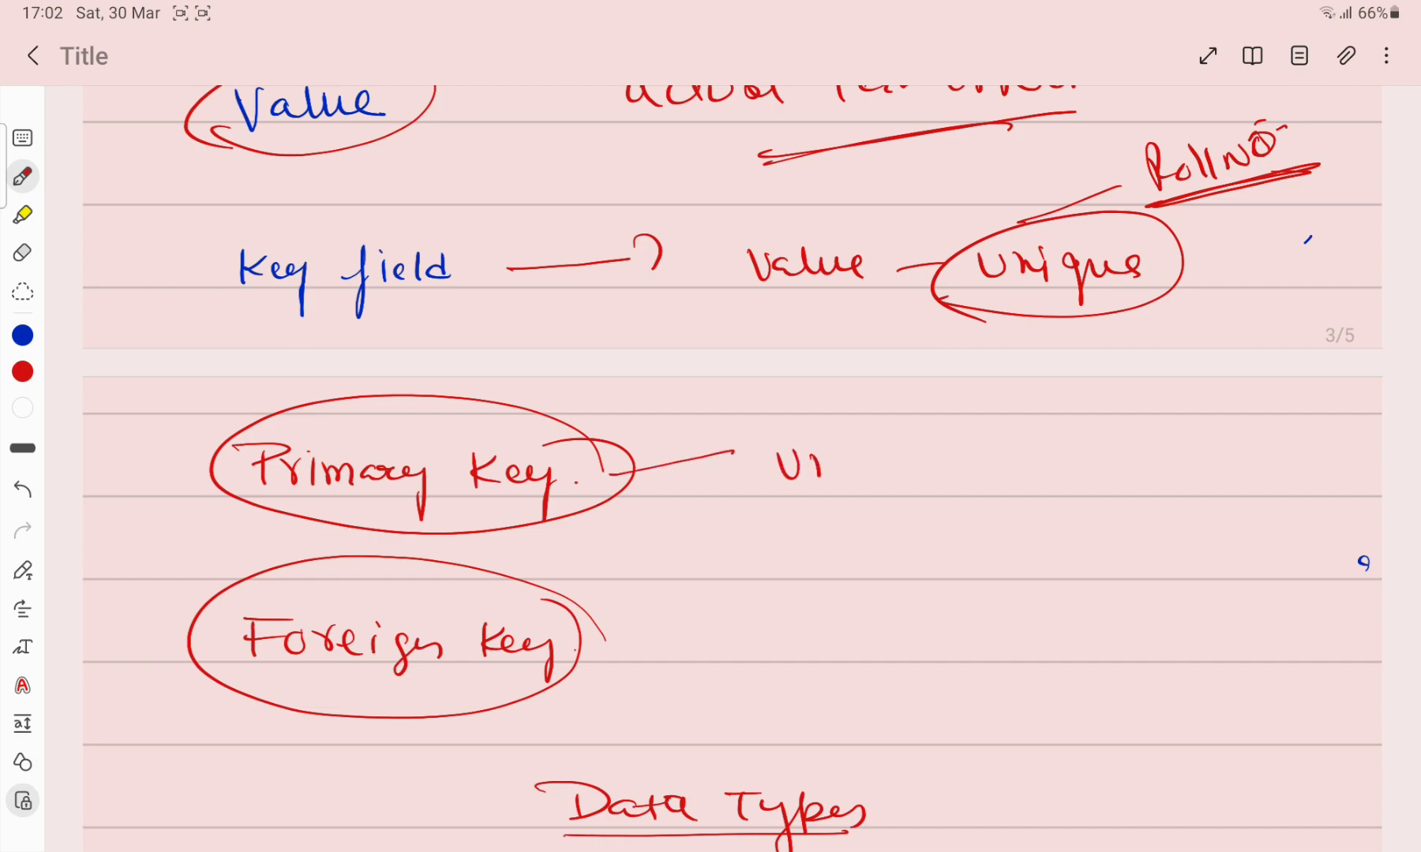
type("Unique U")
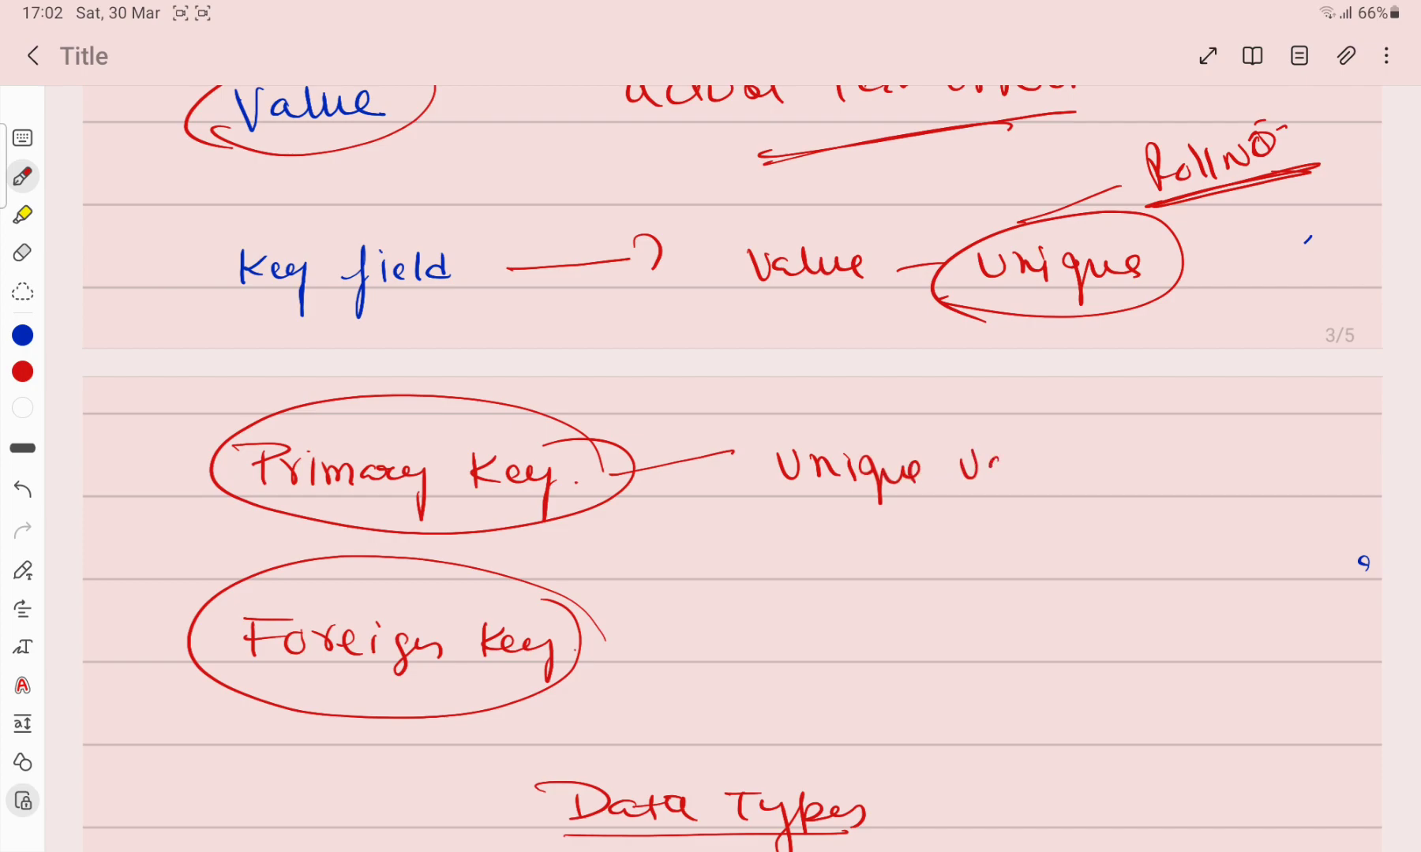
left_click_drag(997, 466, 1069, 526)
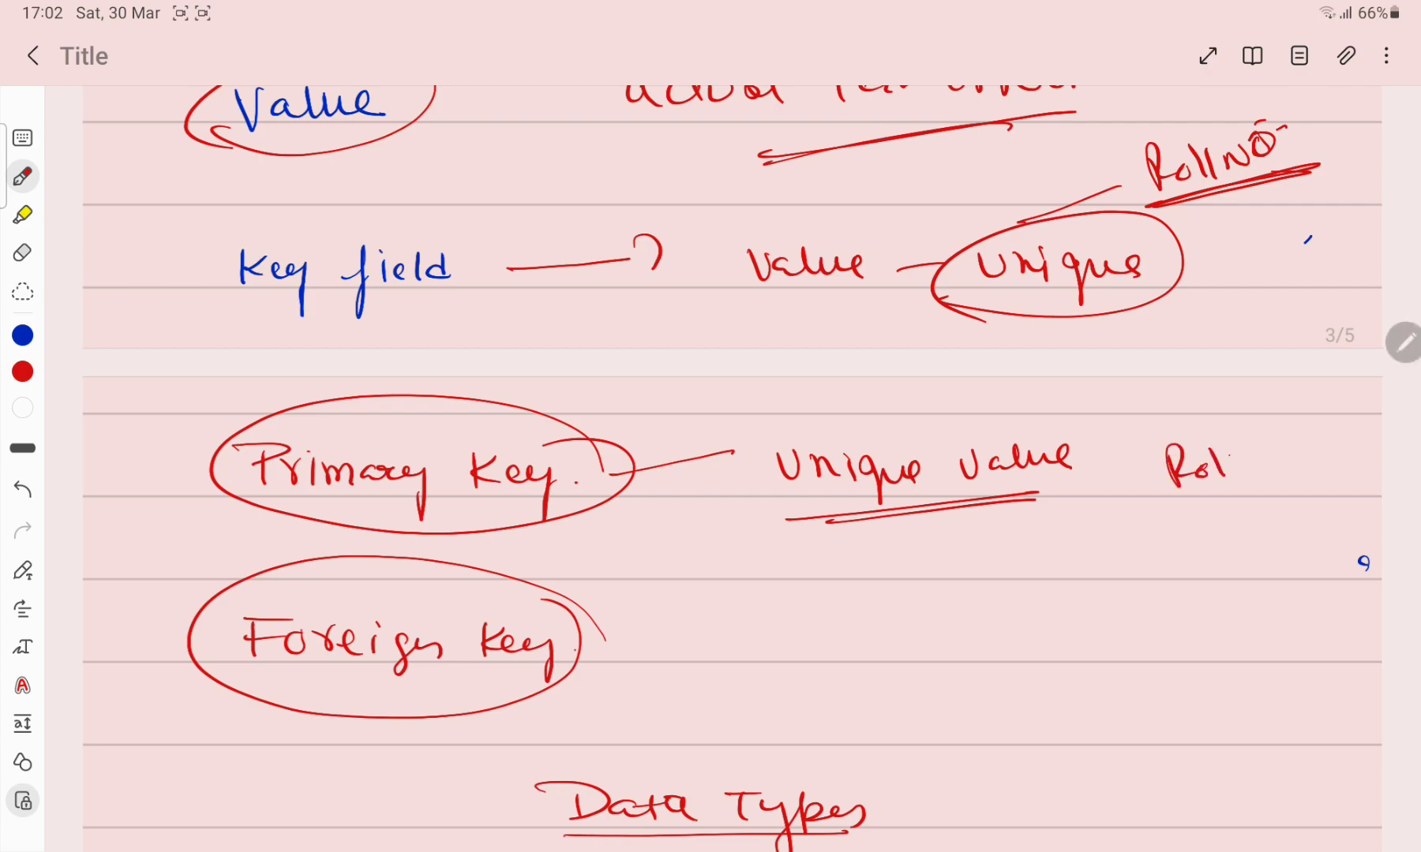
left_click_drag(1178, 462, 1323, 480)
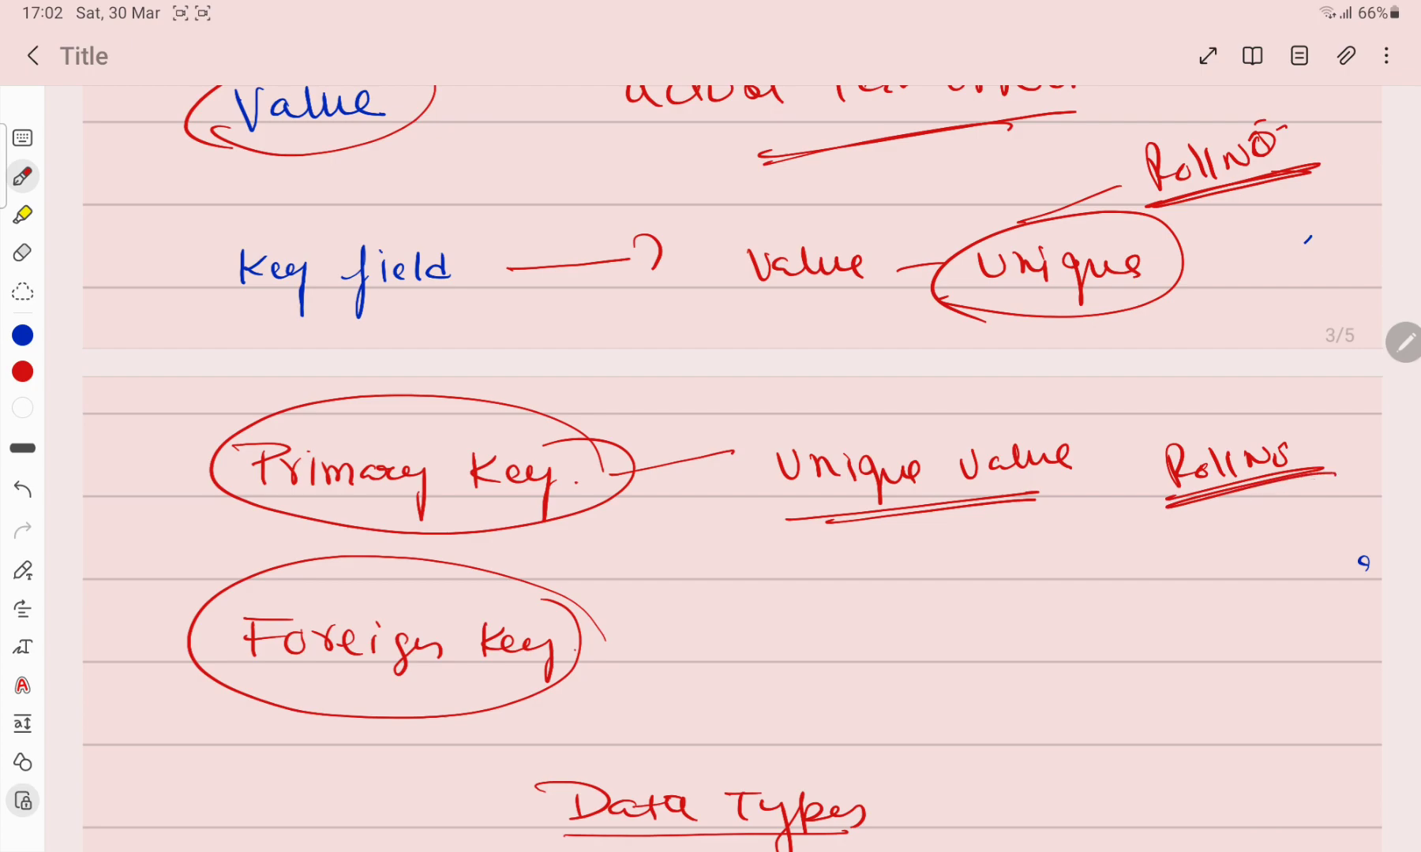
left_click_drag(933, 548, 1069, 544)
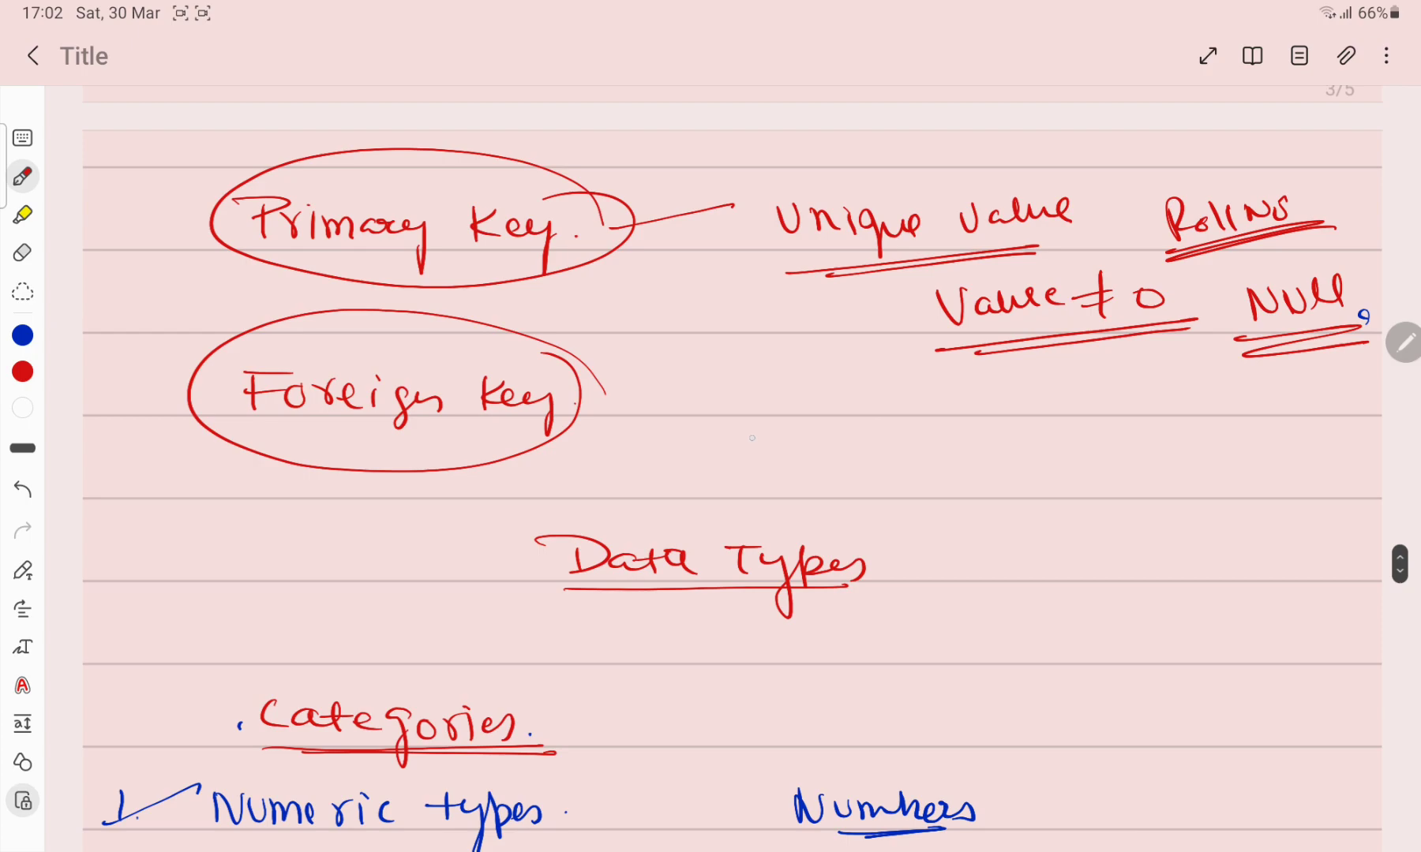
Step: Sketch a red S1 box arrowed to three boxes, circling the student entry and marking each box
left_click_drag(743, 399, 875, 511)
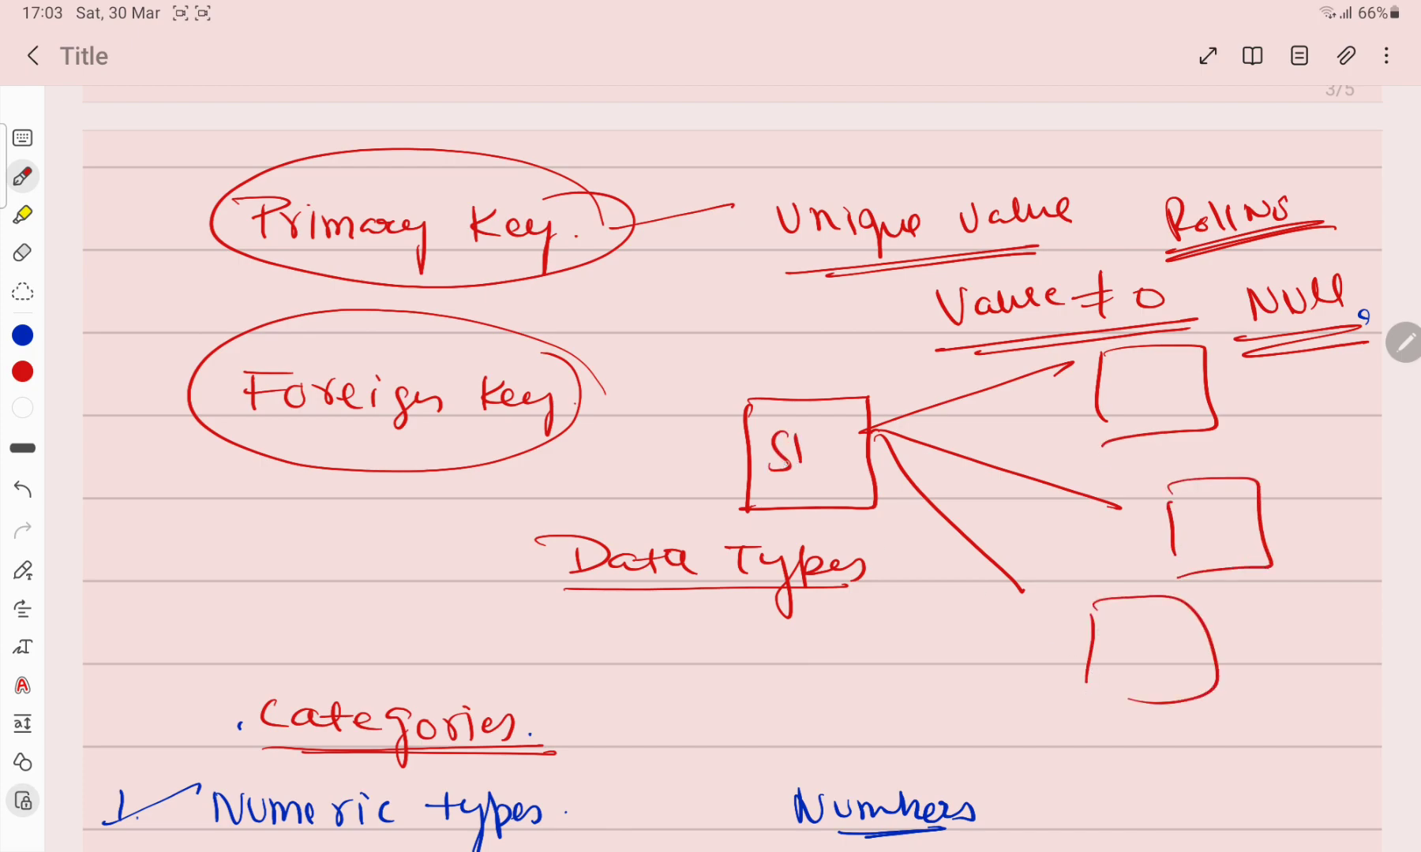
left_click_drag(779, 417, 825, 462)
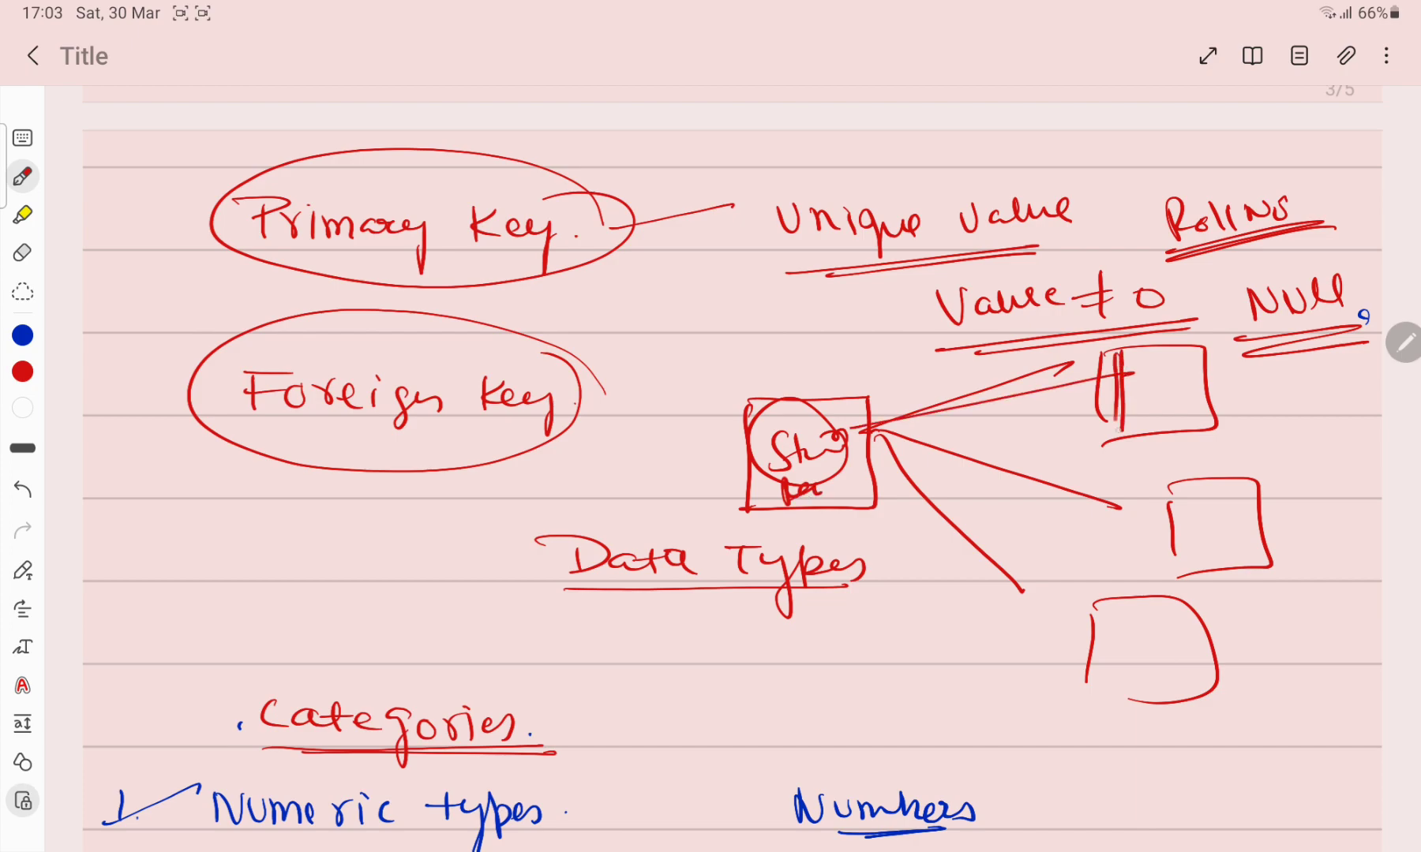
left_click_drag(1196, 489, 1195, 571)
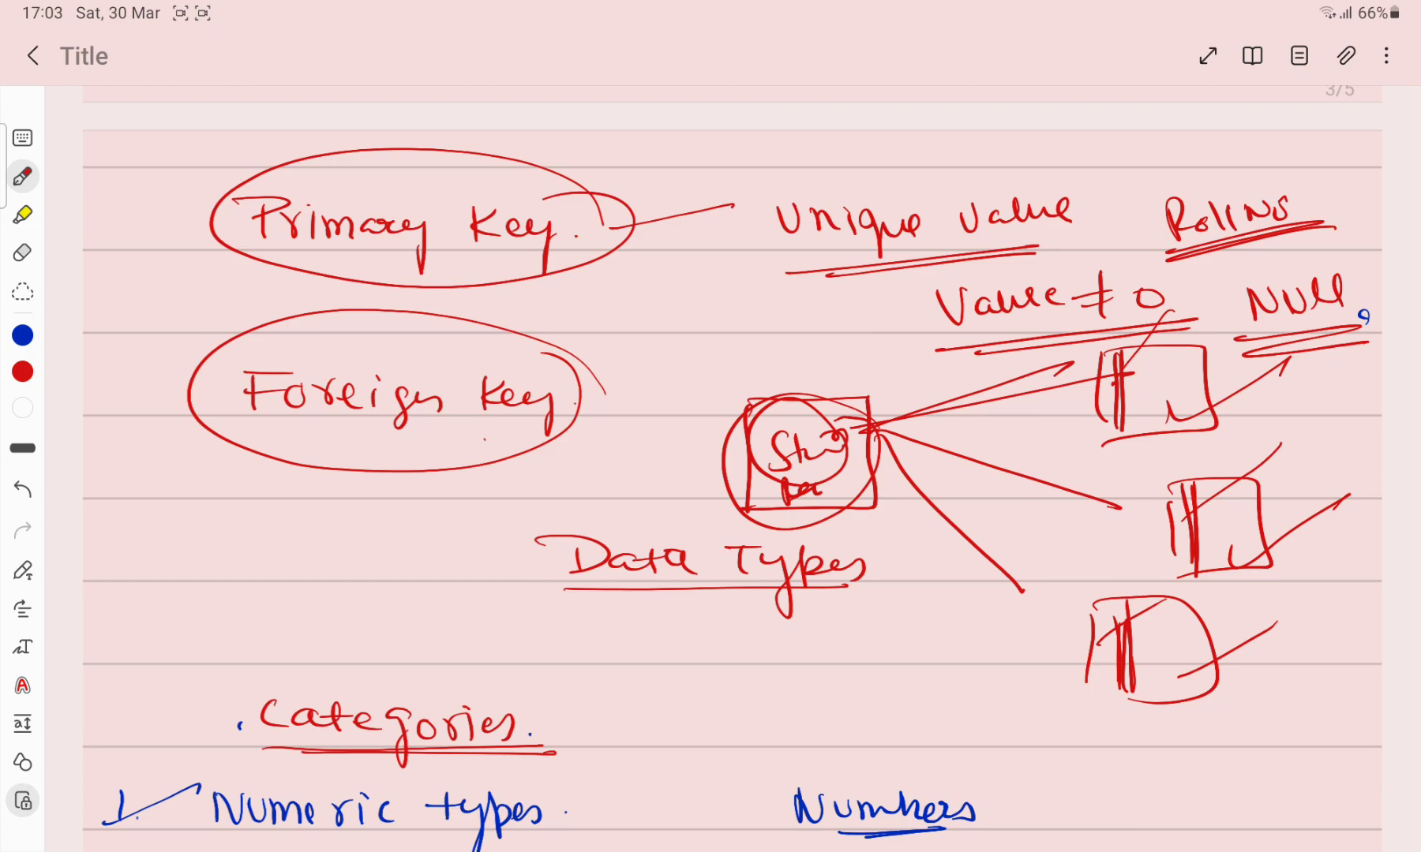
scroll("down", 3)
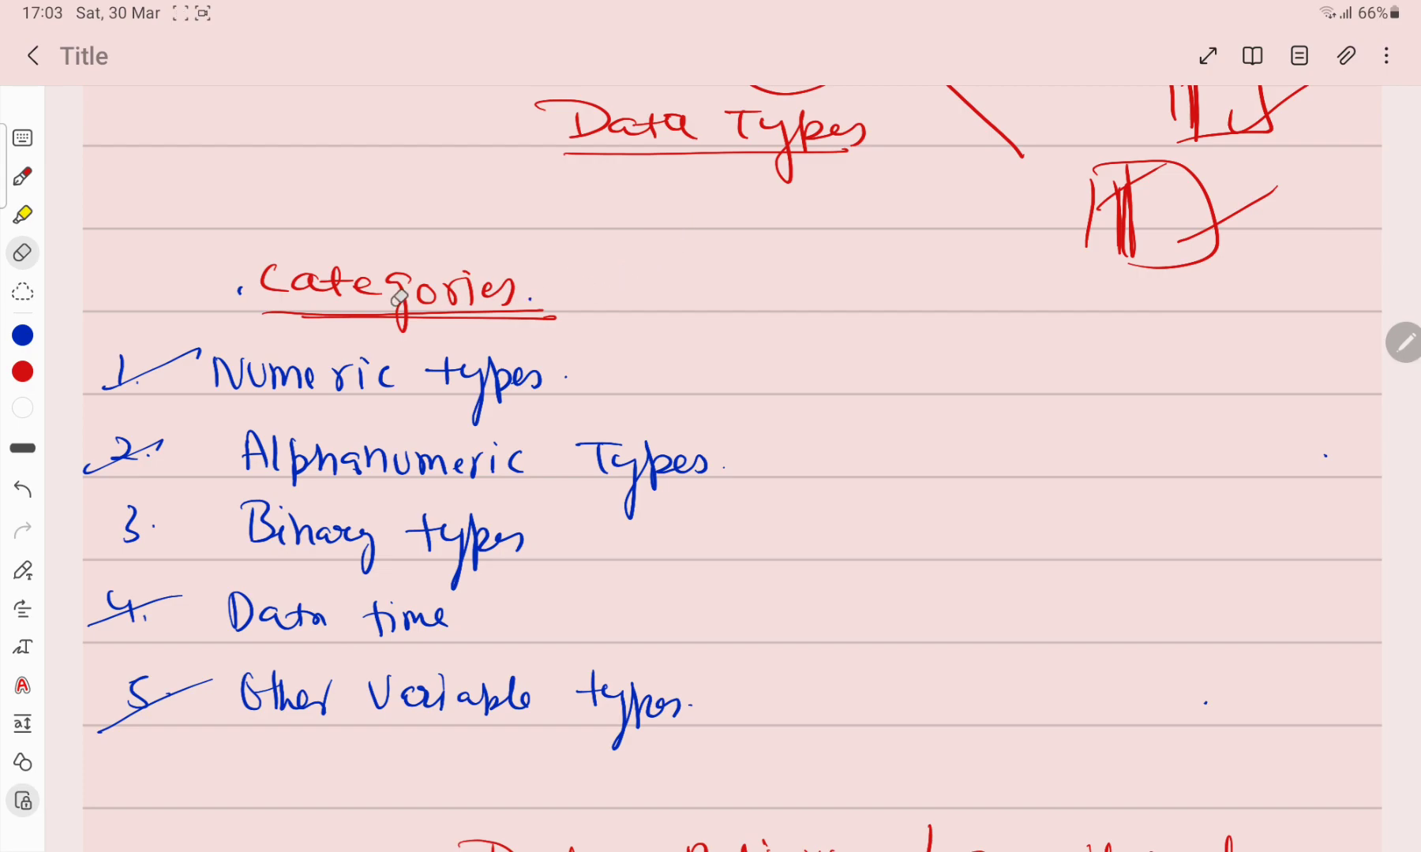
Step: Draw a red line from Categories to a circled 'Types' note and write 'Num'
left_click_drag(570, 293, 721, 245)
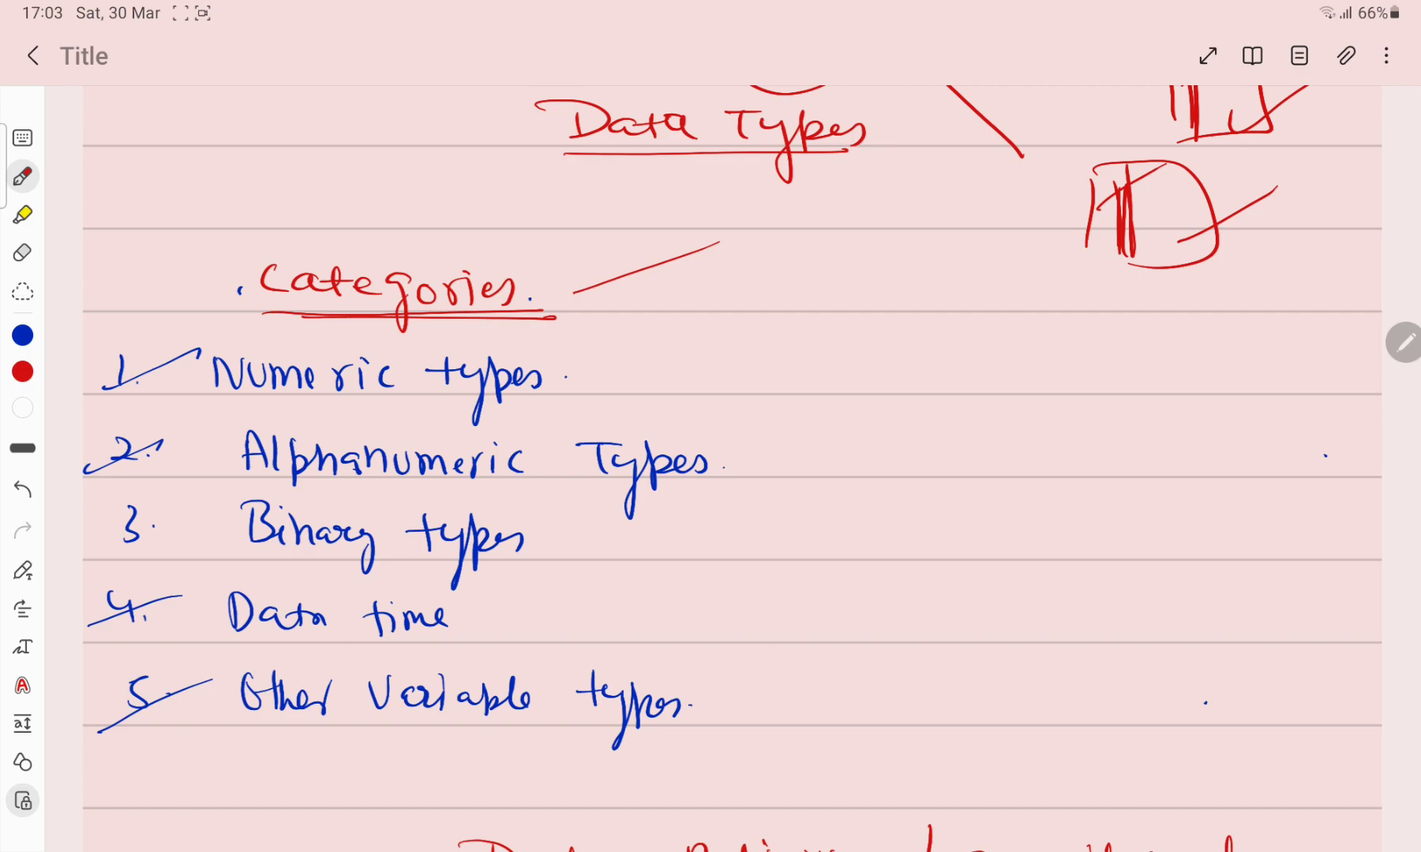
left_click_drag(720, 268, 752, 308)
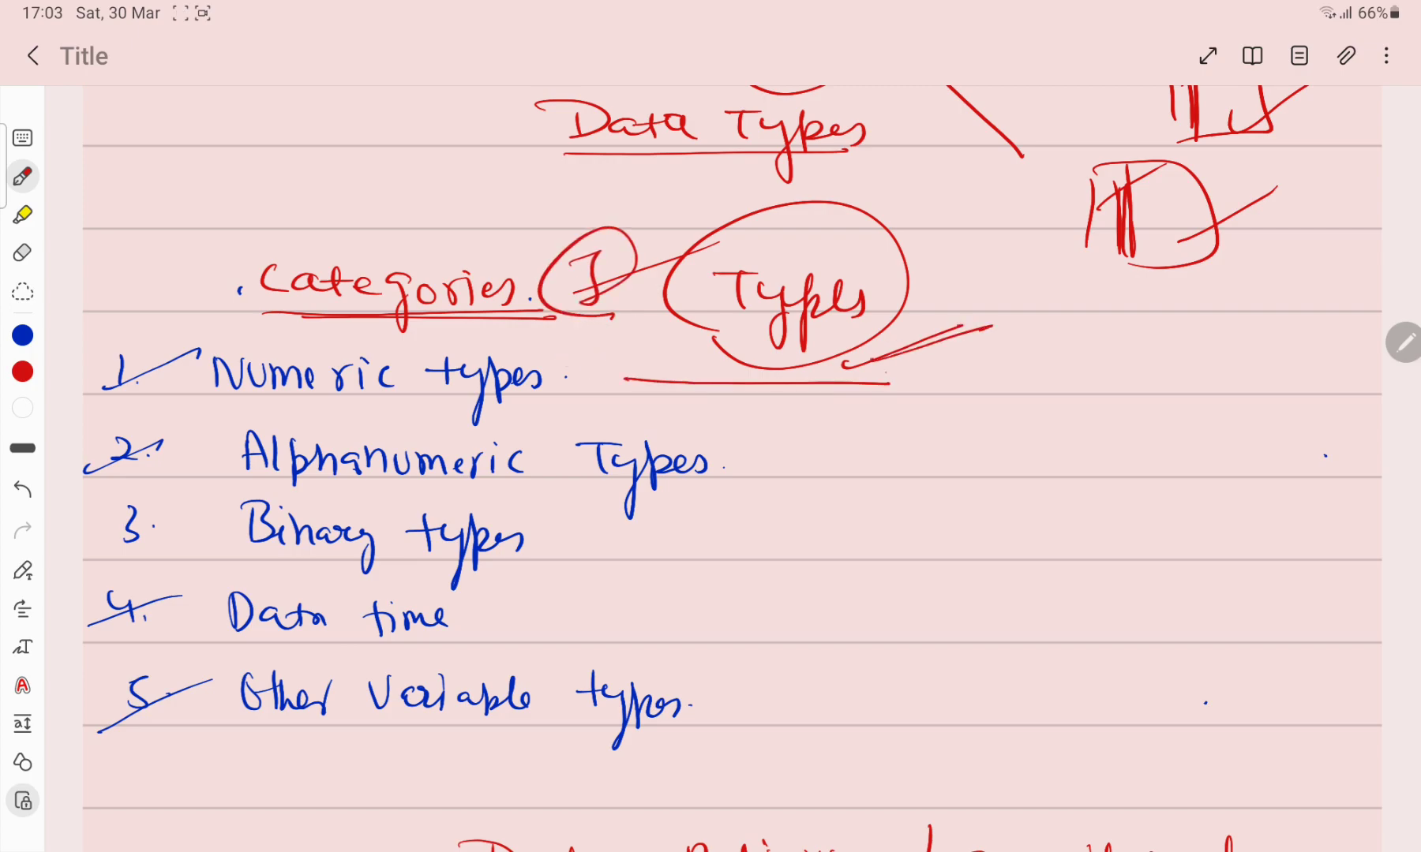
type("Number, 1,2,3")
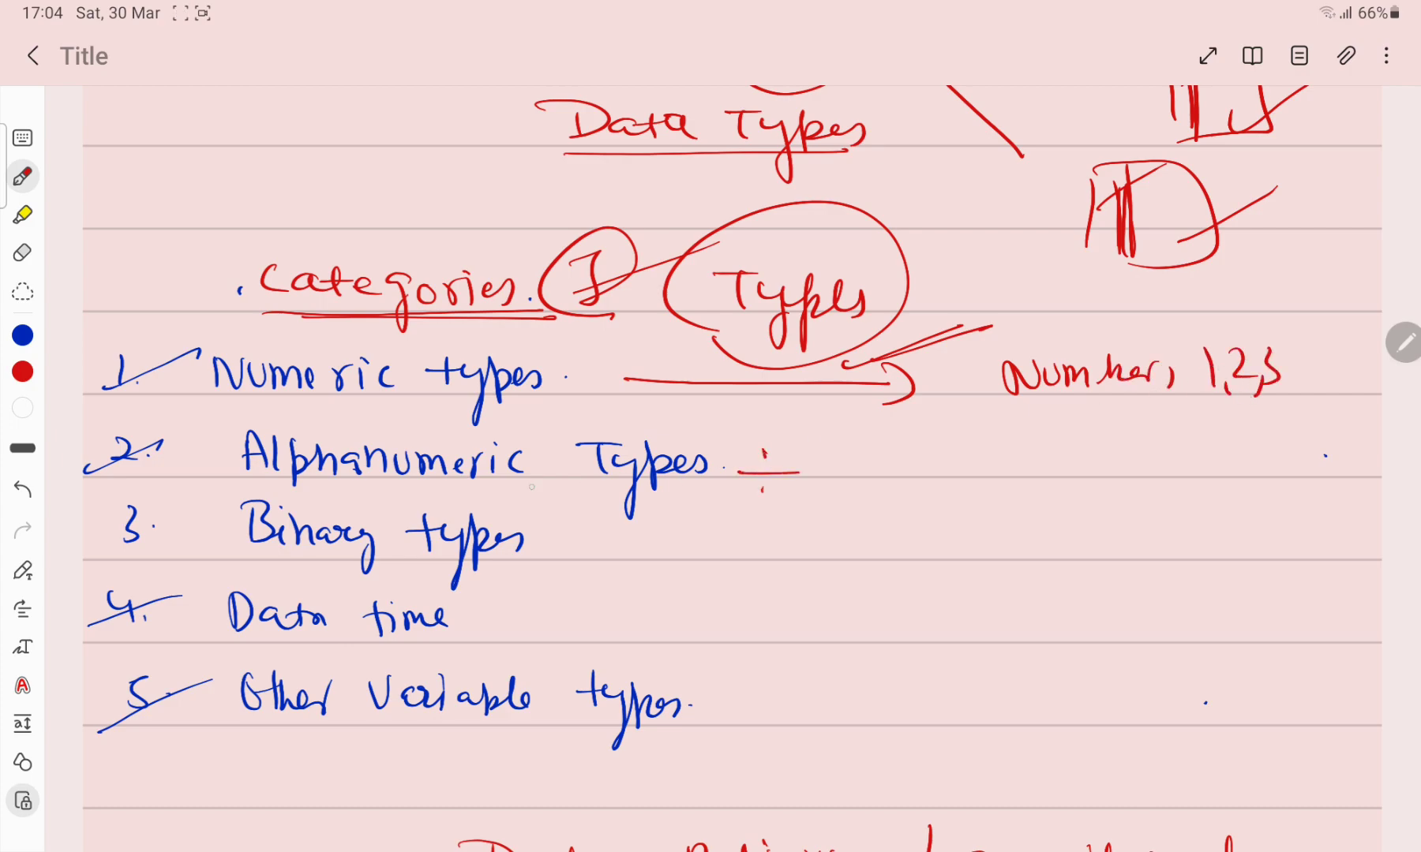
Step: Add red examples: alphabet plus number, photo and music, and Java objects for other types
left_click_drag(906, 453, 997, 462)
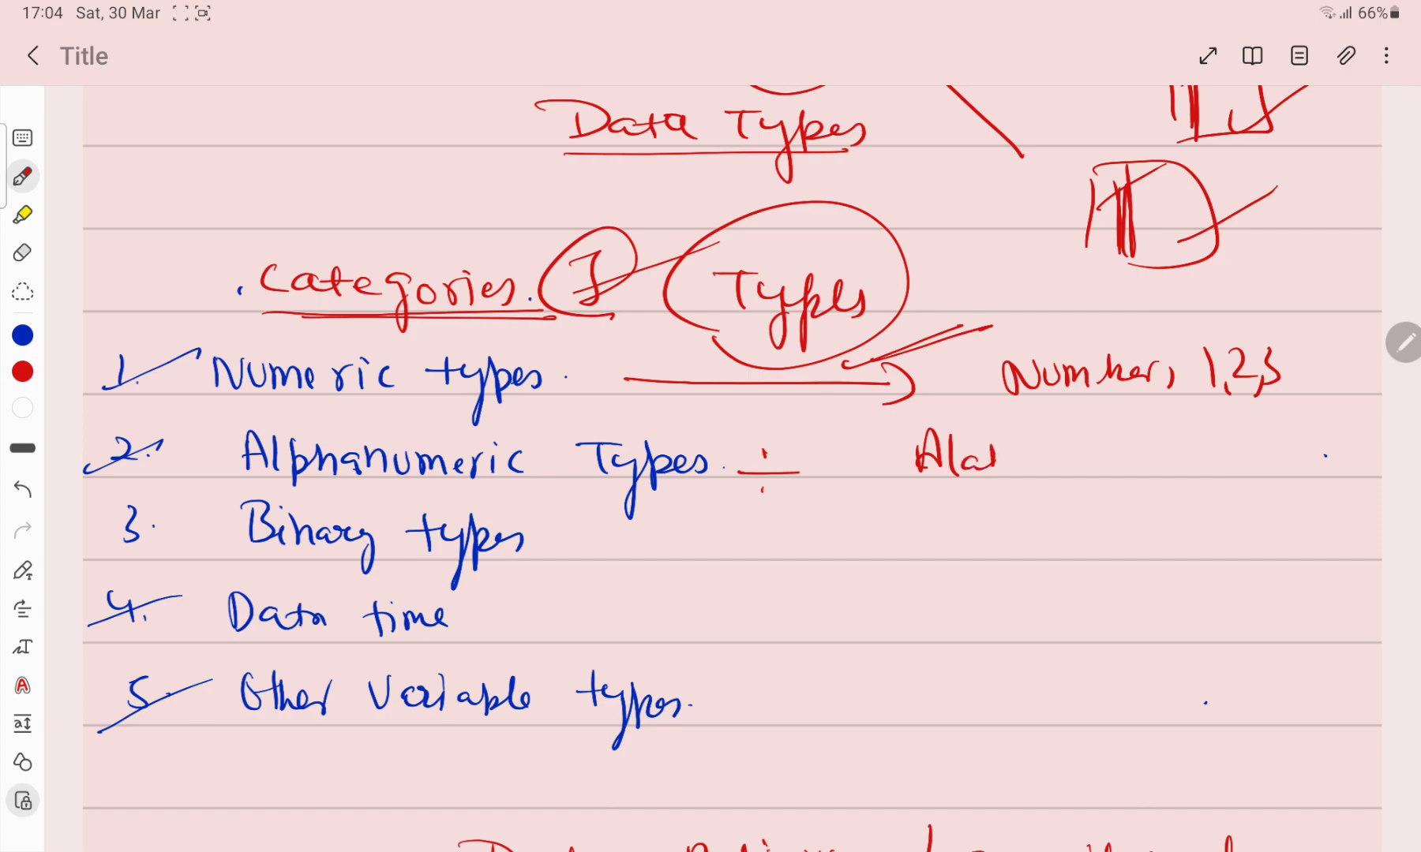
left_click_drag(997, 453, 1097, 457)
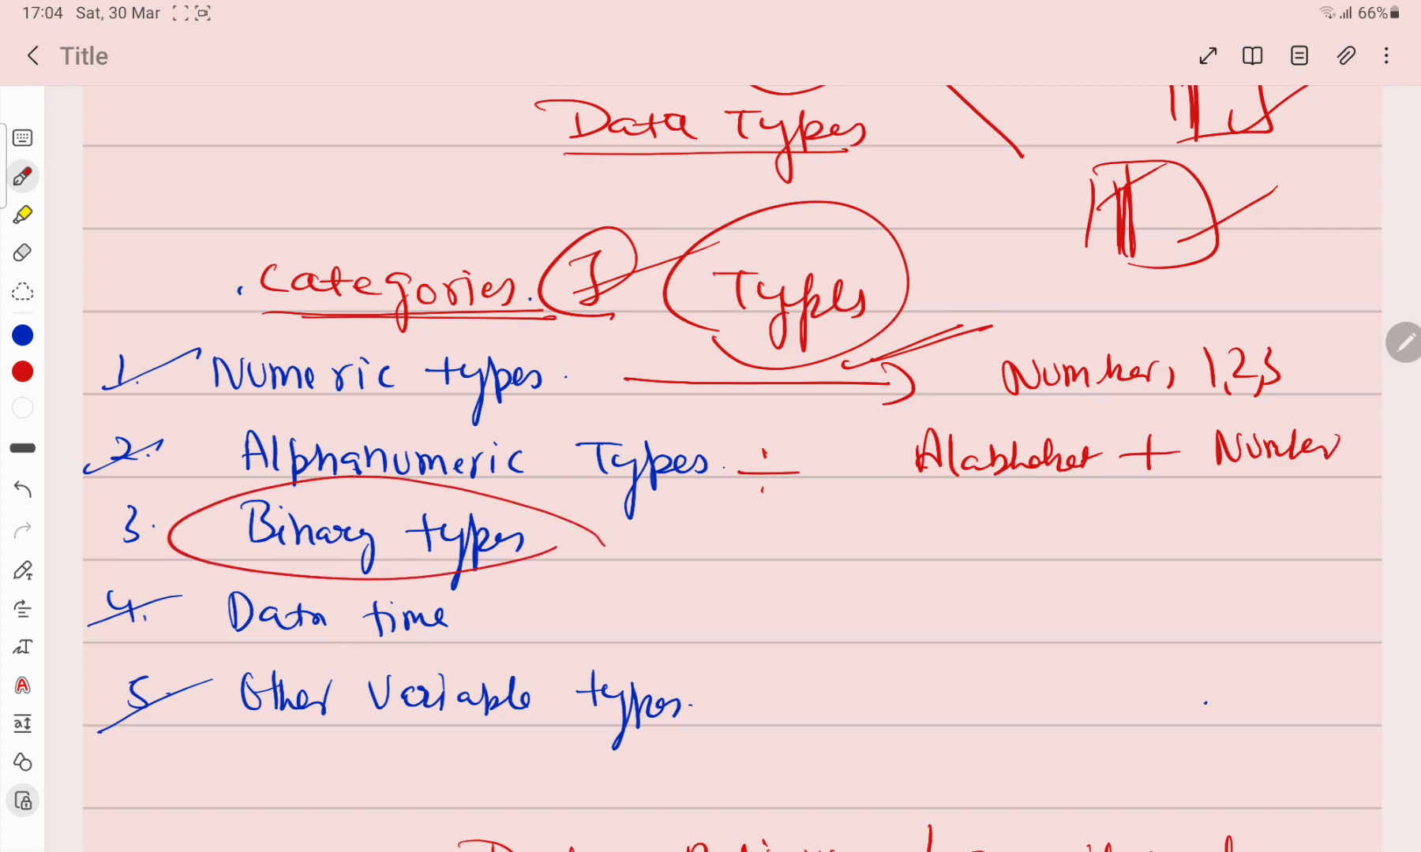
left_click_drag(571, 540, 933, 534)
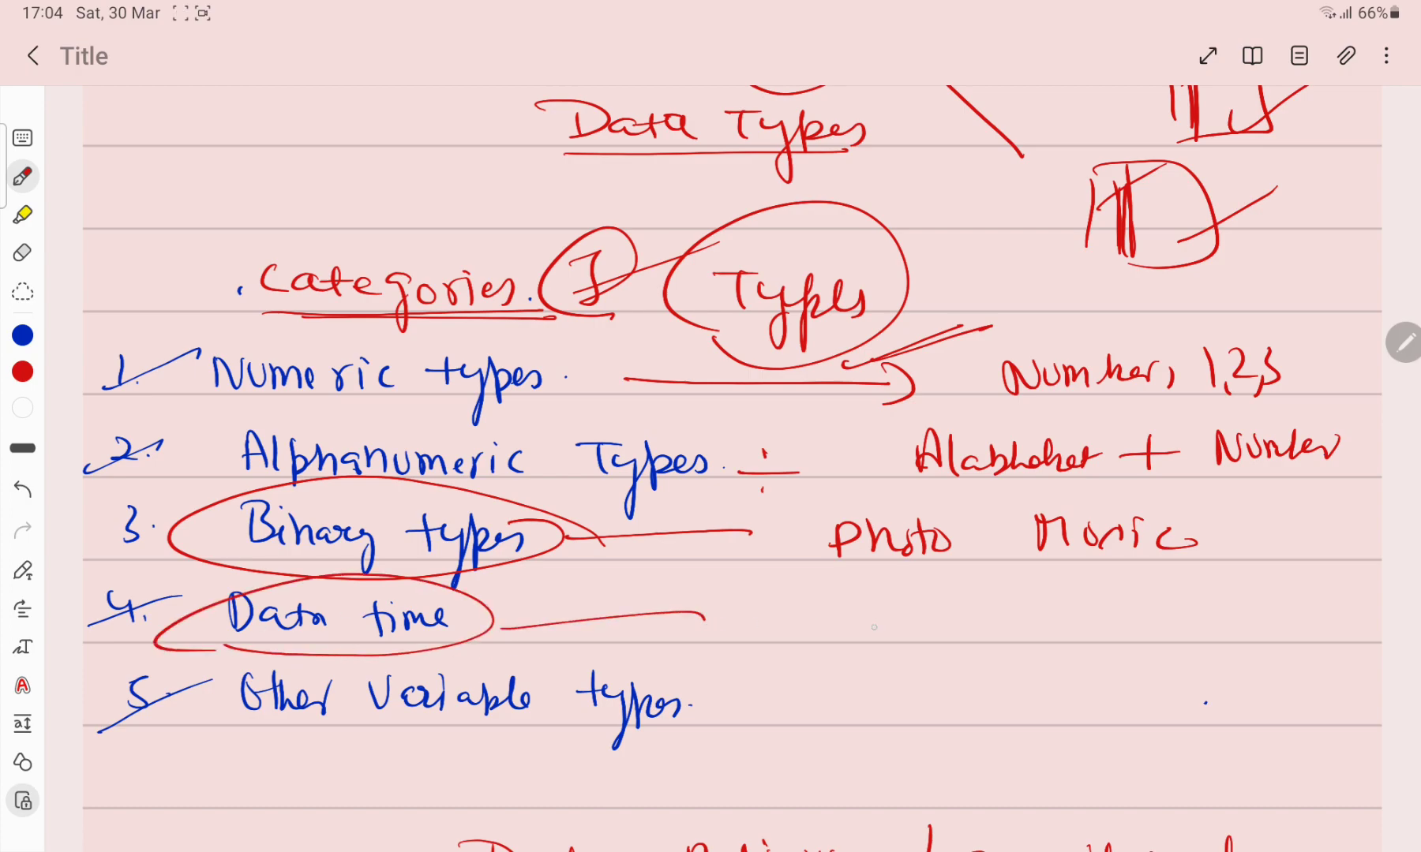
left_click_drag(843, 625, 1097, 625)
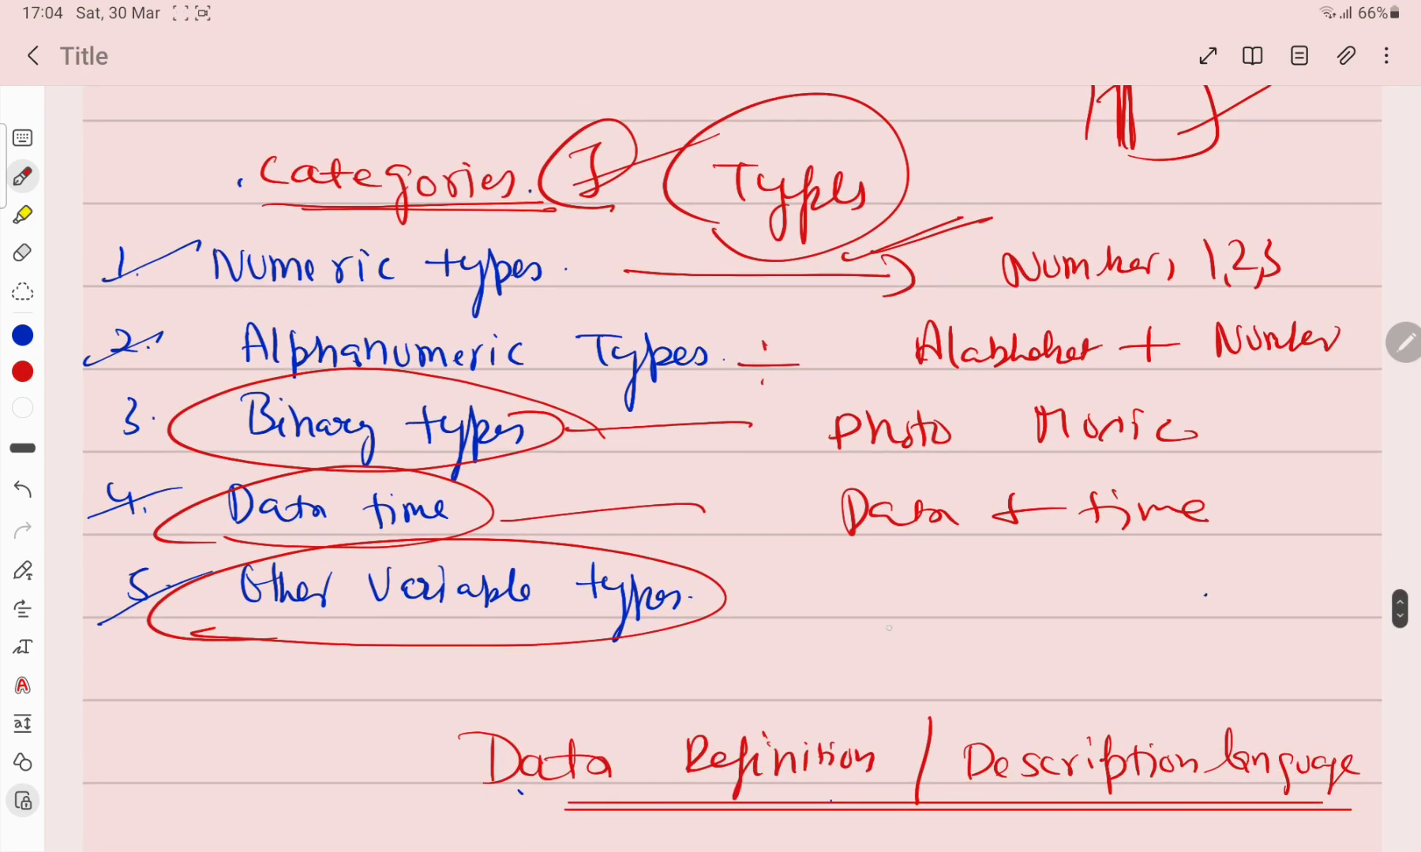
left_click_drag(847, 566, 915, 603)
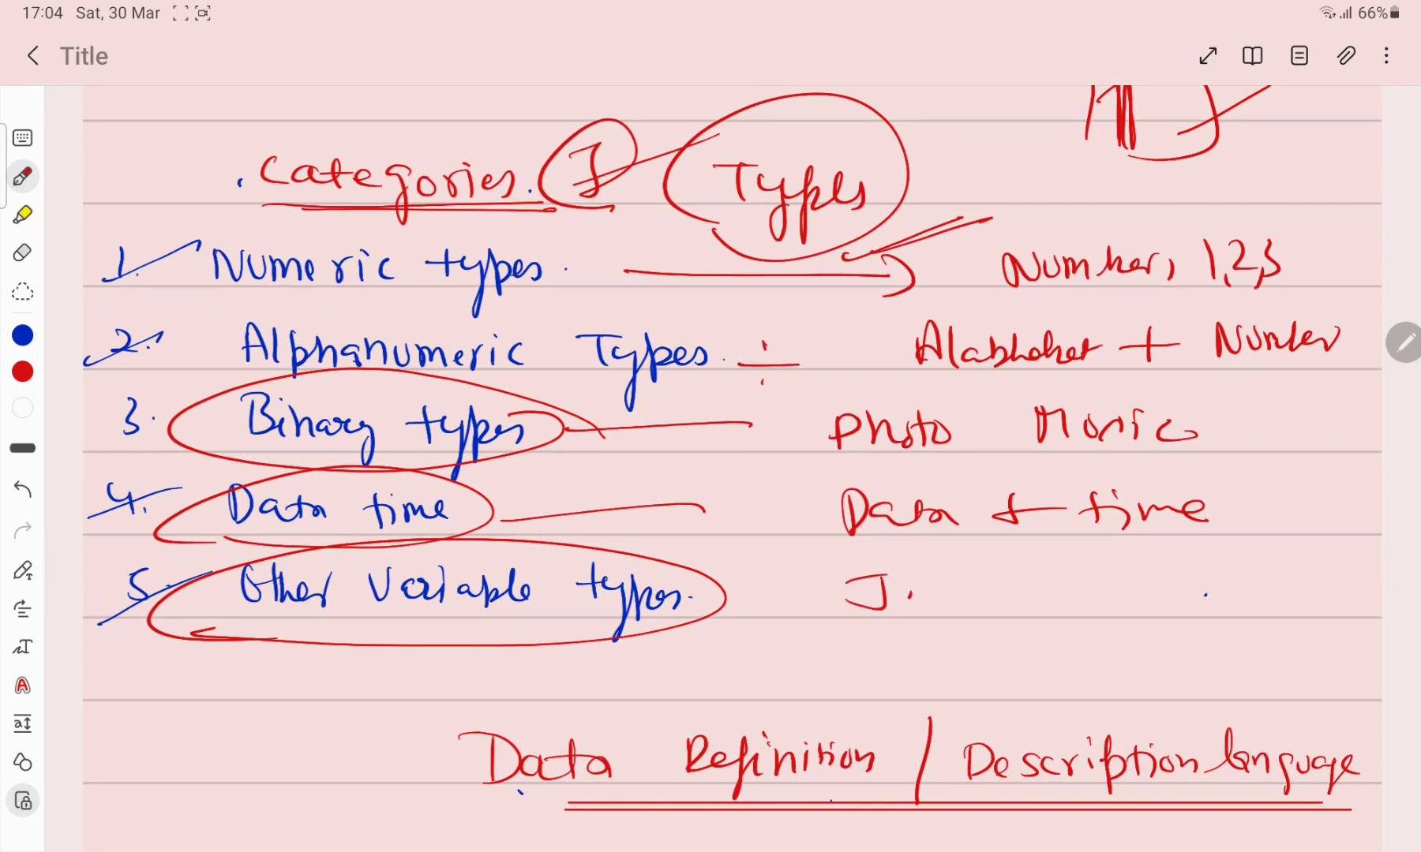
type("Java objects")
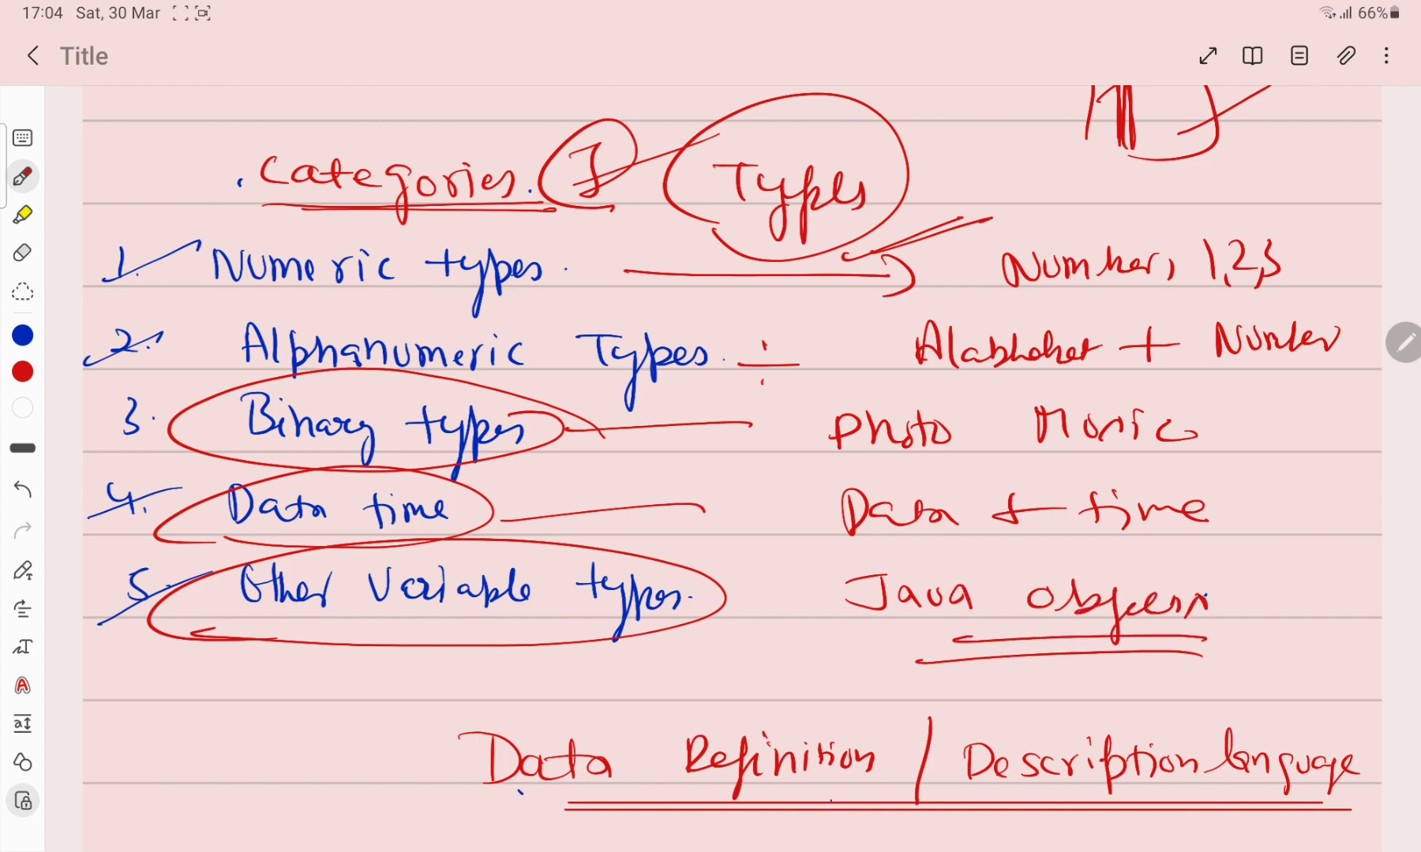
Step: Number and circle the Data Definition heading, and circle DDL in the statements line
scroll("down", 3)
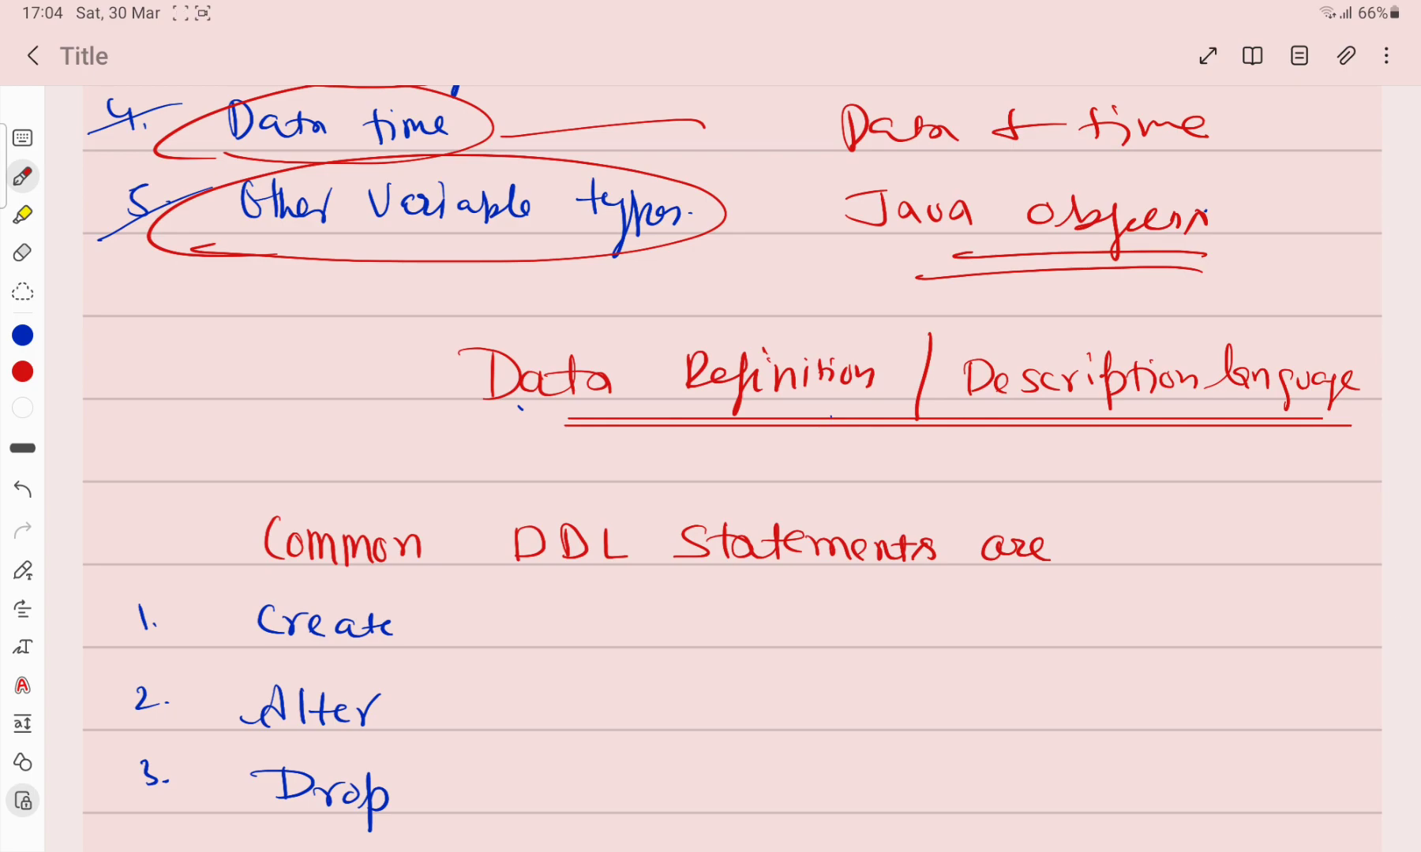
scroll("down", 3)
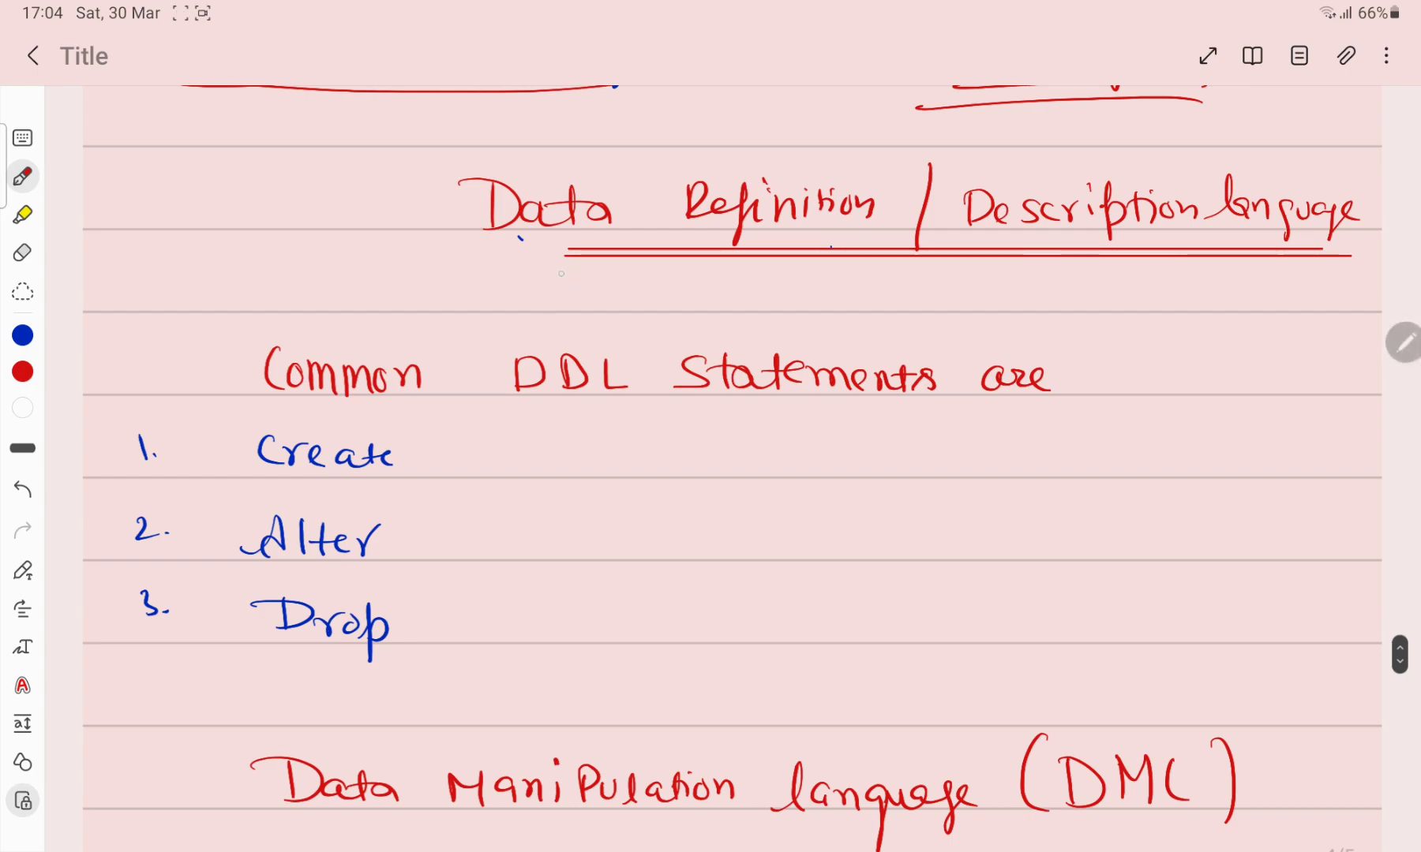
left_click_drag(490, 253, 1359, 263)
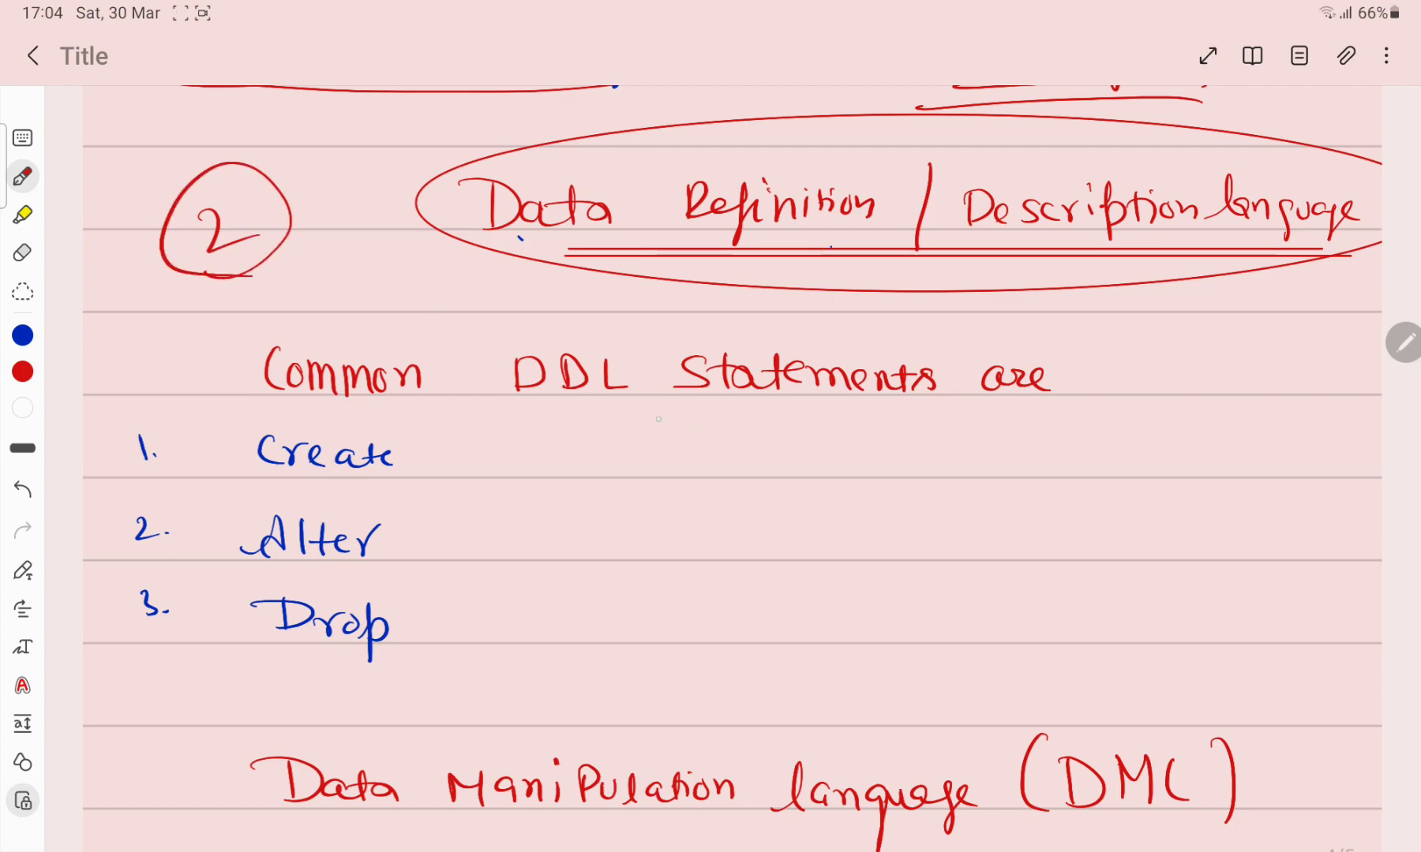
left_click_drag(453, 399, 653, 354)
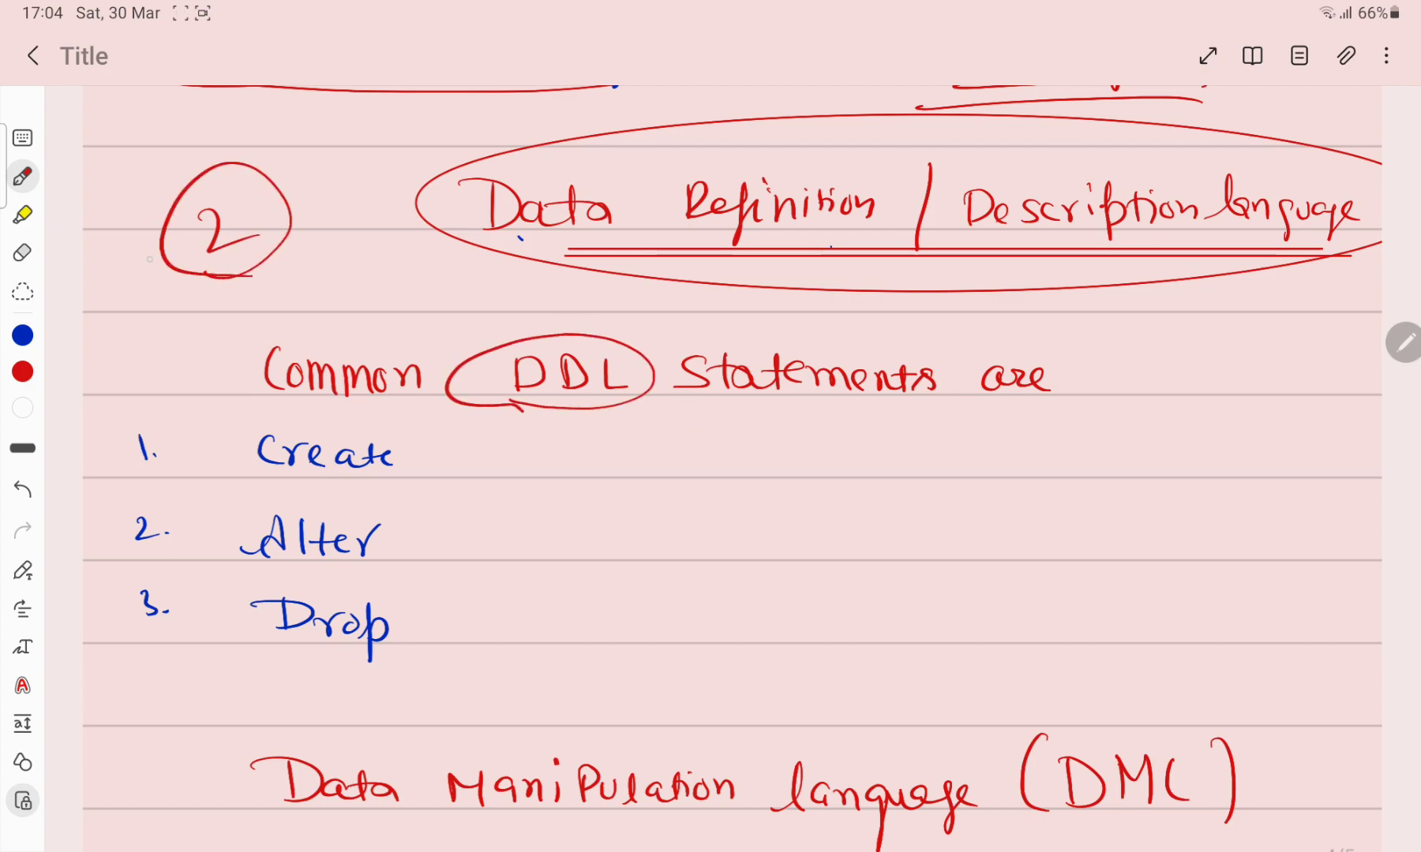
Step: Highlight the Data Definition heading and DDL in yellow, returning to the red pen
left_click(22, 215)
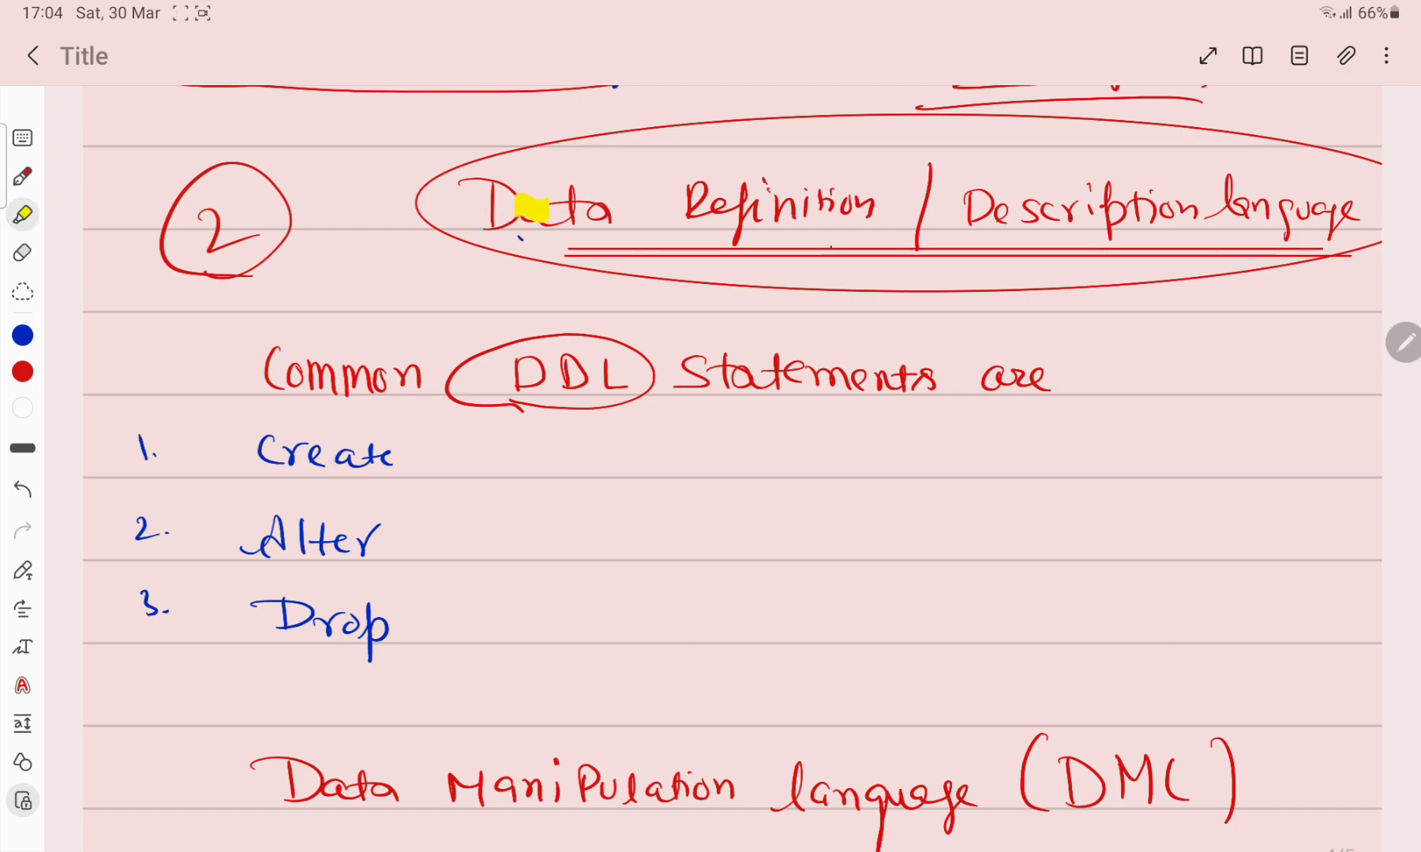
left_click_drag(471, 209, 1123, 208)
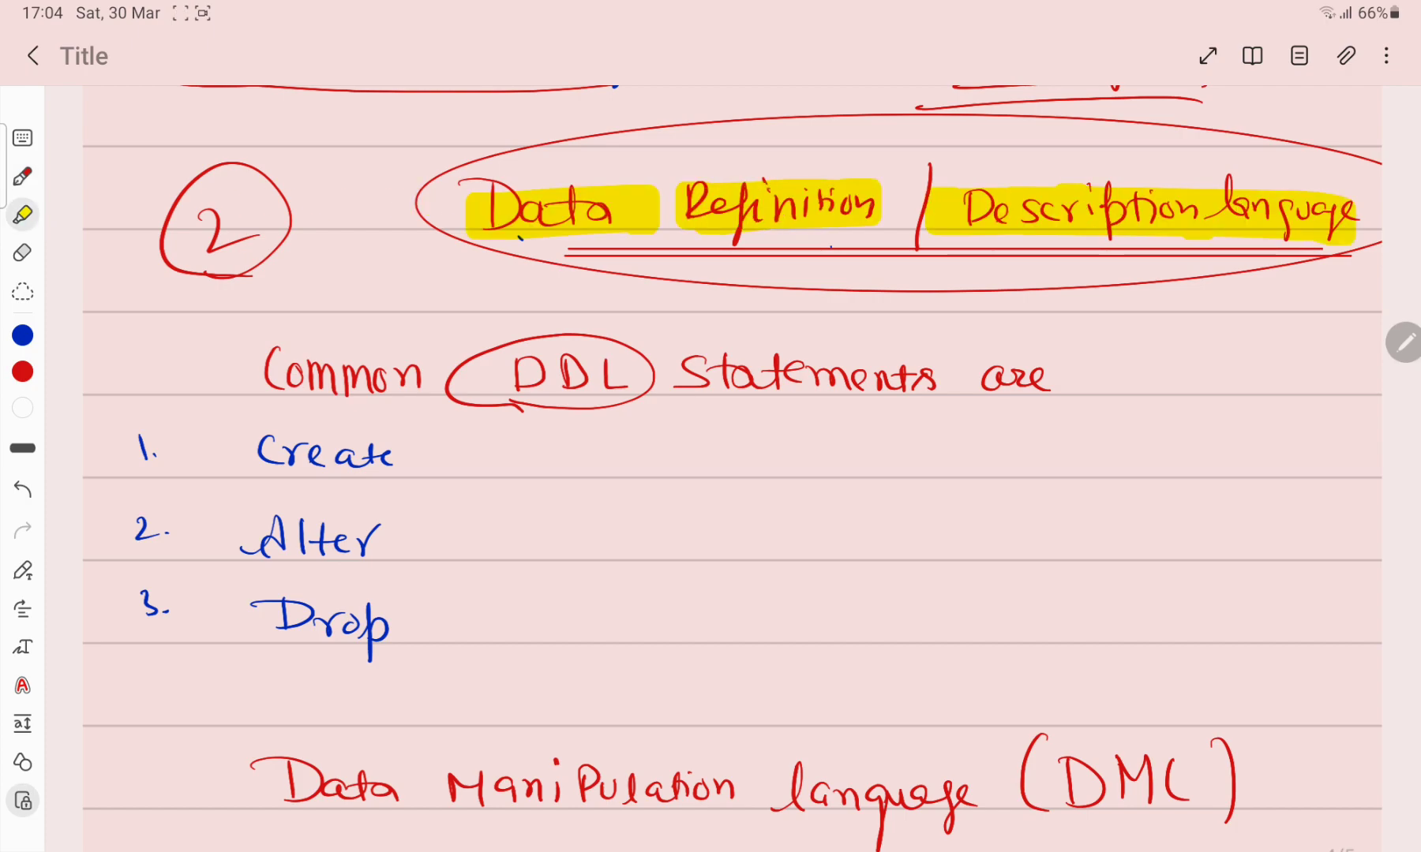
left_click_drag(489, 372, 634, 376)
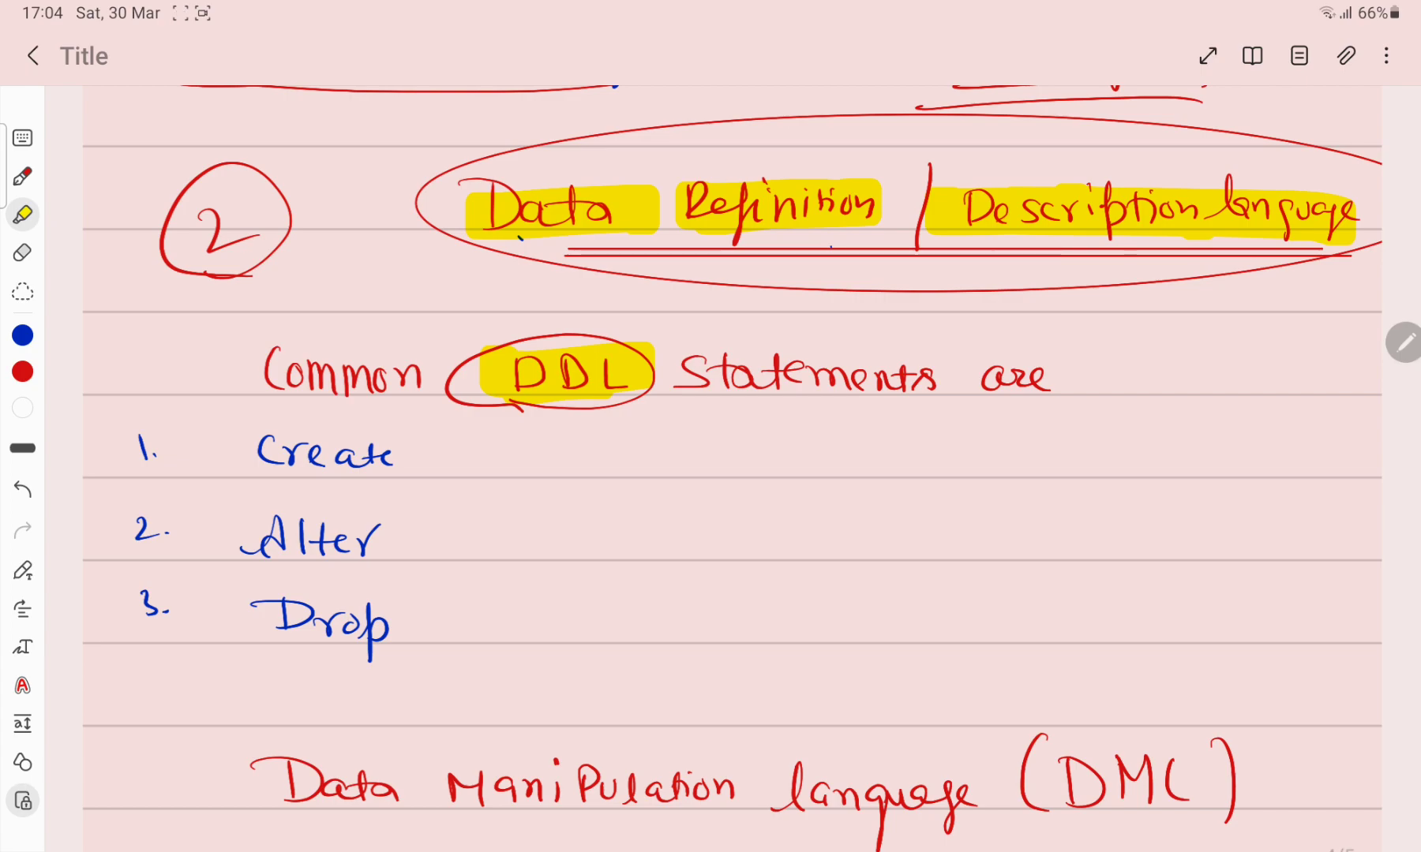
left_click(22, 176)
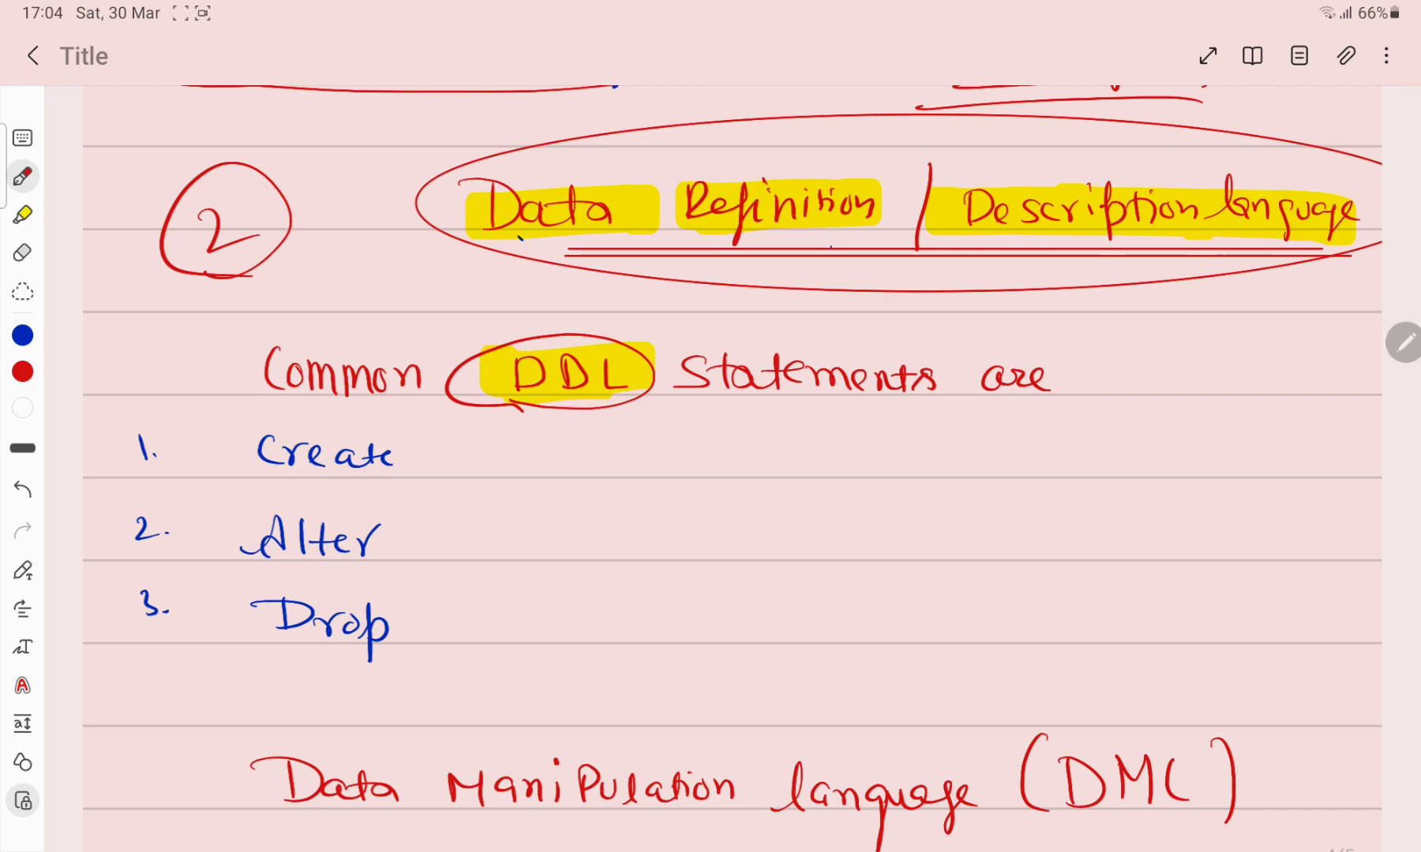
Step: Sketch a ruled table beside the DDL statements with an arrow from DDL, and mark the DML heading
left_click_drag(1137, 343, 1323, 489)
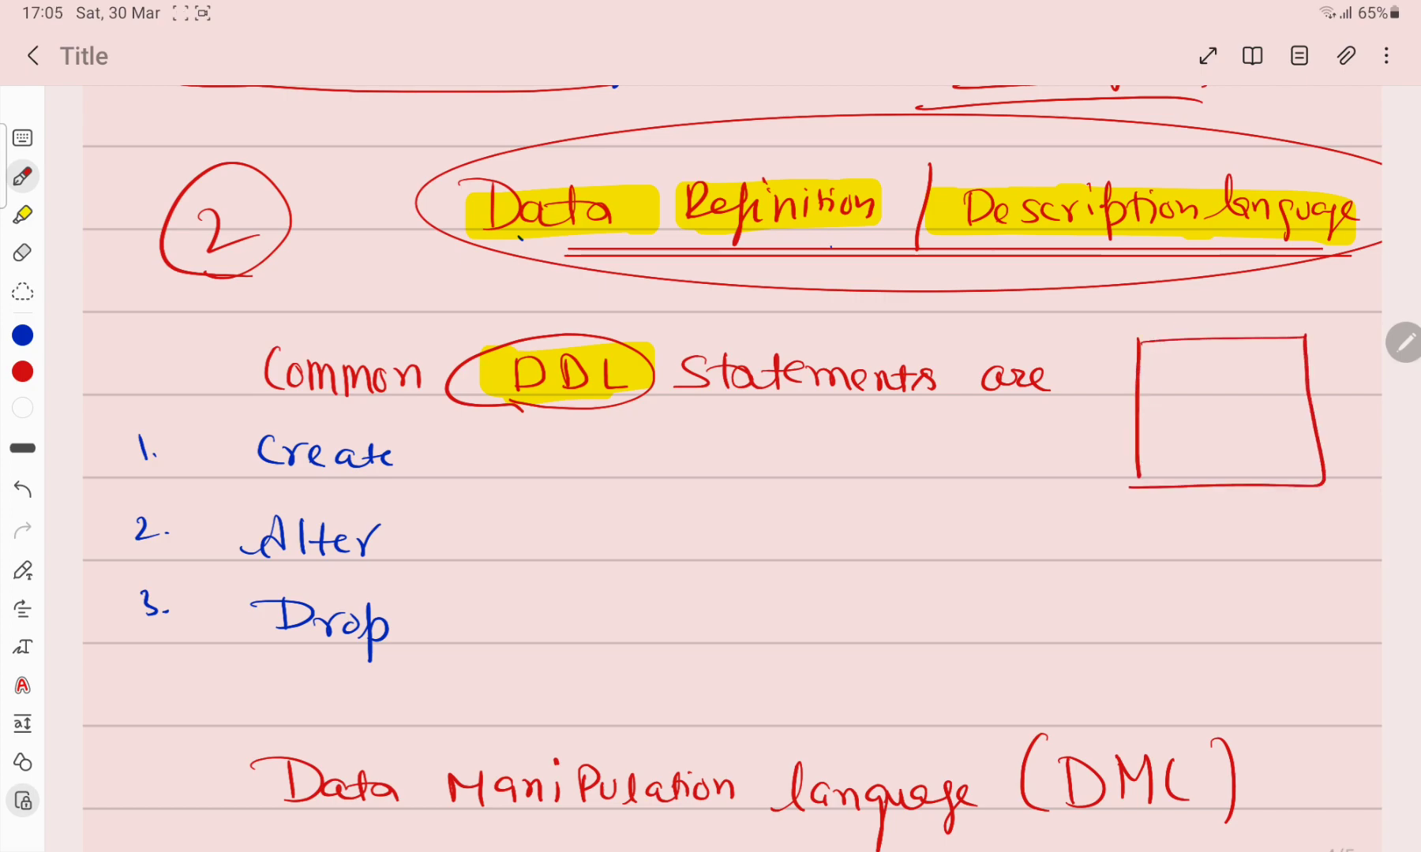
left_click_drag(1196, 353, 1196, 490)
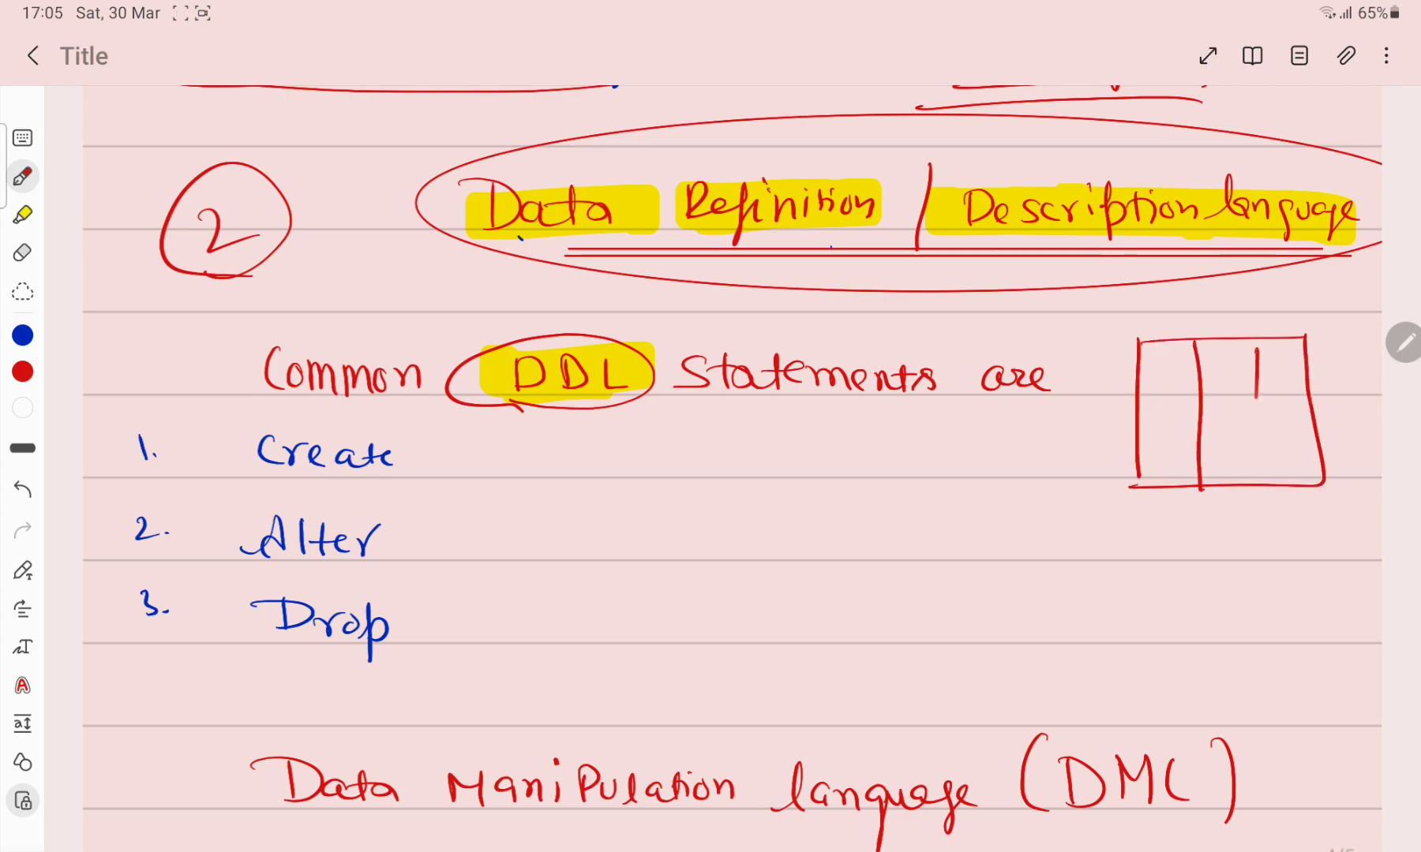
left_click_drag(1142, 389, 1323, 444)
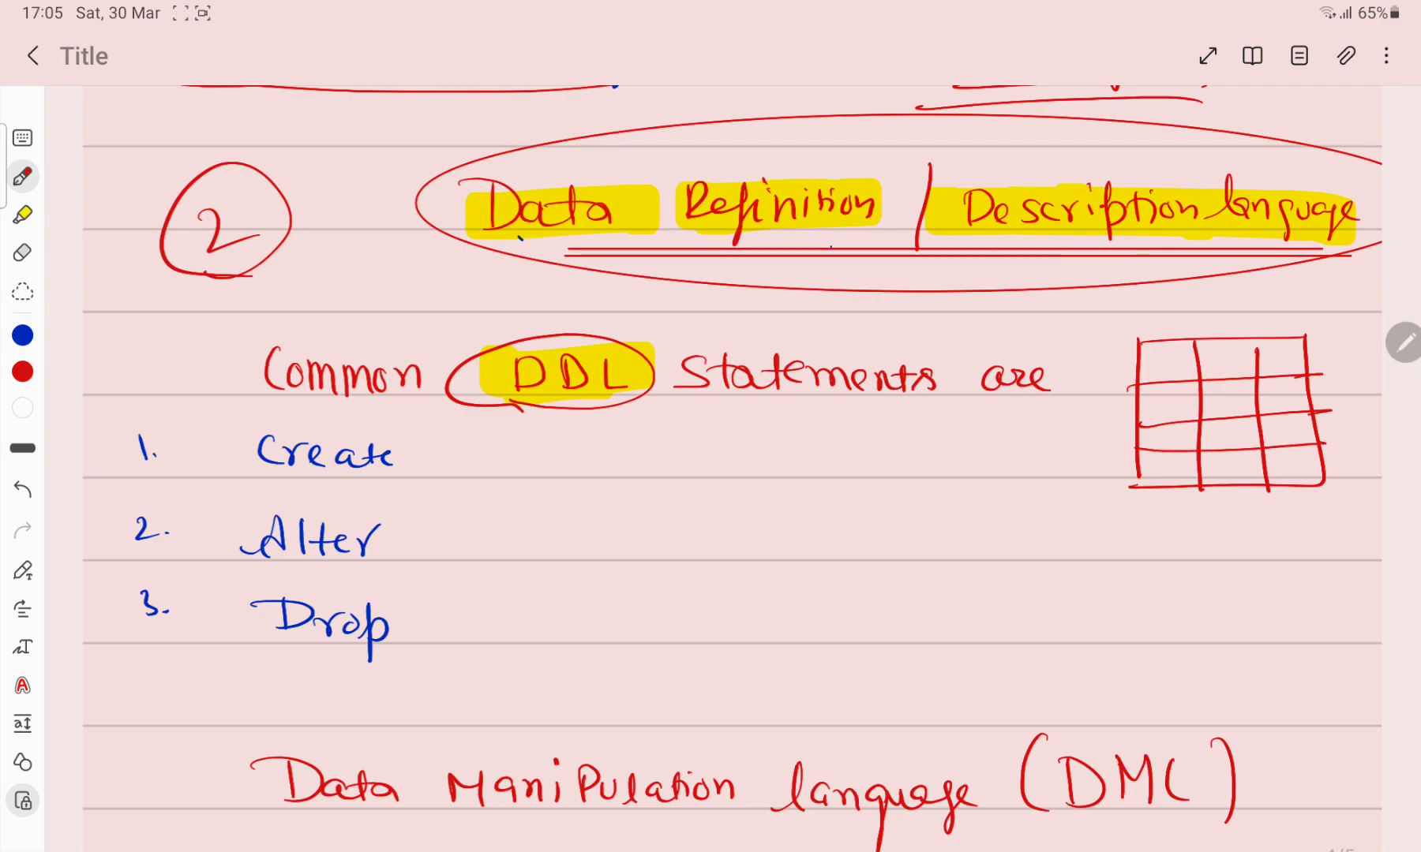
left_click_drag(617, 349, 1128, 398)
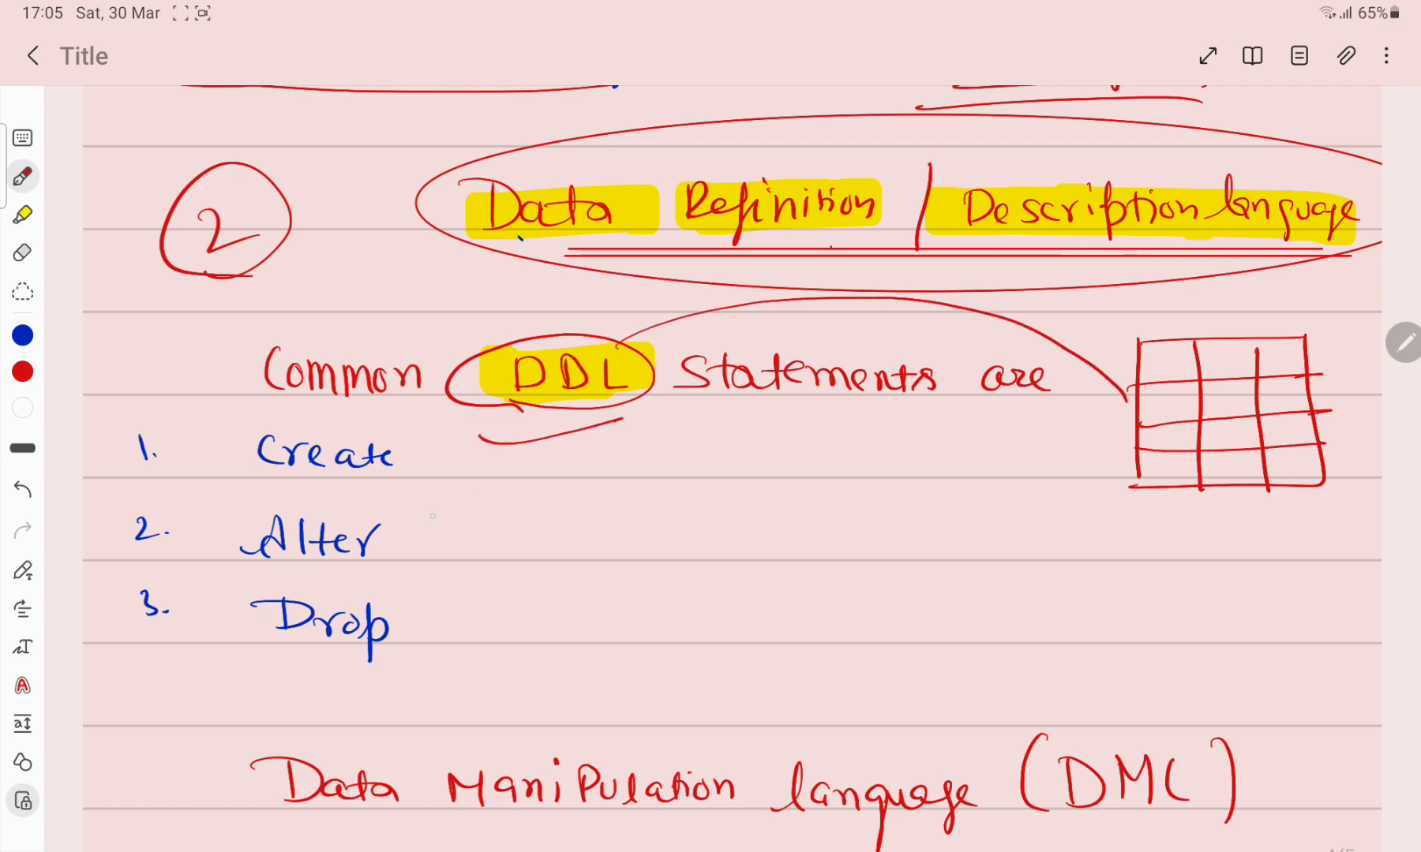
left_click_drag(417, 544, 589, 512)
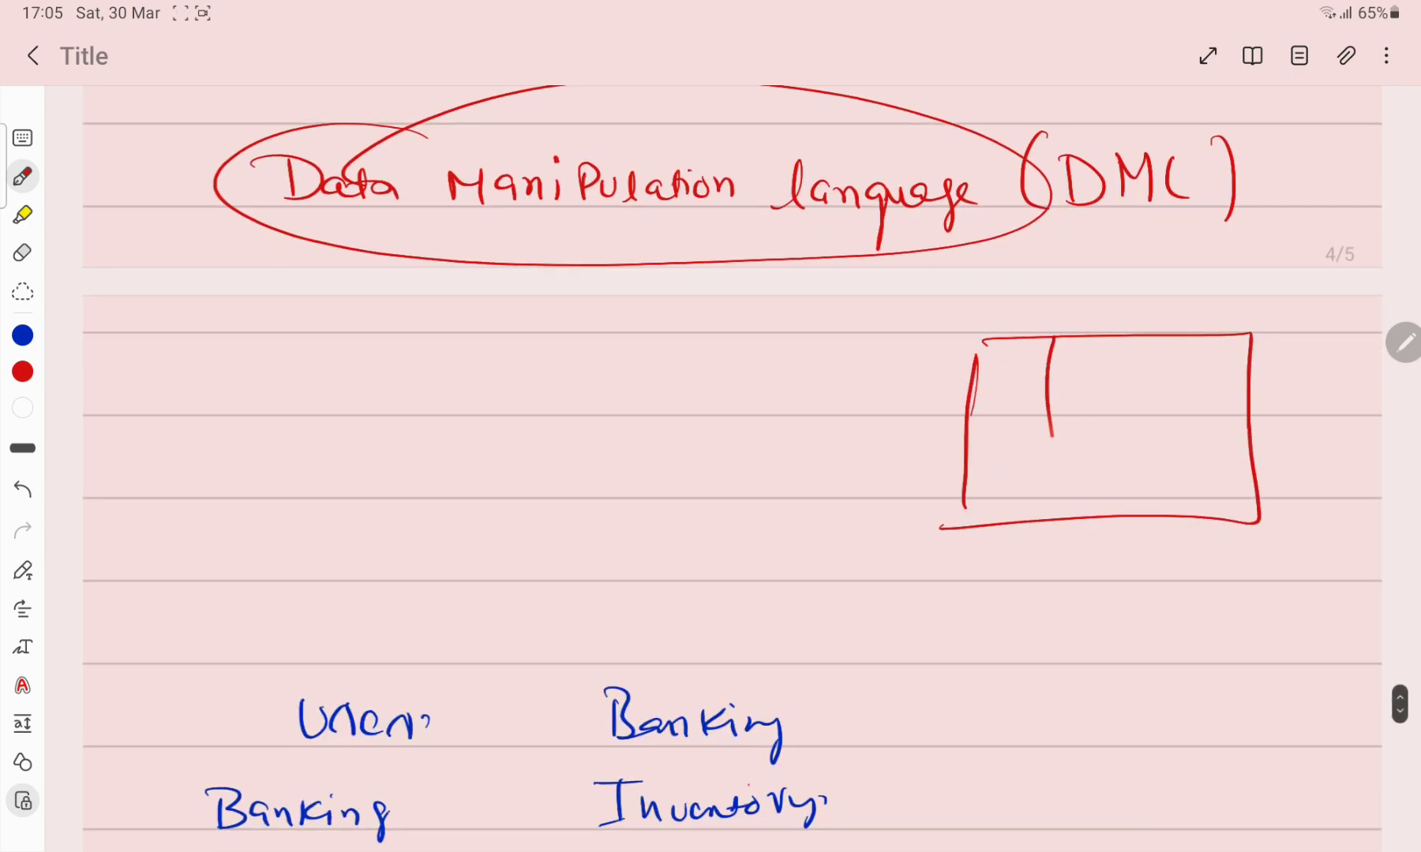
Step: Divide the DML box into a grid with entries and stroke across the DML heading
left_click_drag(956, 407, 1259, 407)
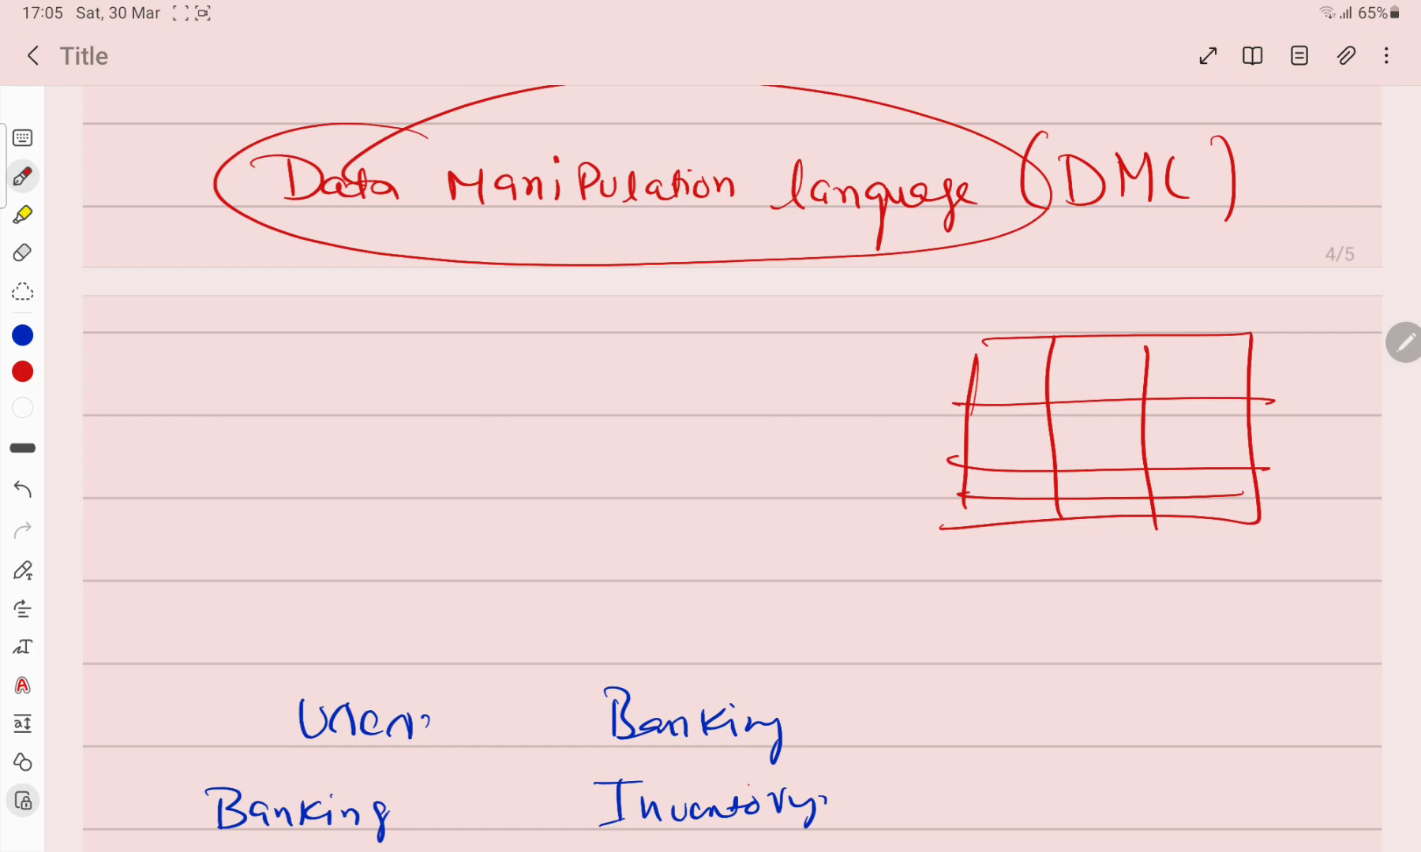
left_click_drag(997, 376, 1178, 444)
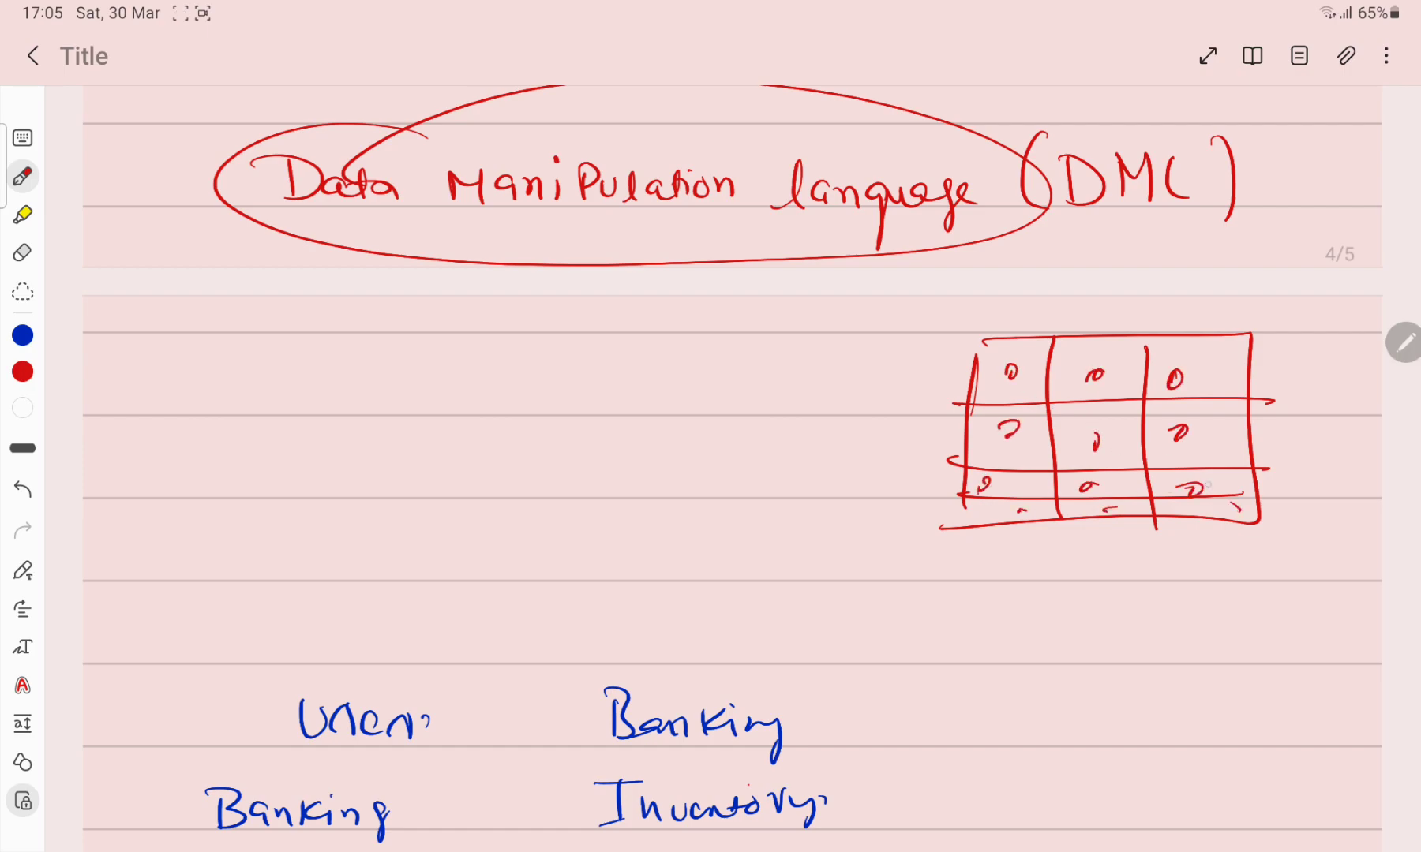
left_click_drag(861, 145, 1069, 109)
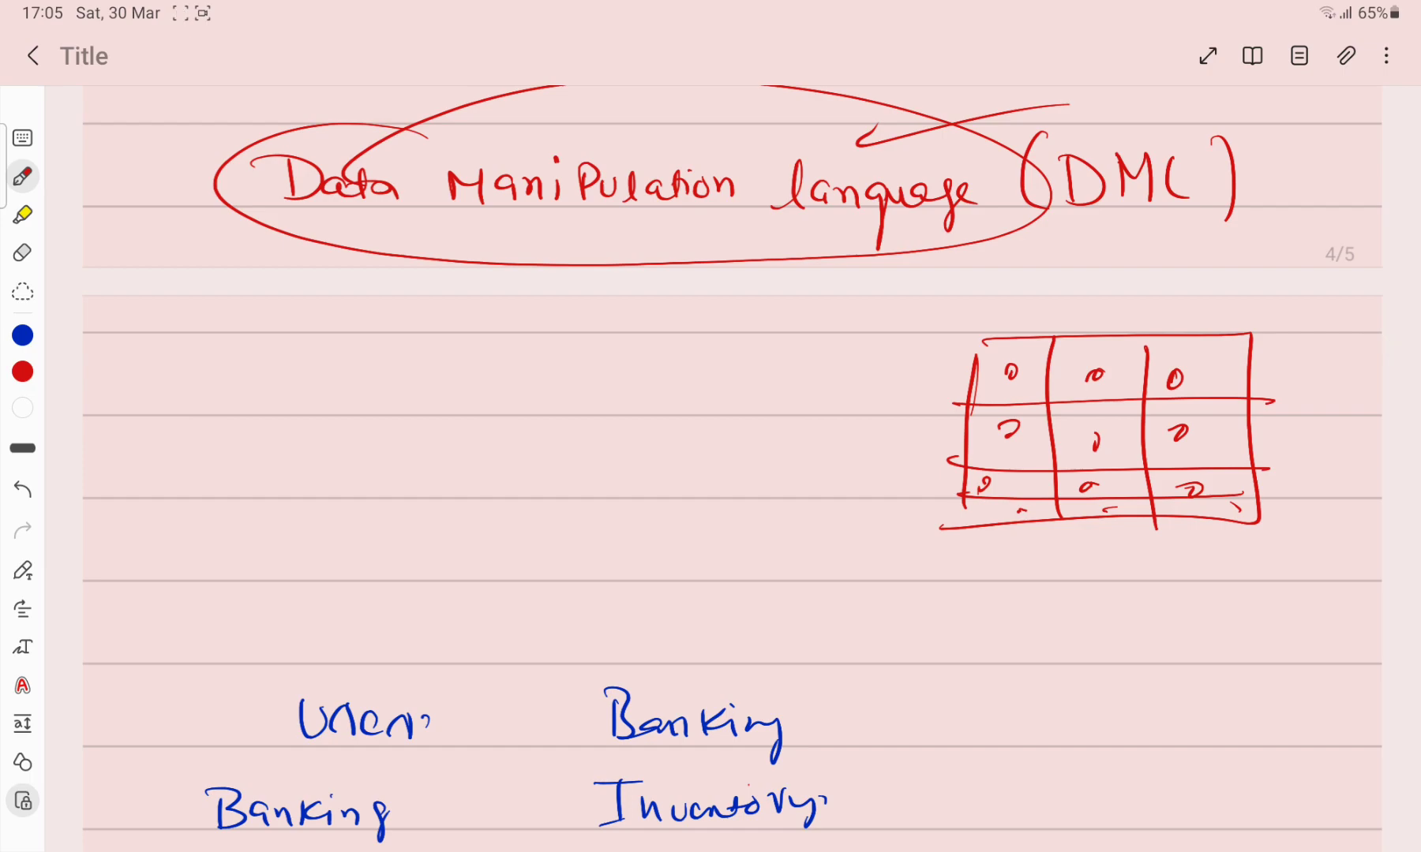
Step: Write Select, Delete, Insert and Update below the DML heading and circle them
left_click_drag(381, 380, 495, 380)
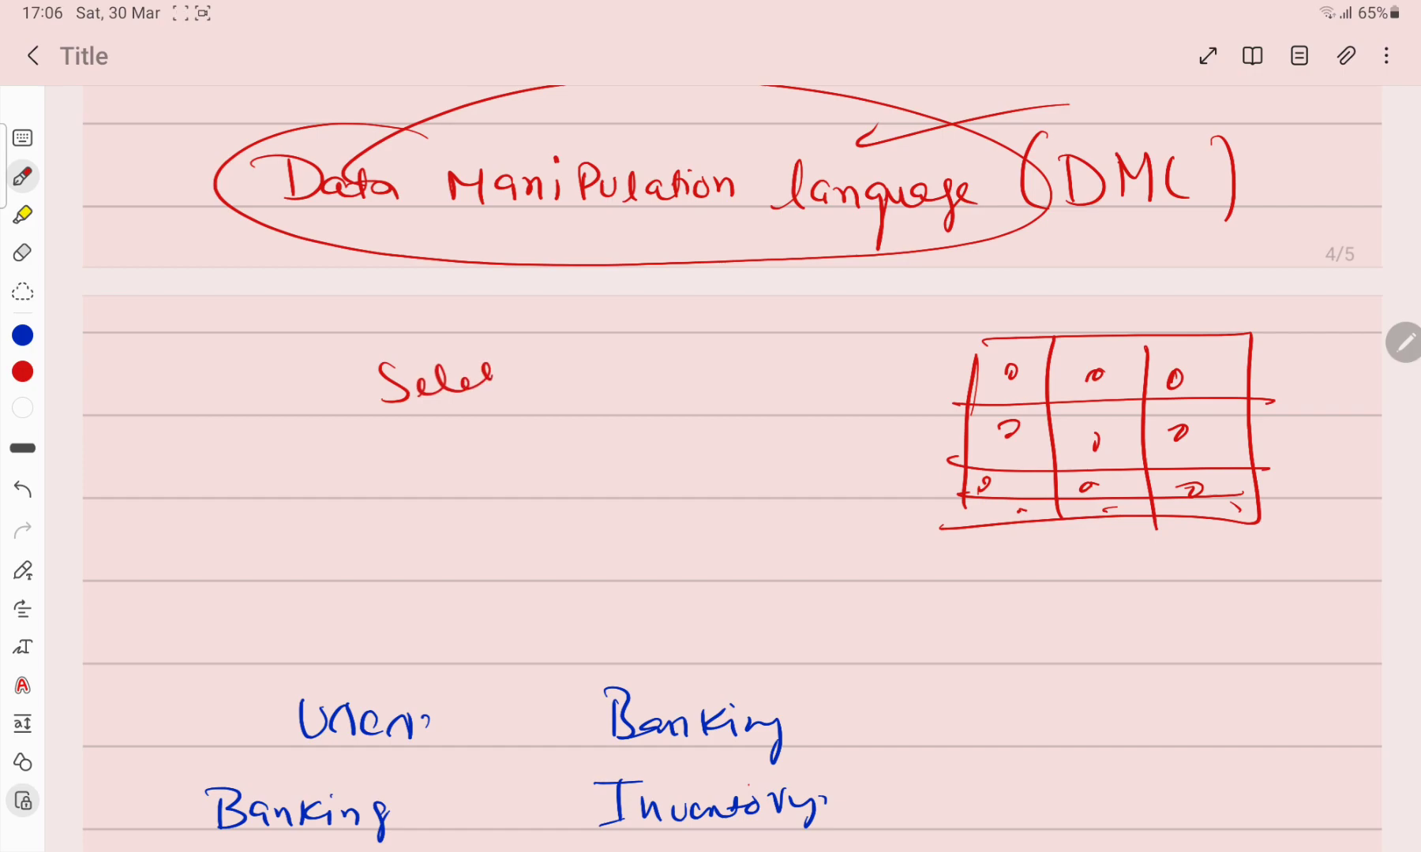
left_click_drag(435, 444, 544, 448)
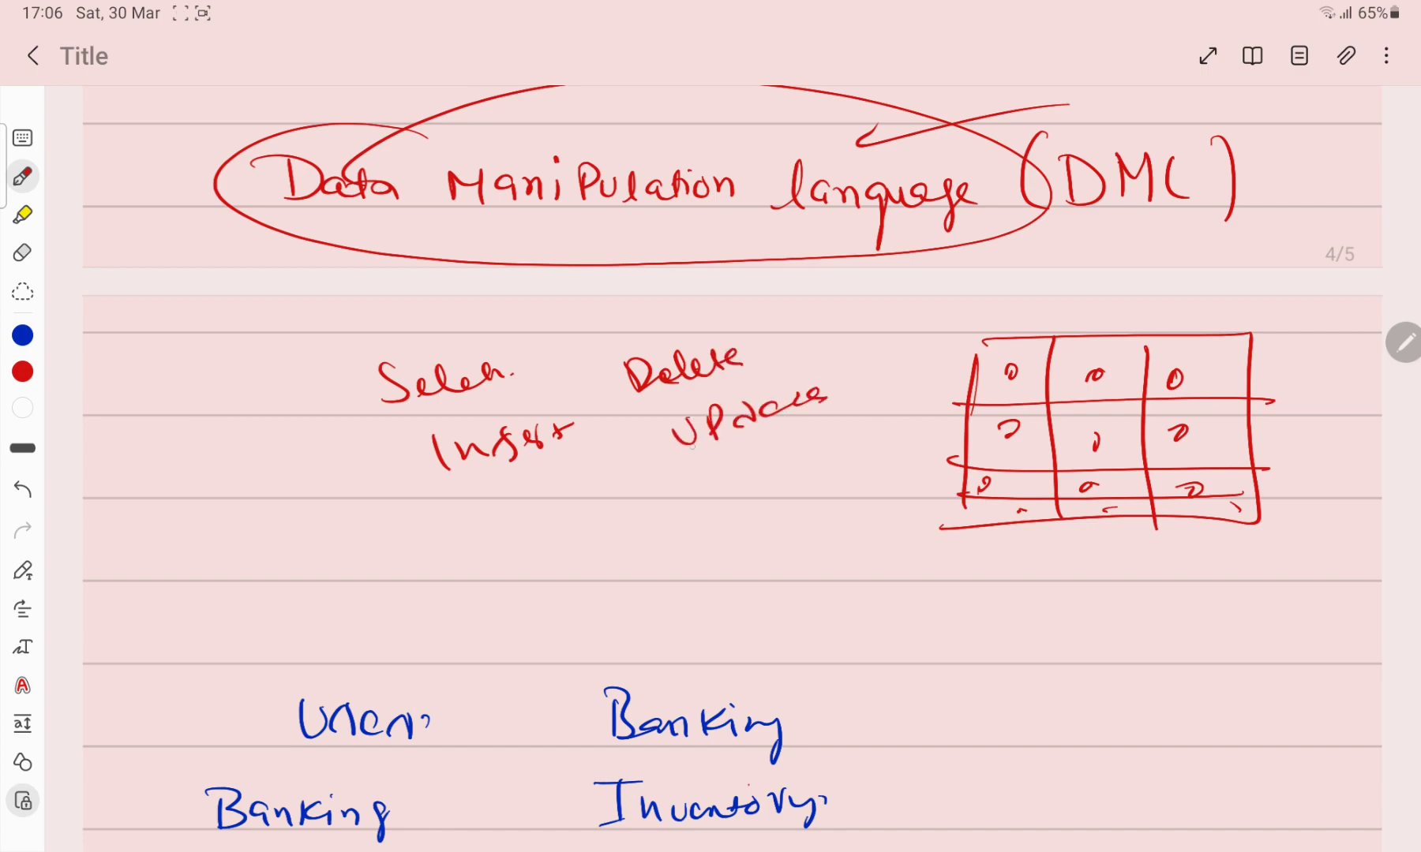
left_click_drag(535, 300, 544, 530)
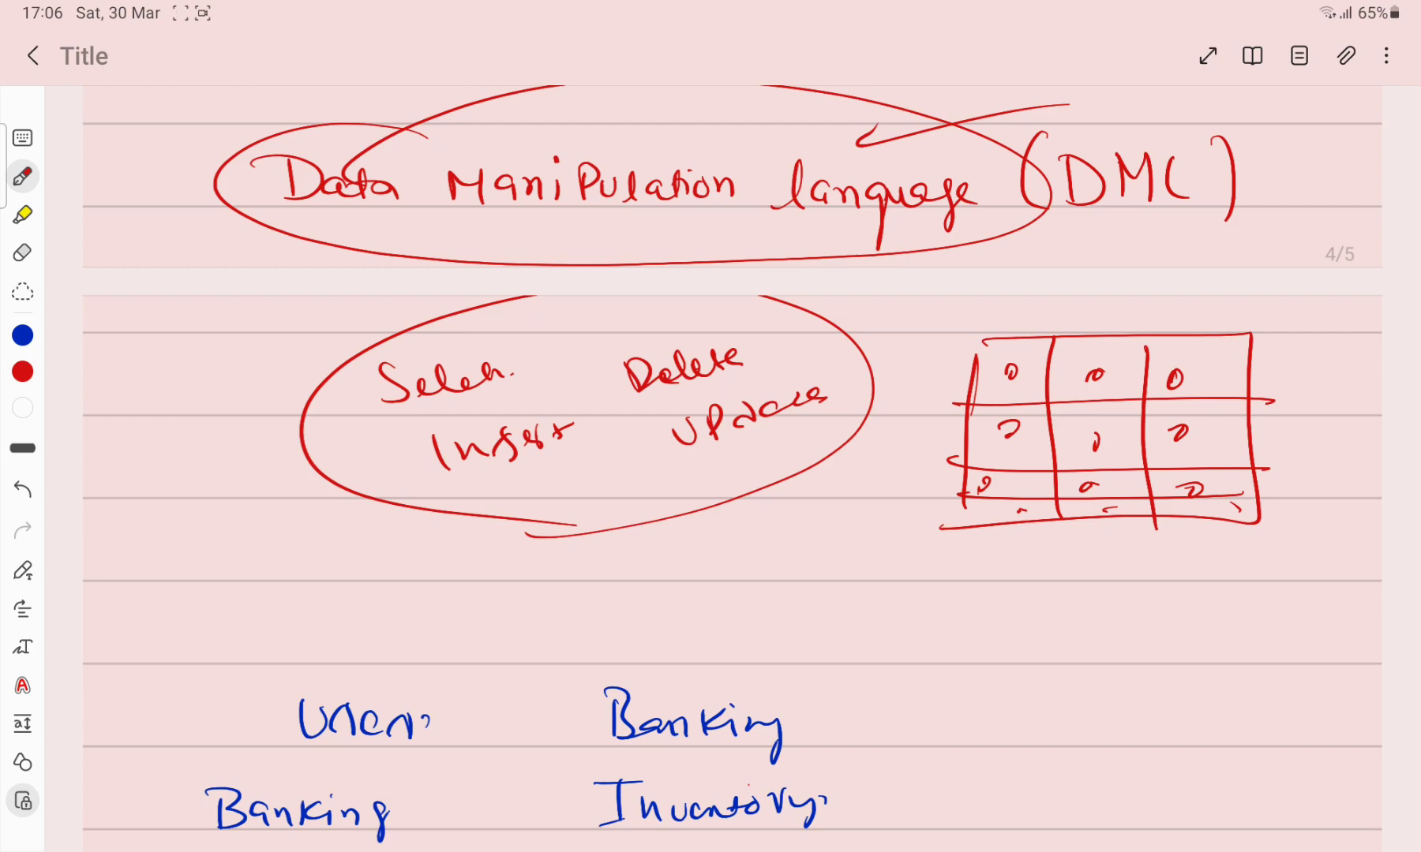
scroll("down", 3)
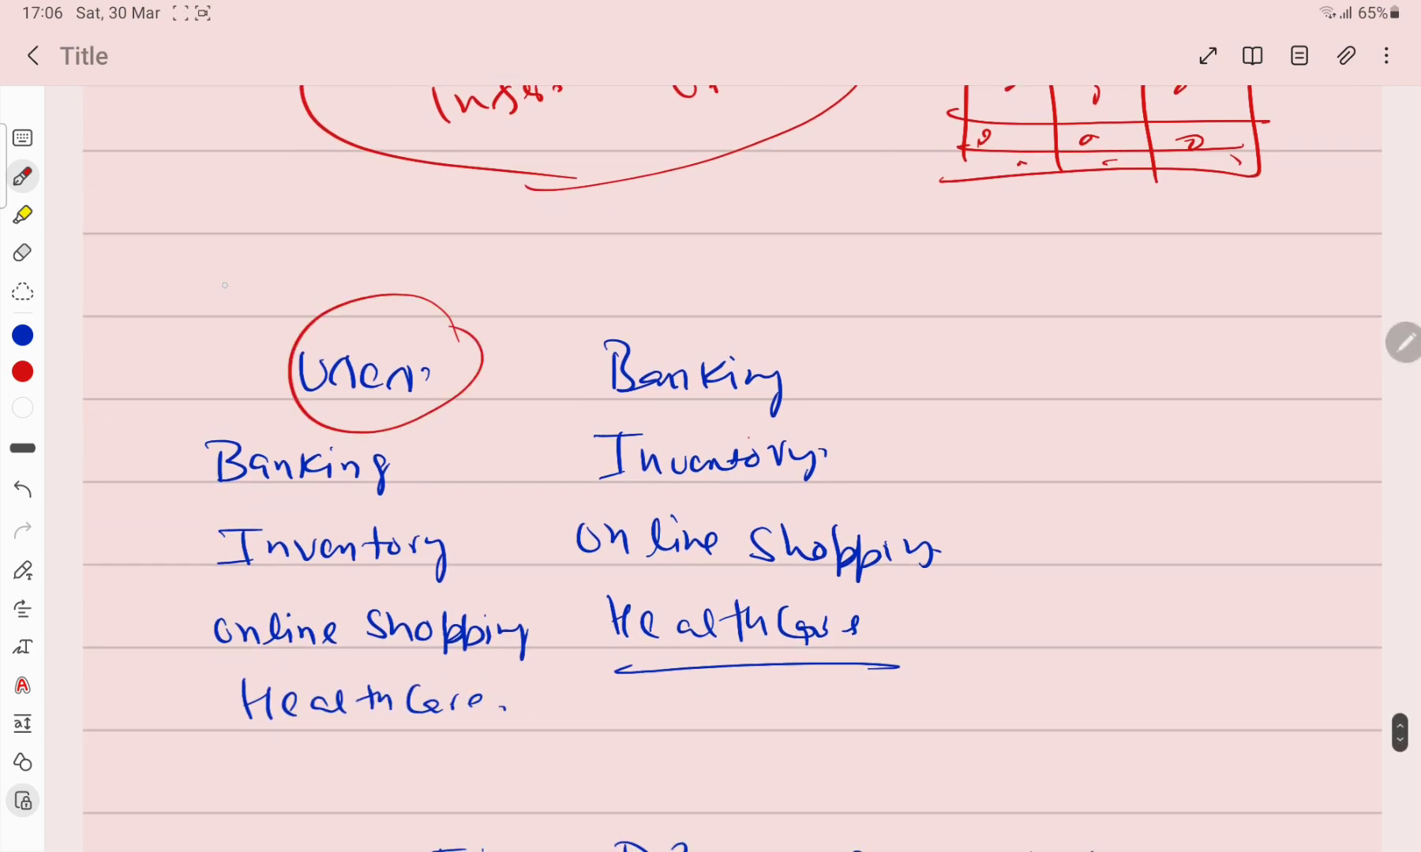
Step: Arrow each DBMS use, underline 'First DBMS created by', and circle and underline Charles Bachman
left_click(22, 253)
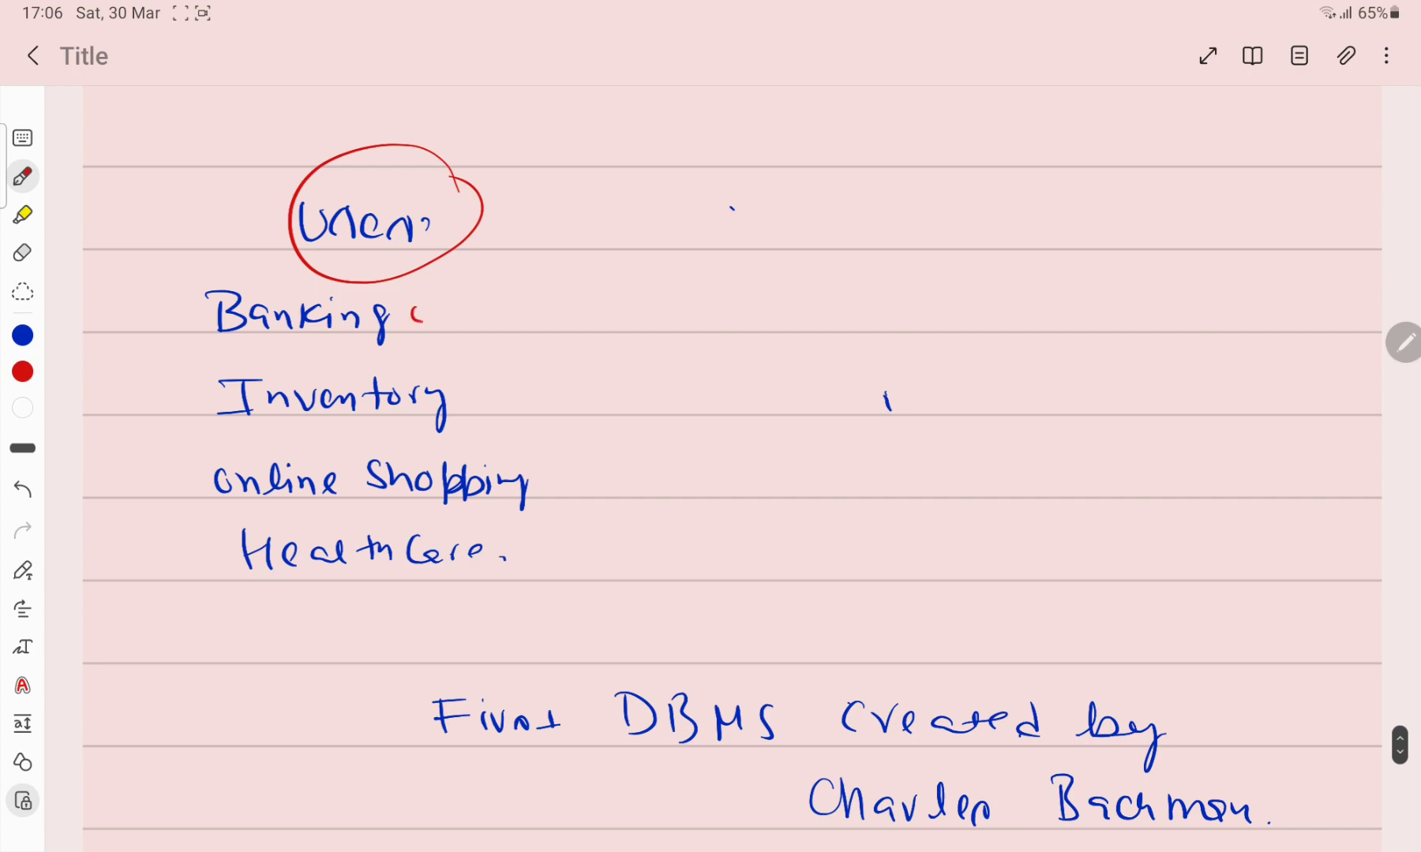
left_click_drag(412, 313, 834, 412)
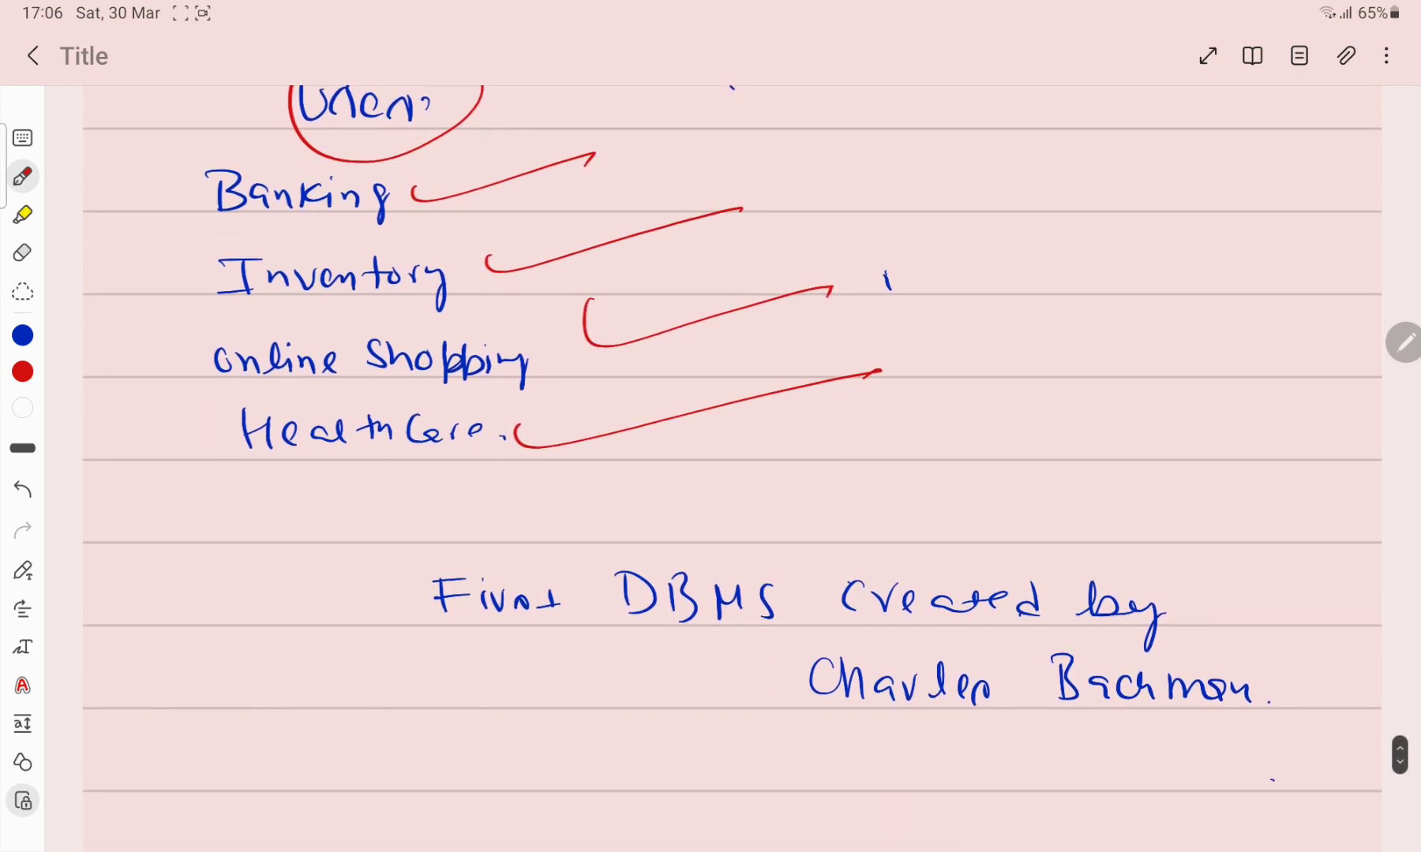
left_click_drag(431, 637, 1156, 643)
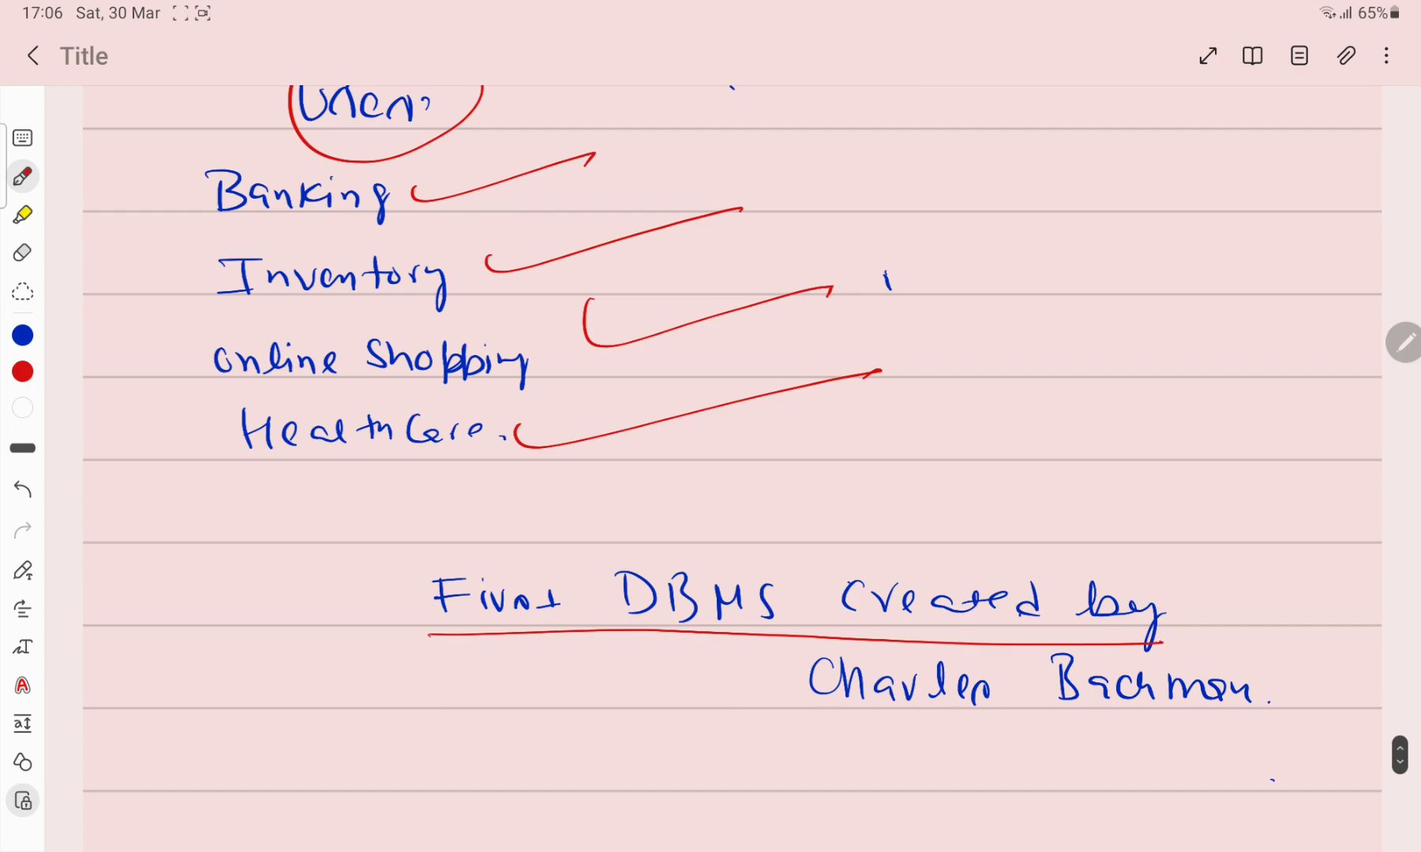
left_click_drag(1064, 530, 1292, 478)
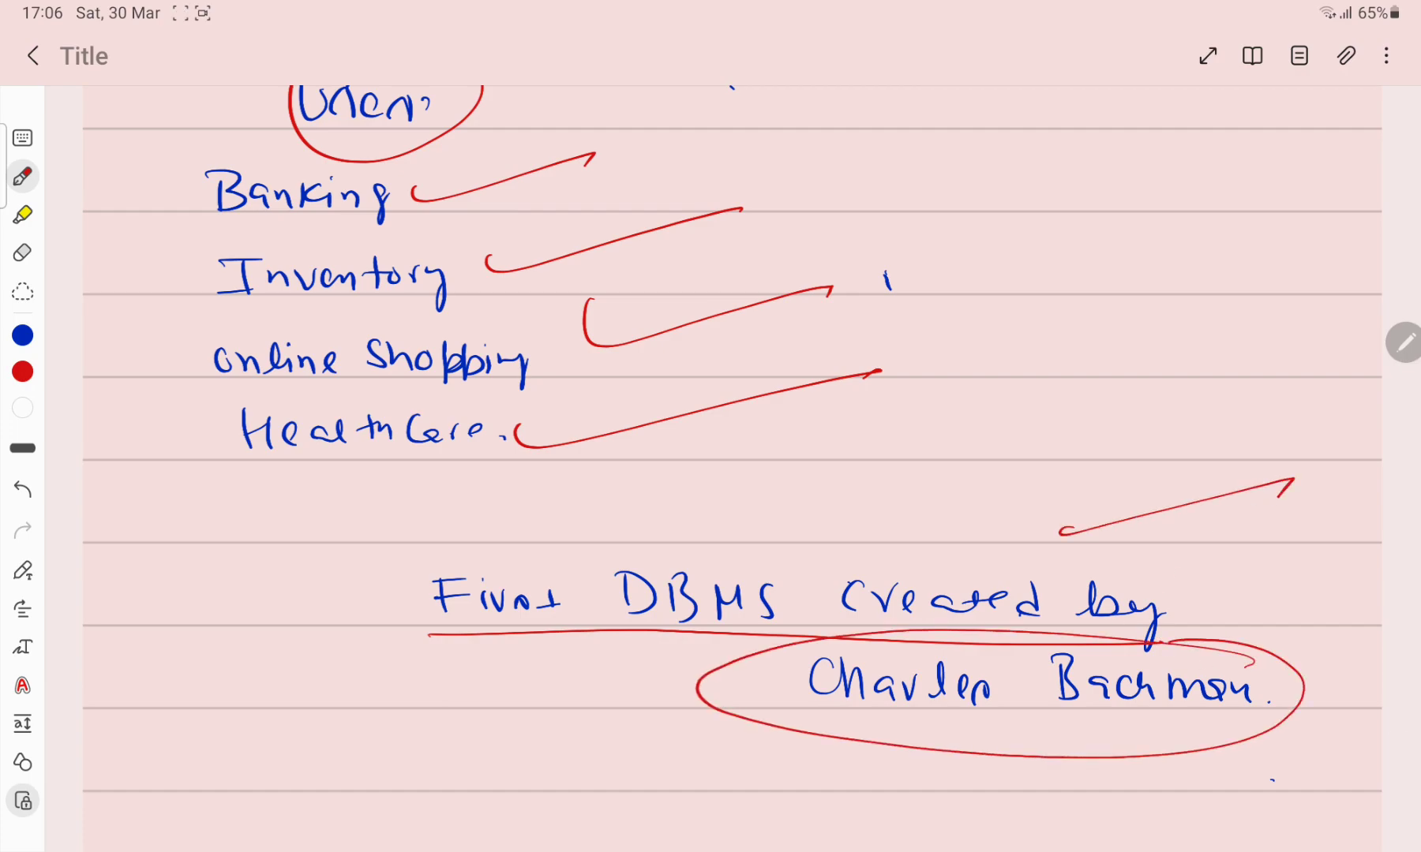
left_click_drag(562, 754, 1187, 764)
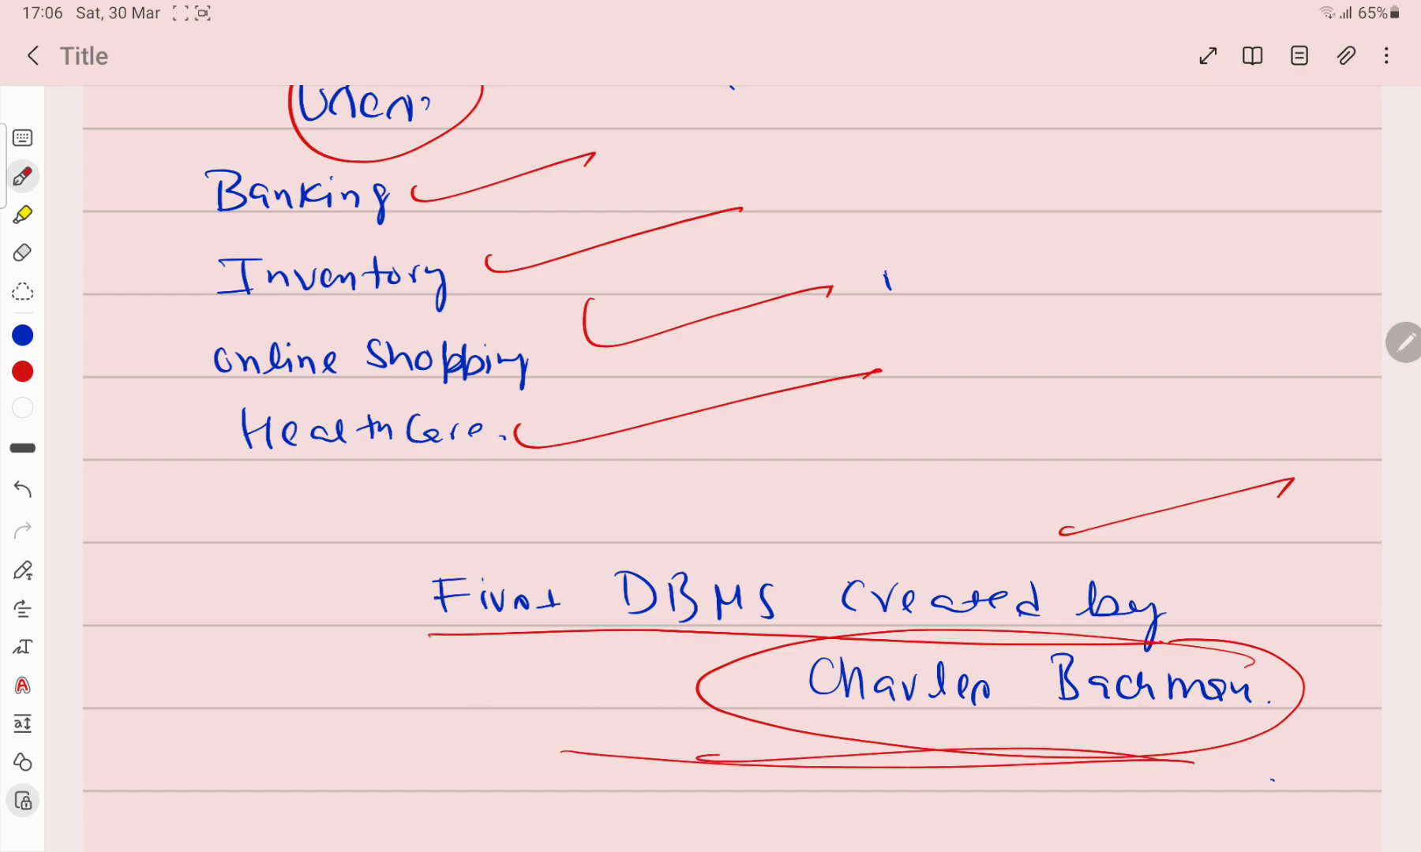